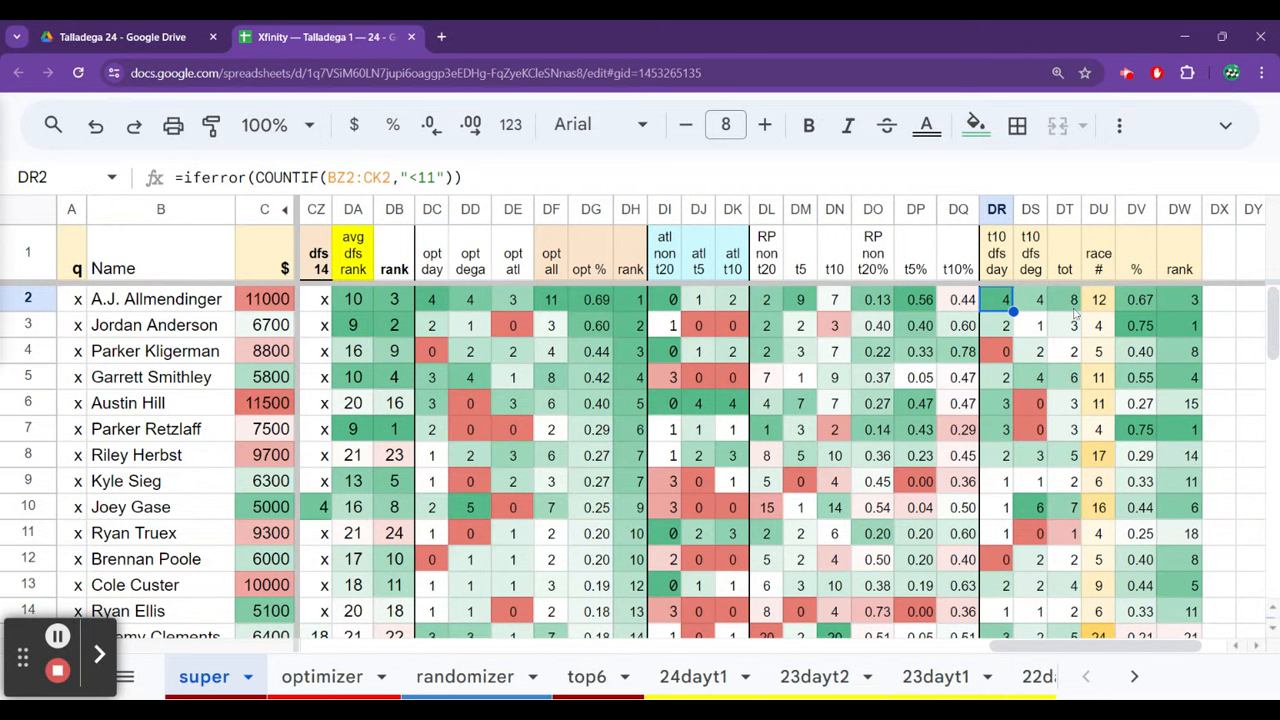
Step: Inspect A.J. Allmendinger's t10 DFS count, race count and % formulas
click(1030, 299)
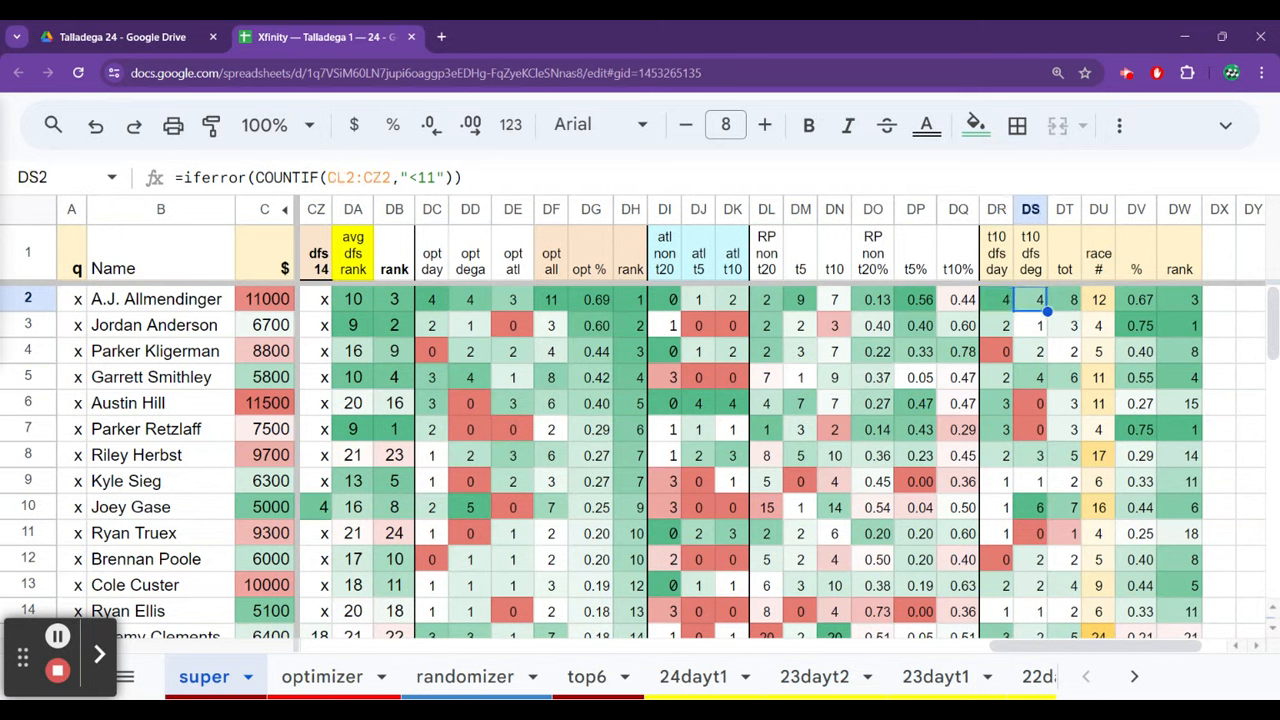
click(1136, 299)
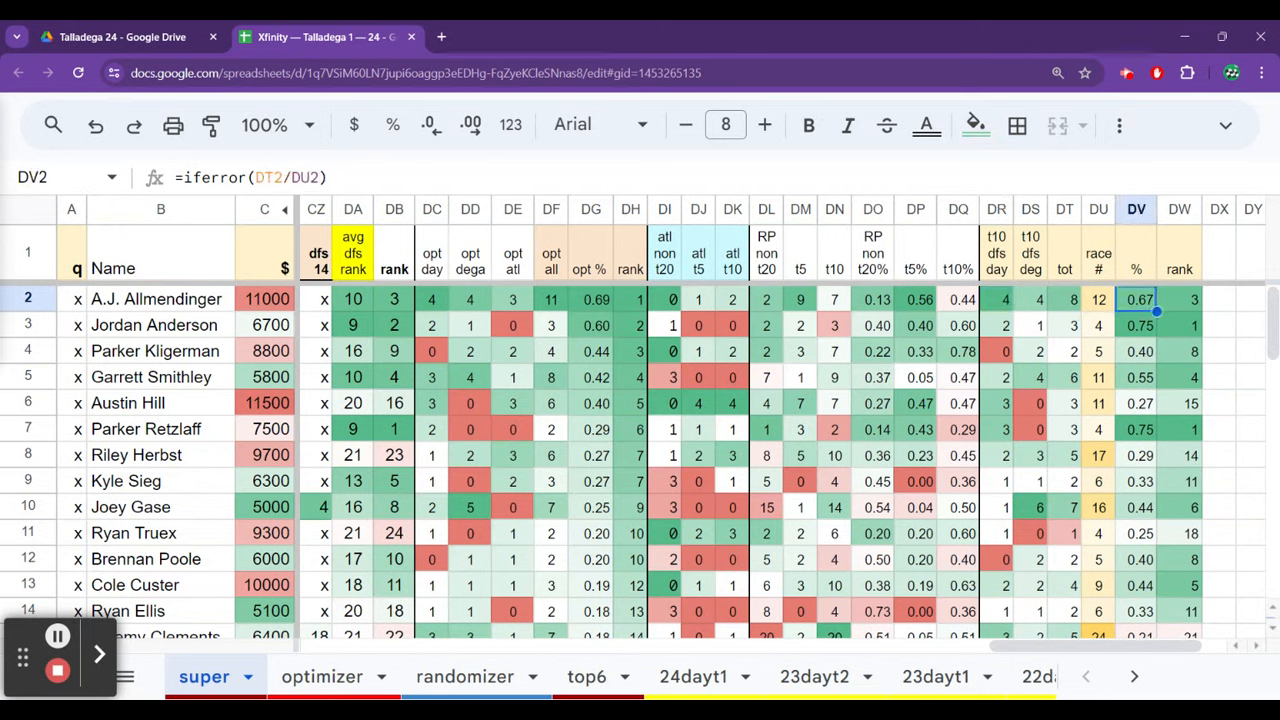
click(1098, 299)
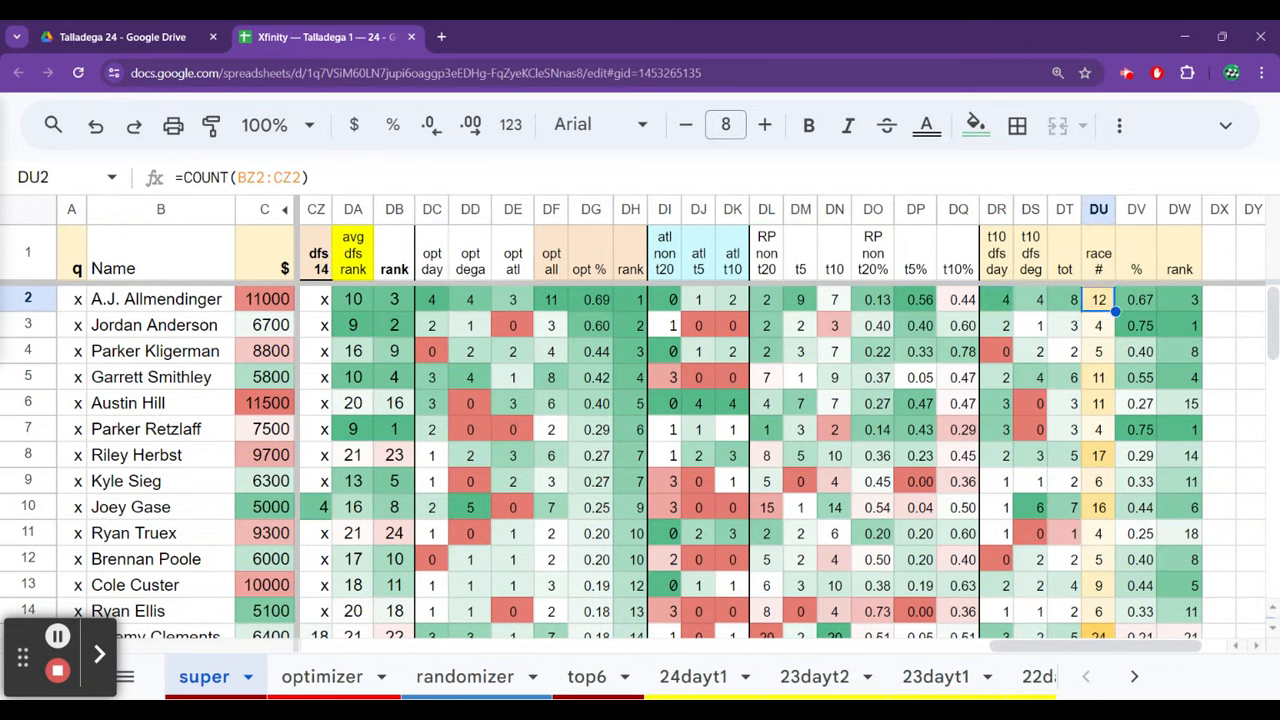
click(1136, 299)
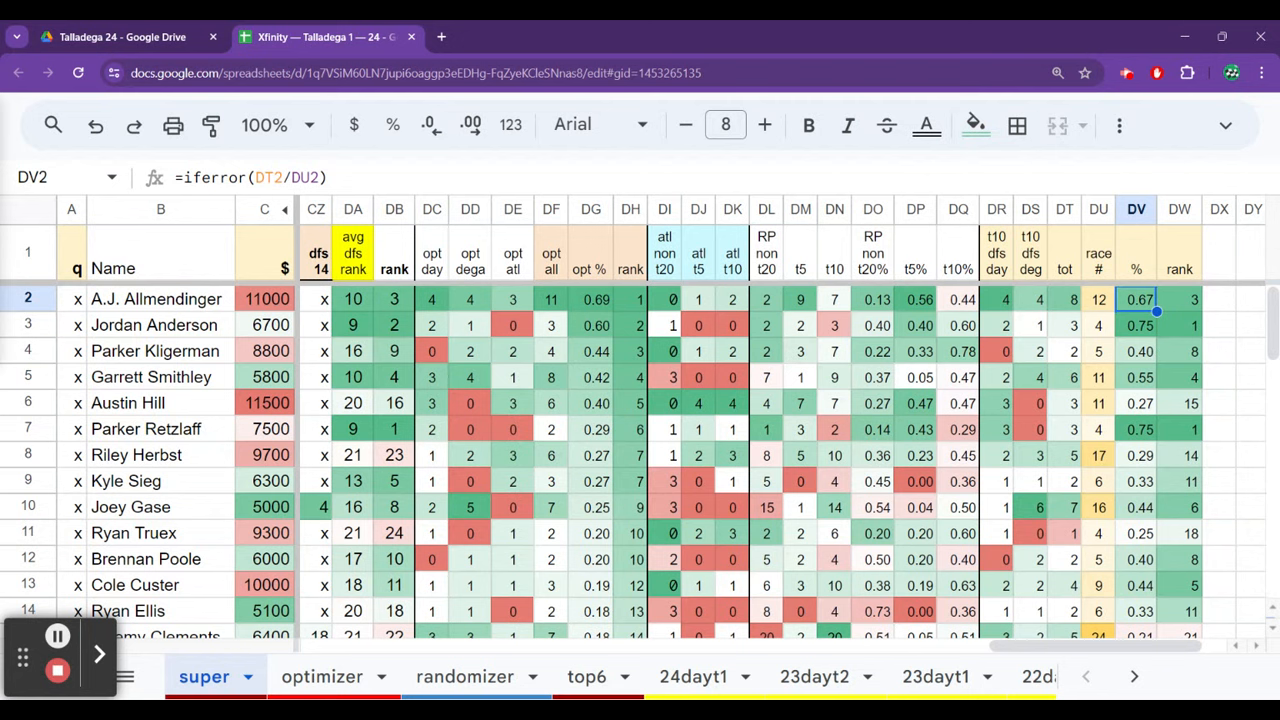
Step: Review A.J. Allmendinger's atl t10, opt all, RP non t20%, tot and opt % formulas
click(732, 299)
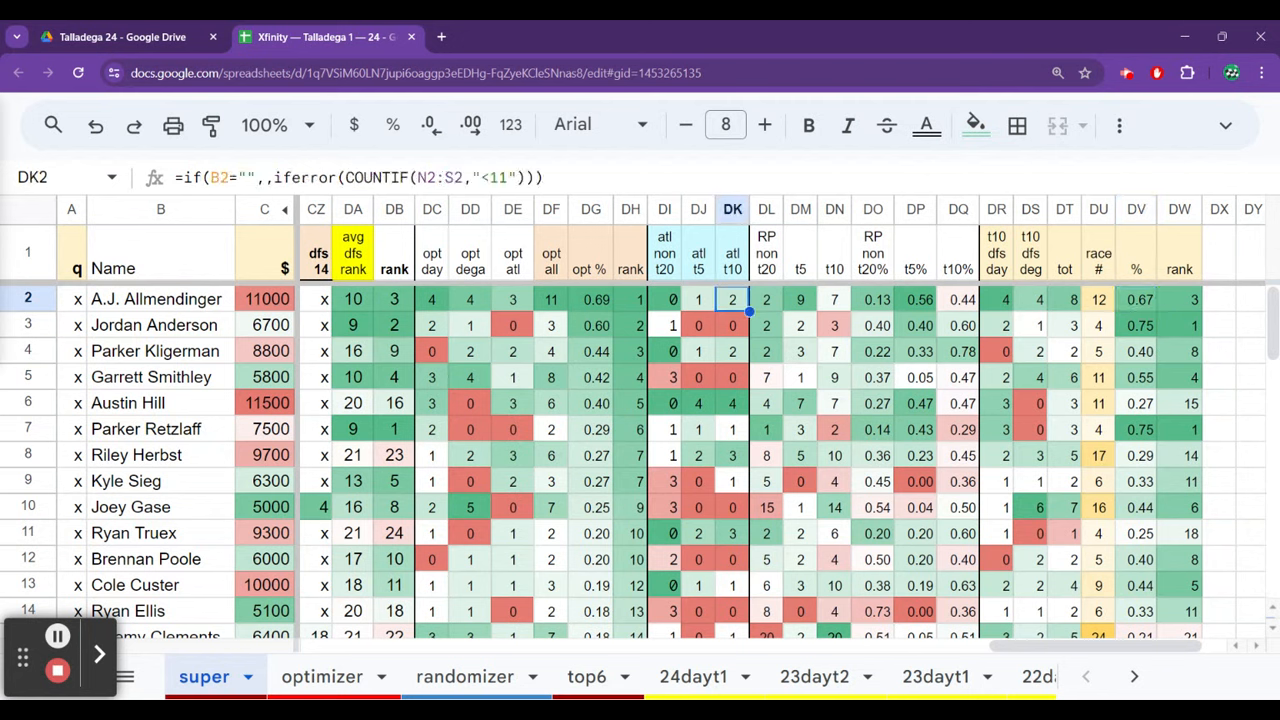
click(551, 299)
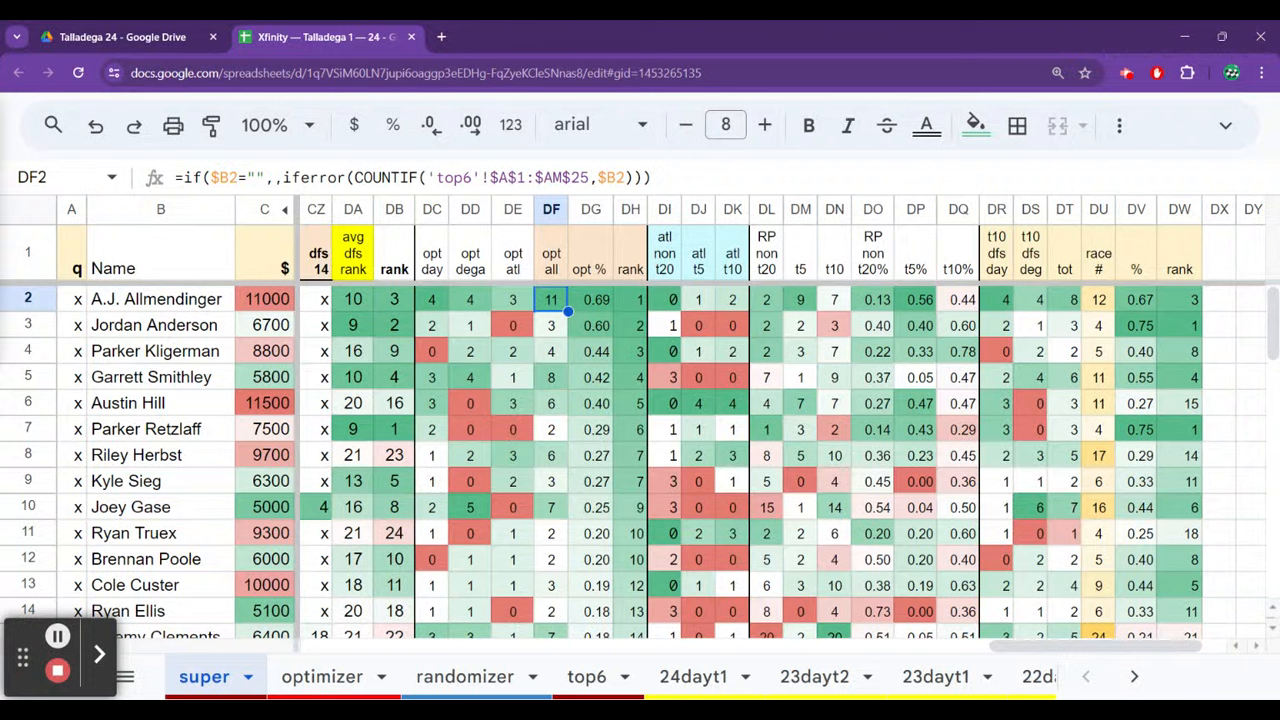
click(872, 299)
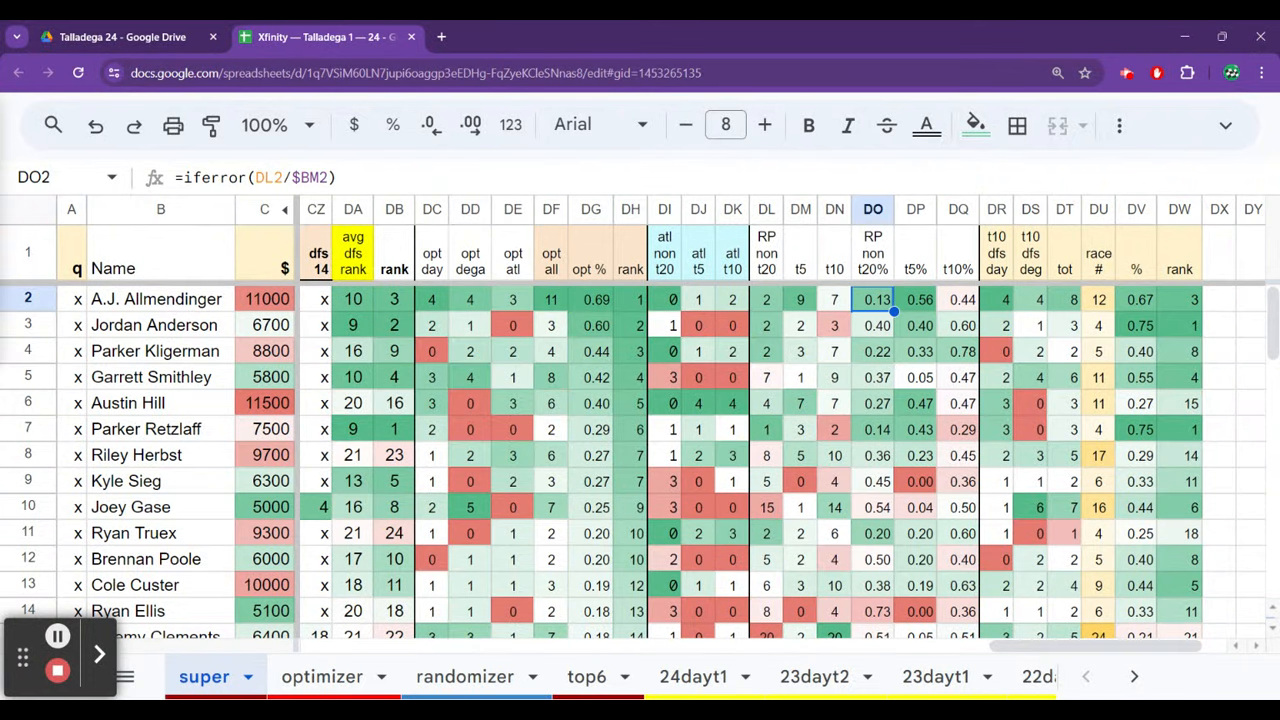
click(1064, 299)
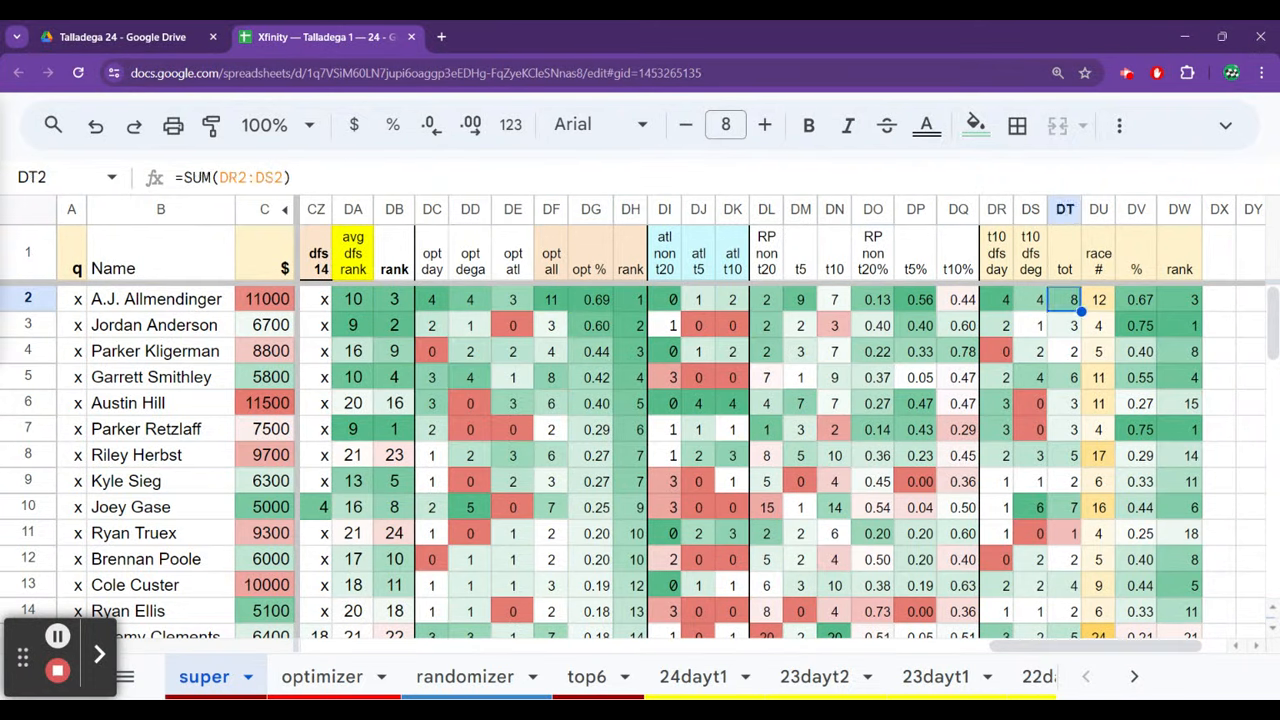
click(1136, 299)
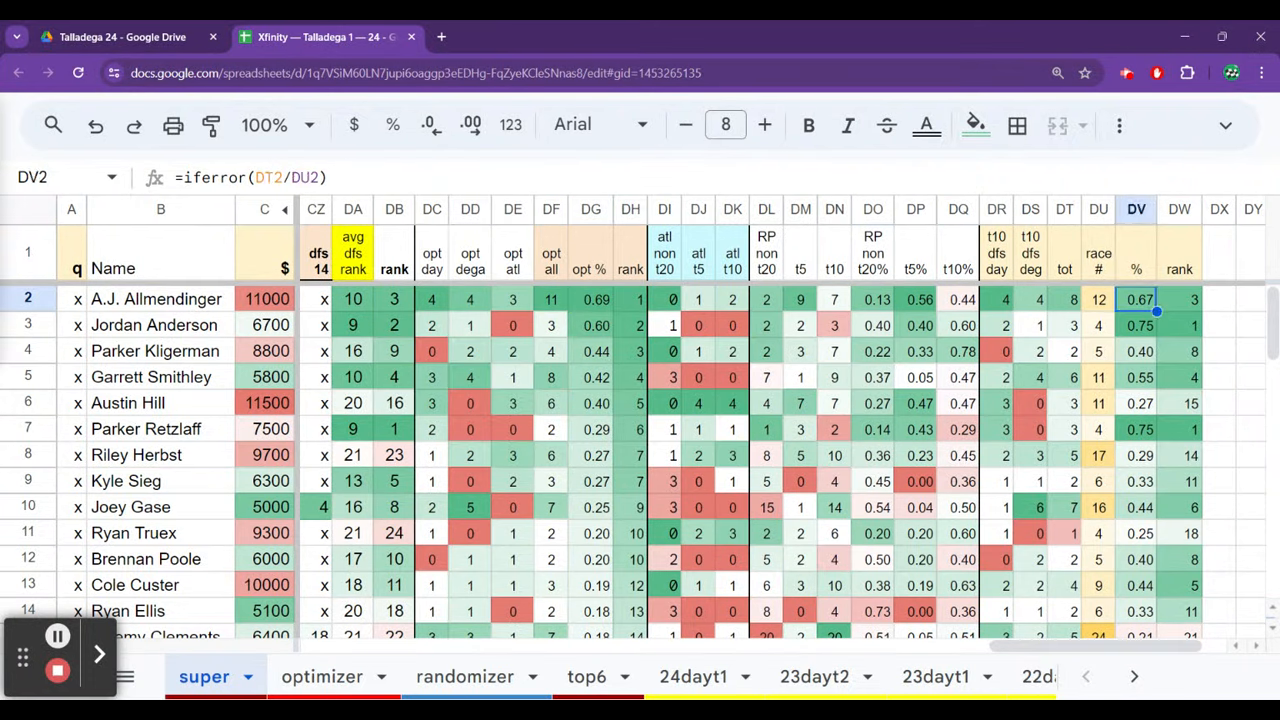
click(1030, 299)
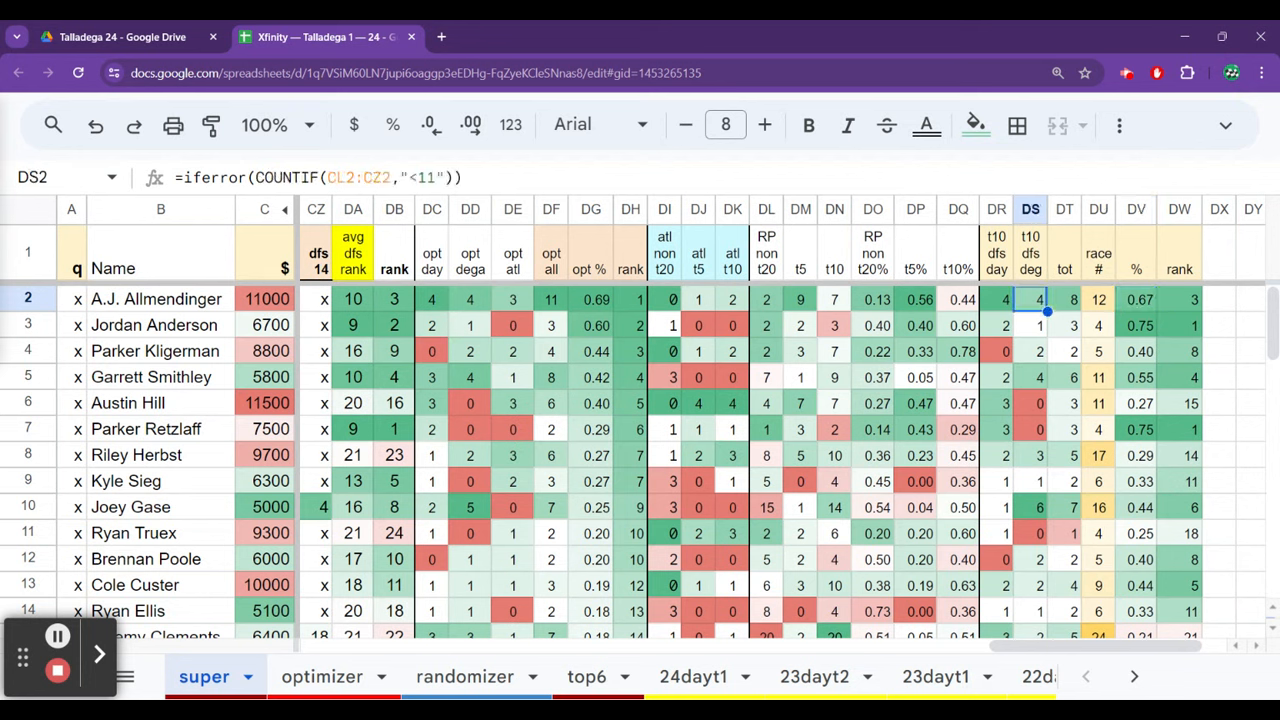
click(698, 299)
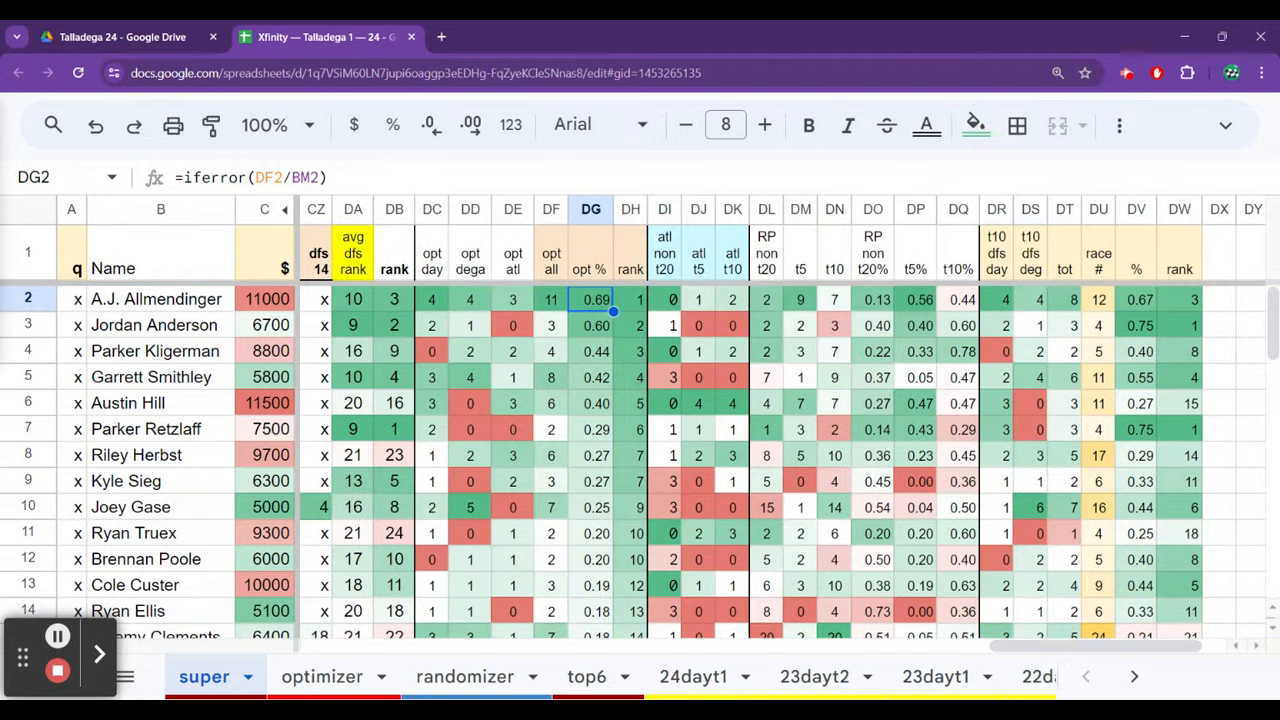
click(873, 299)
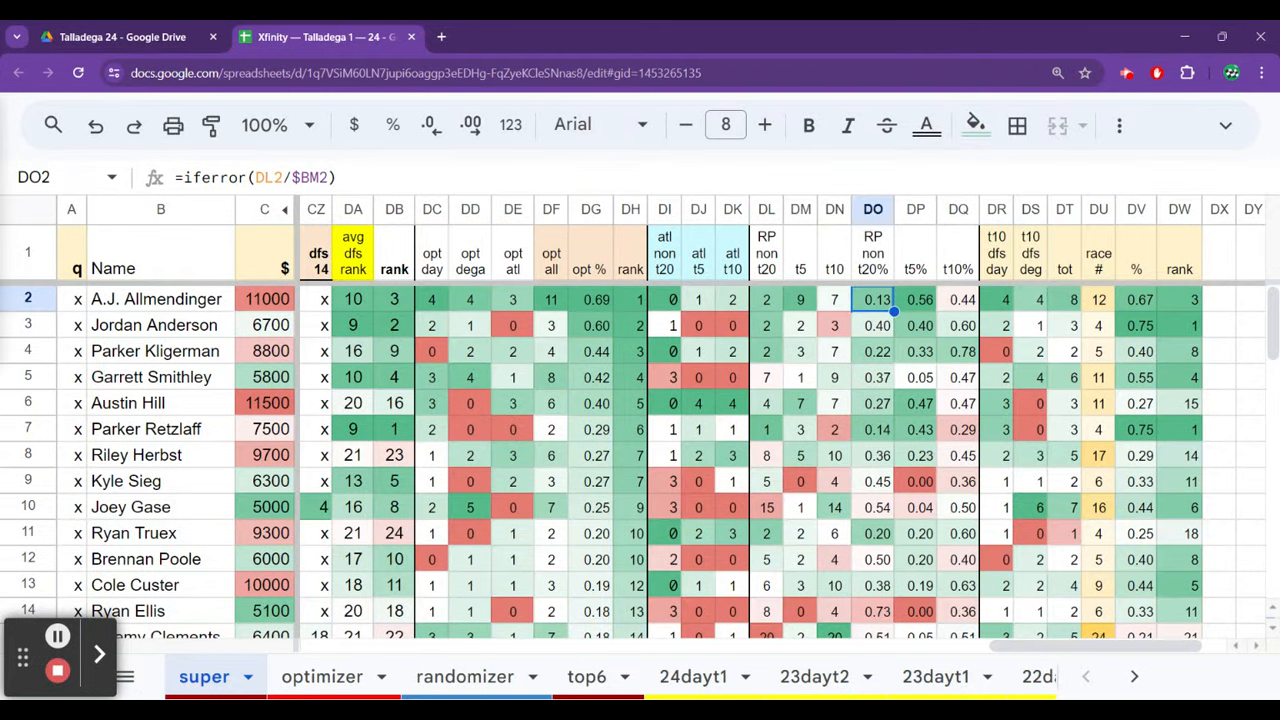
click(1064, 299)
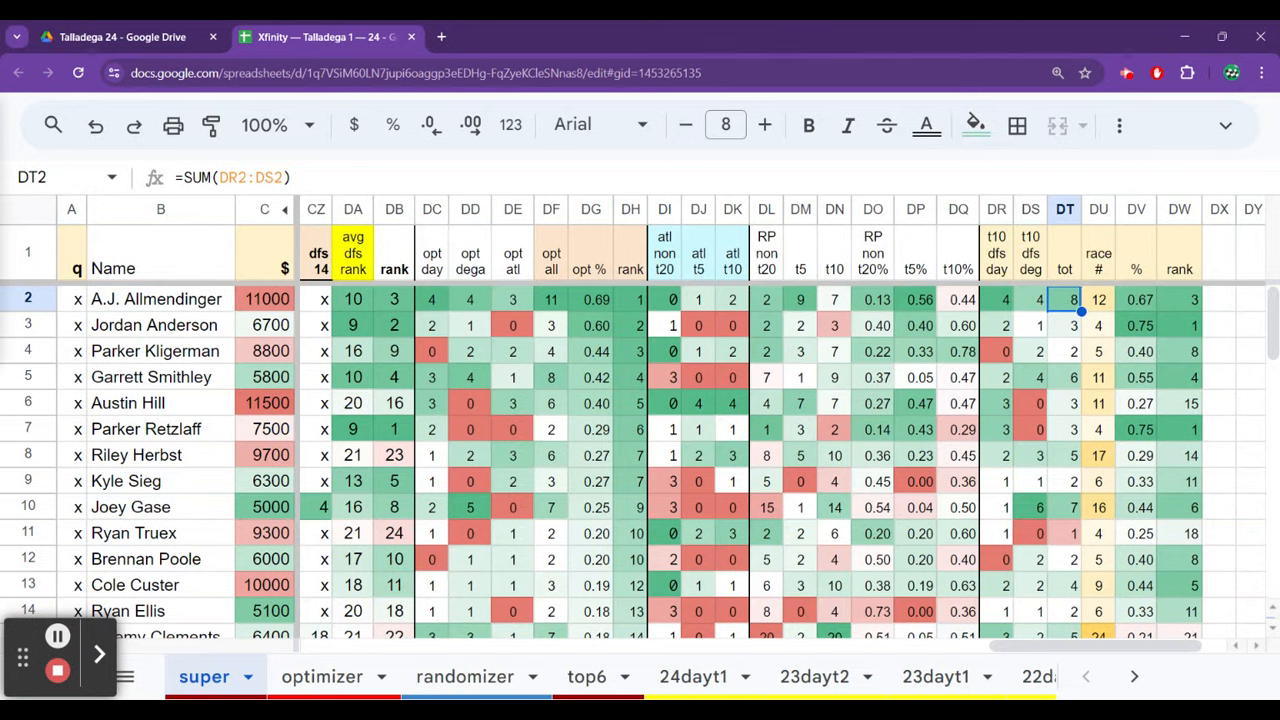
Step: Check opt % values for Jordan Anderson, Parker Kligerman, Garrett Smithley and Austin Hill
click(996, 325)
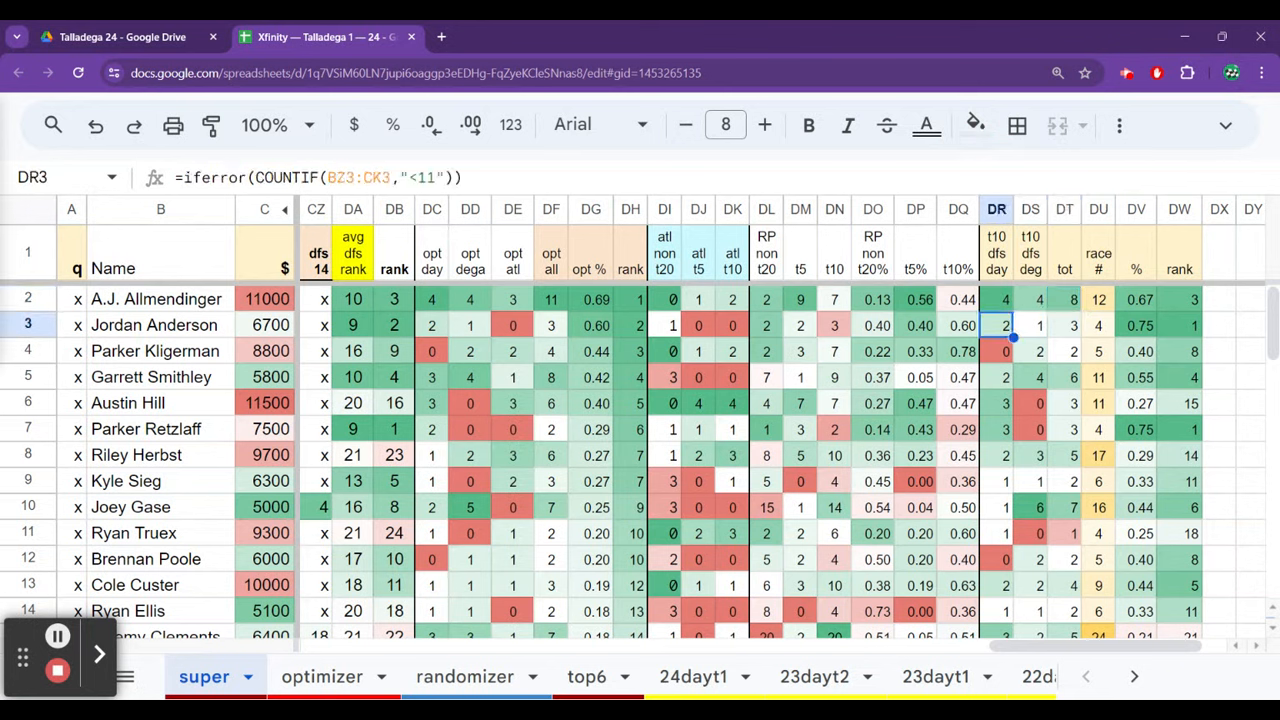
click(590, 325)
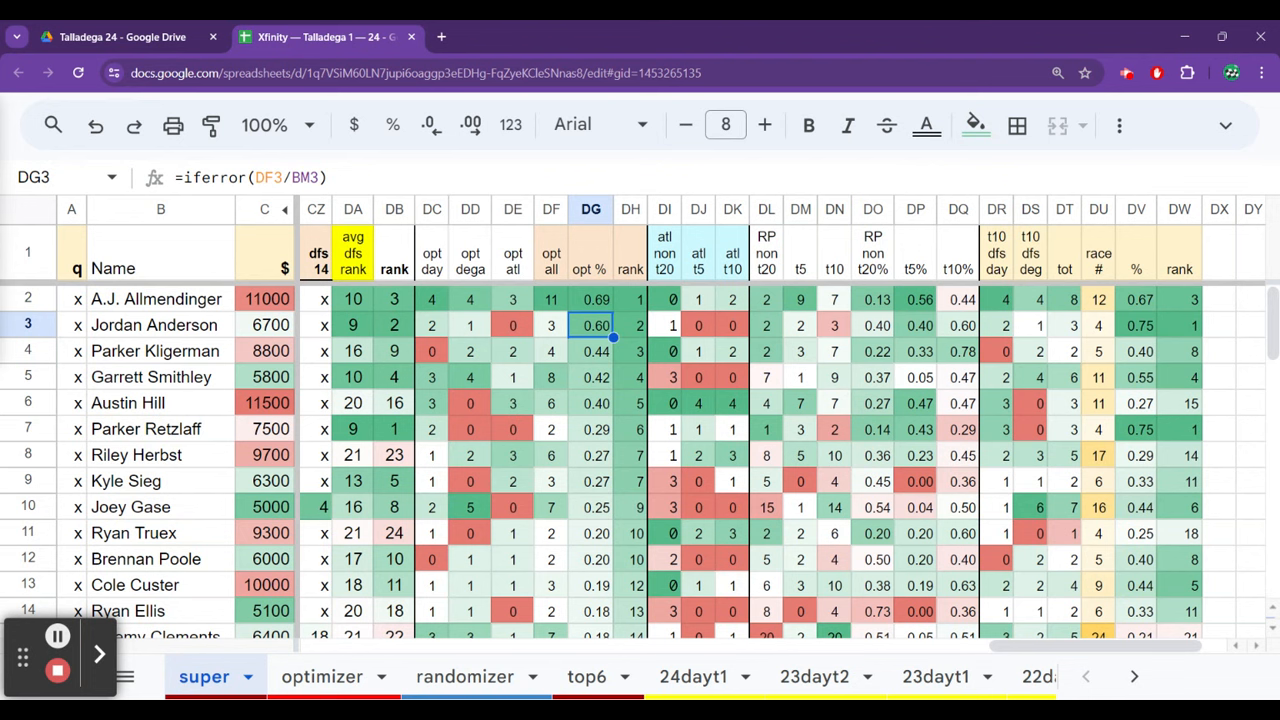
click(590, 351)
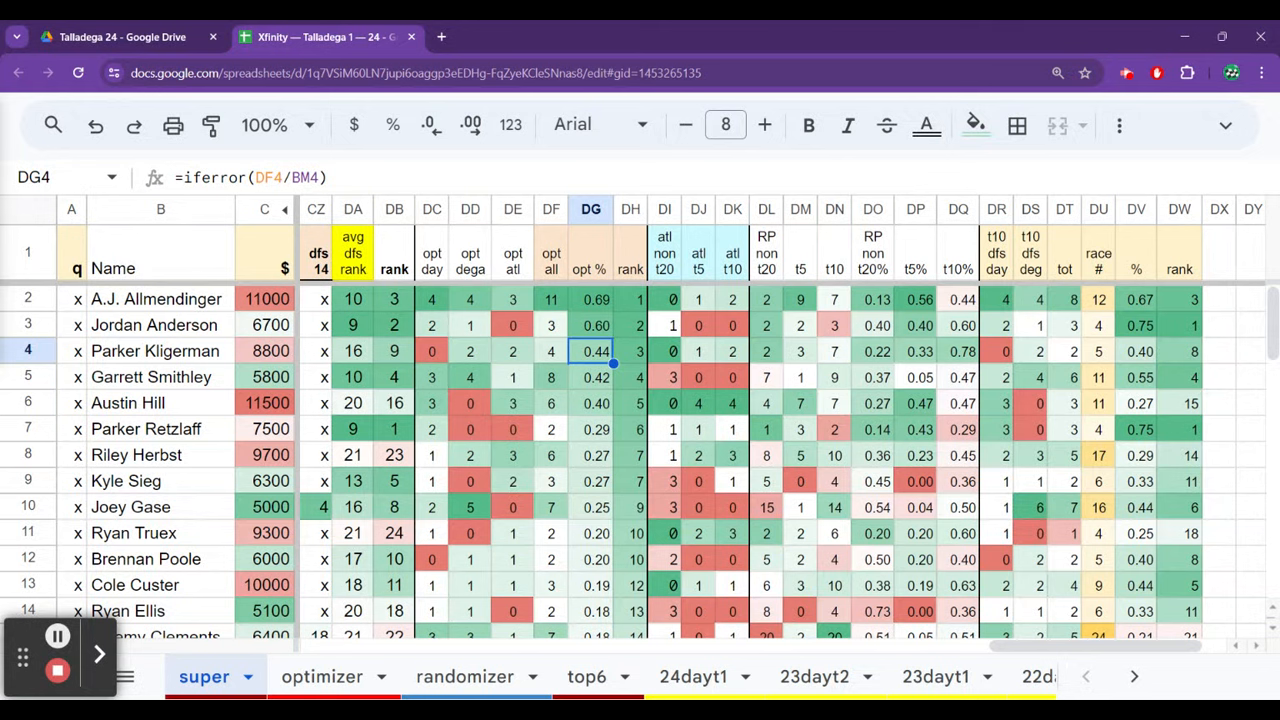
click(591, 377)
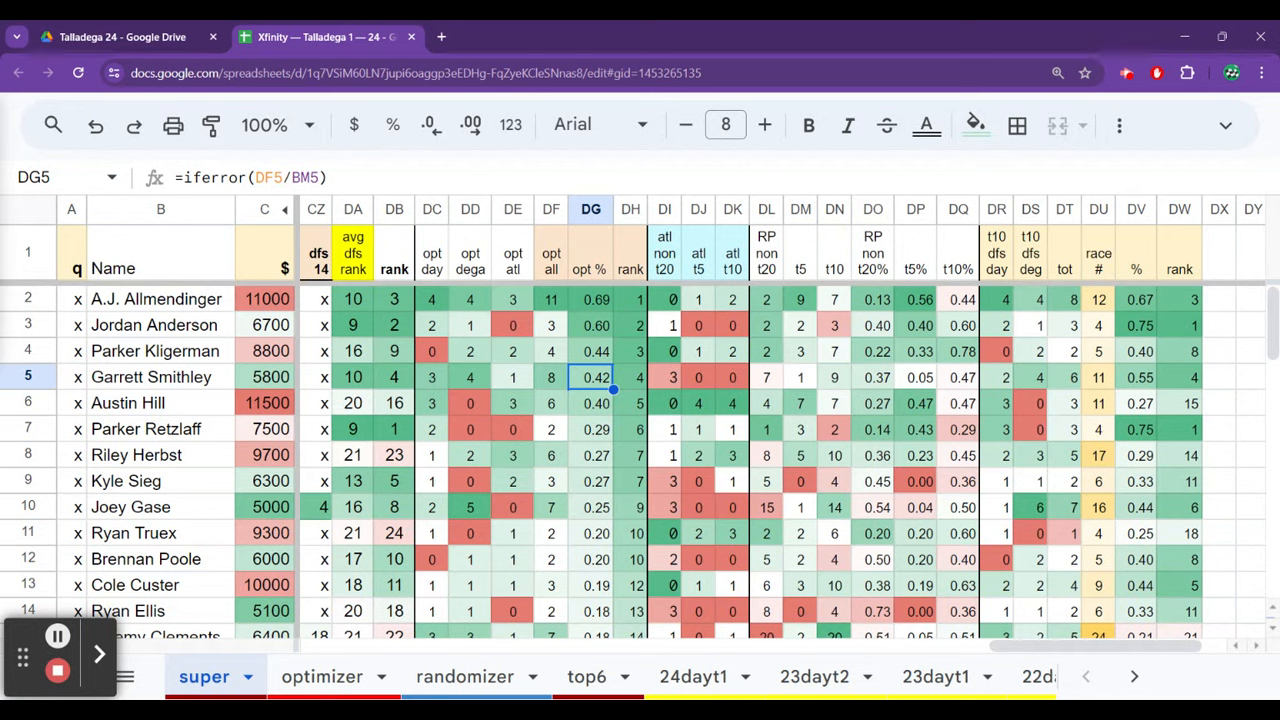
click(590, 403)
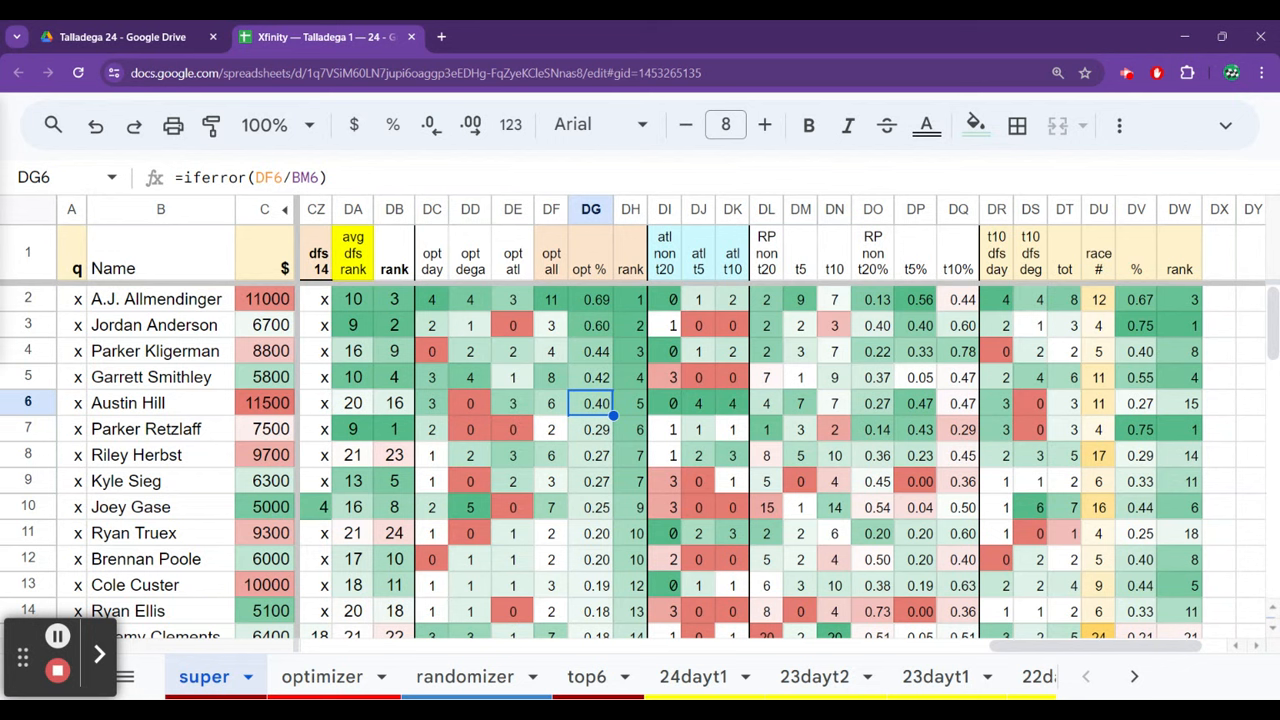
click(590, 429)
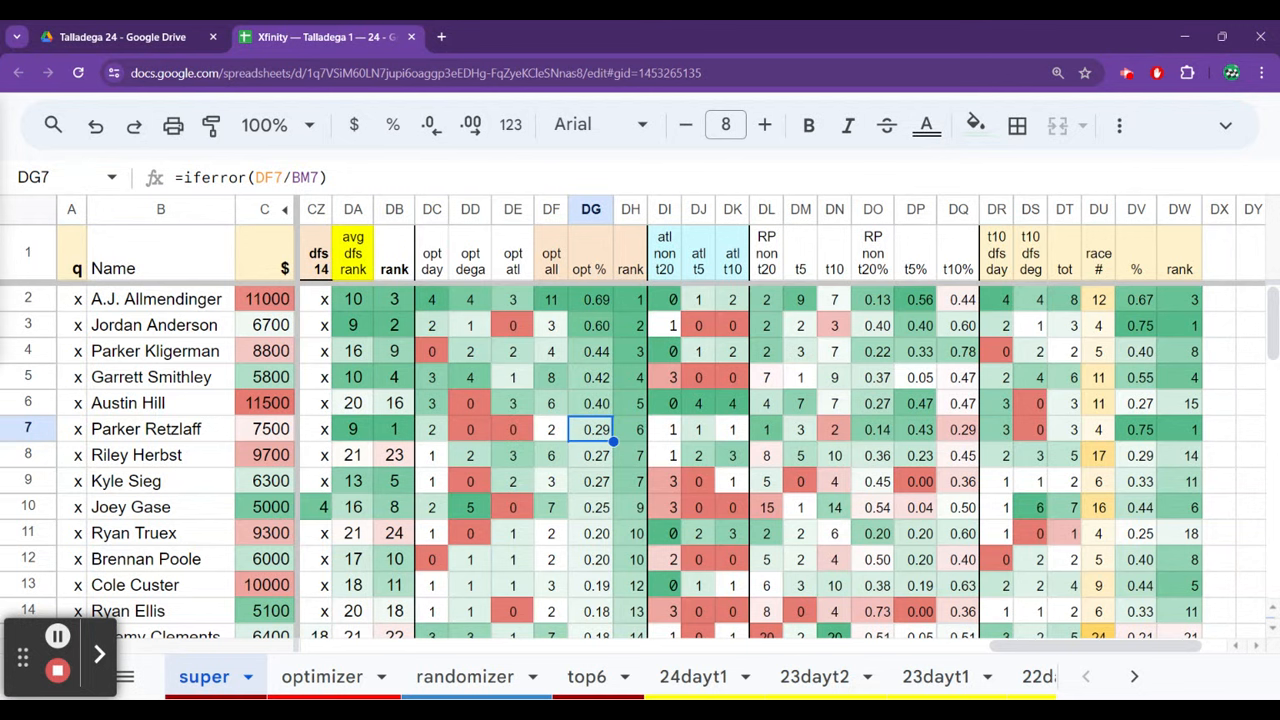
Step: Inspect Parker Retzlaff's atl non t20, t5 count, t5 total, t5% and % formulas
click(664, 429)
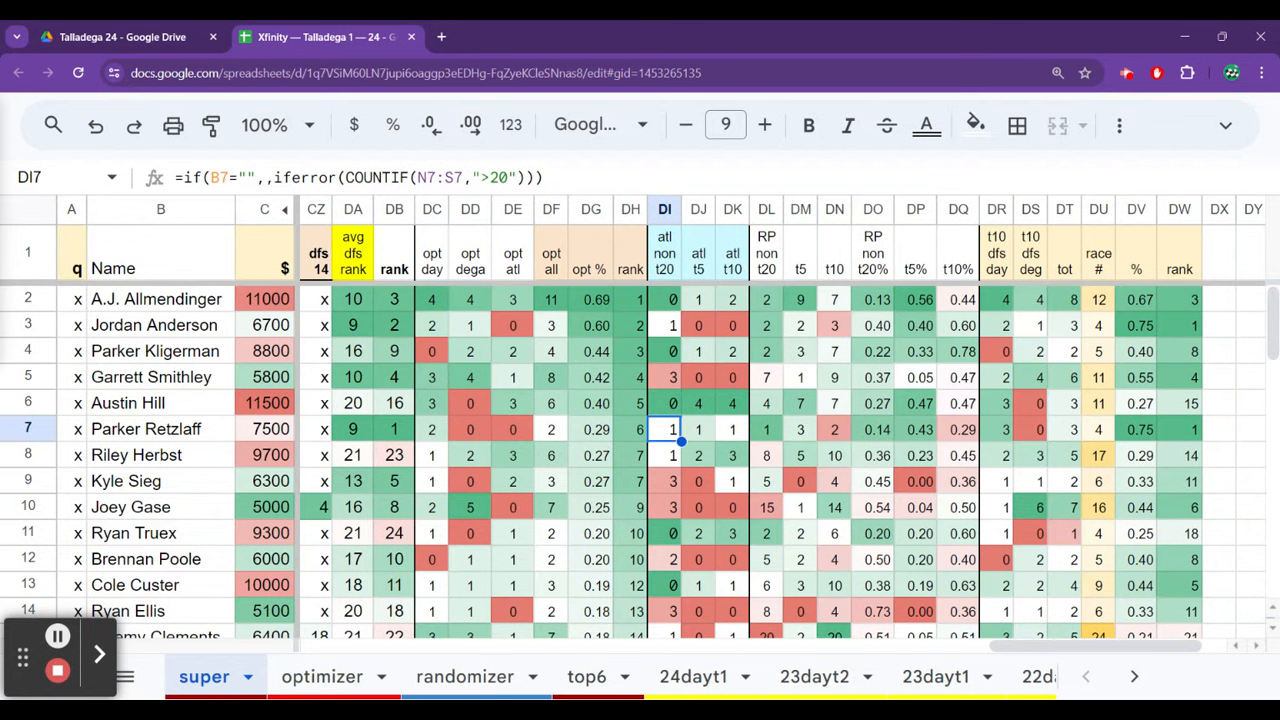
click(698, 429)
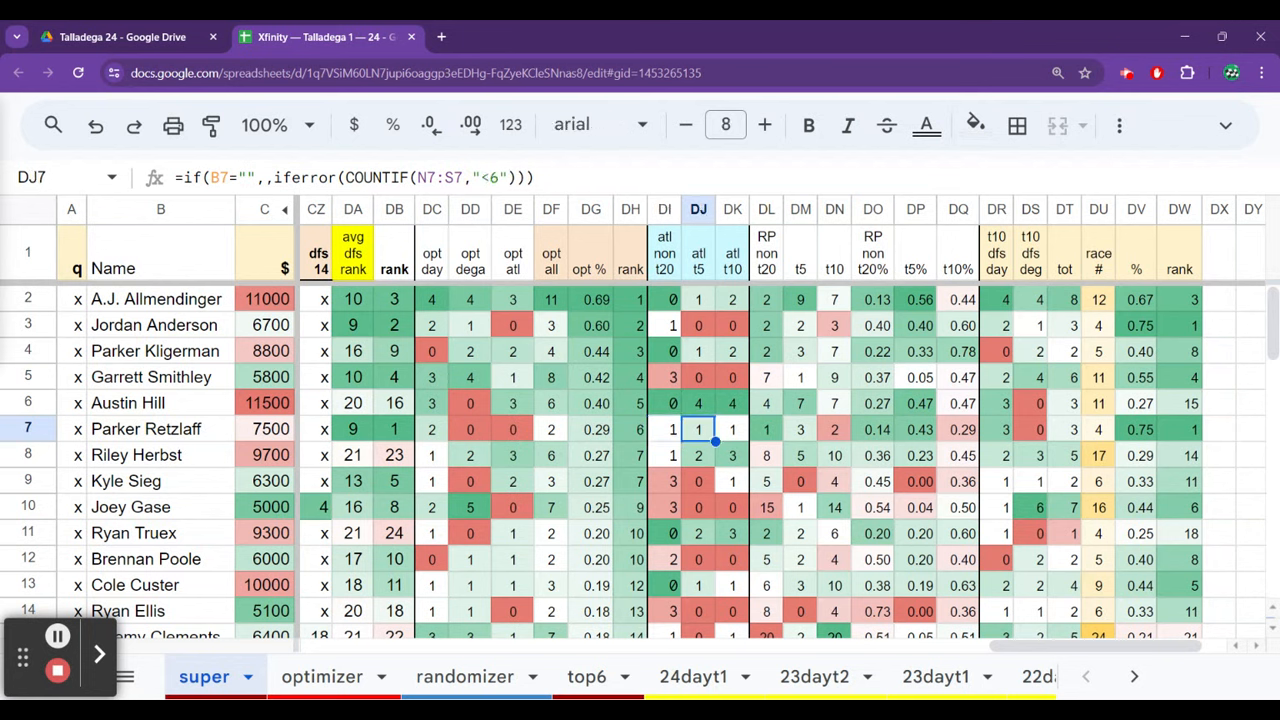
click(800, 429)
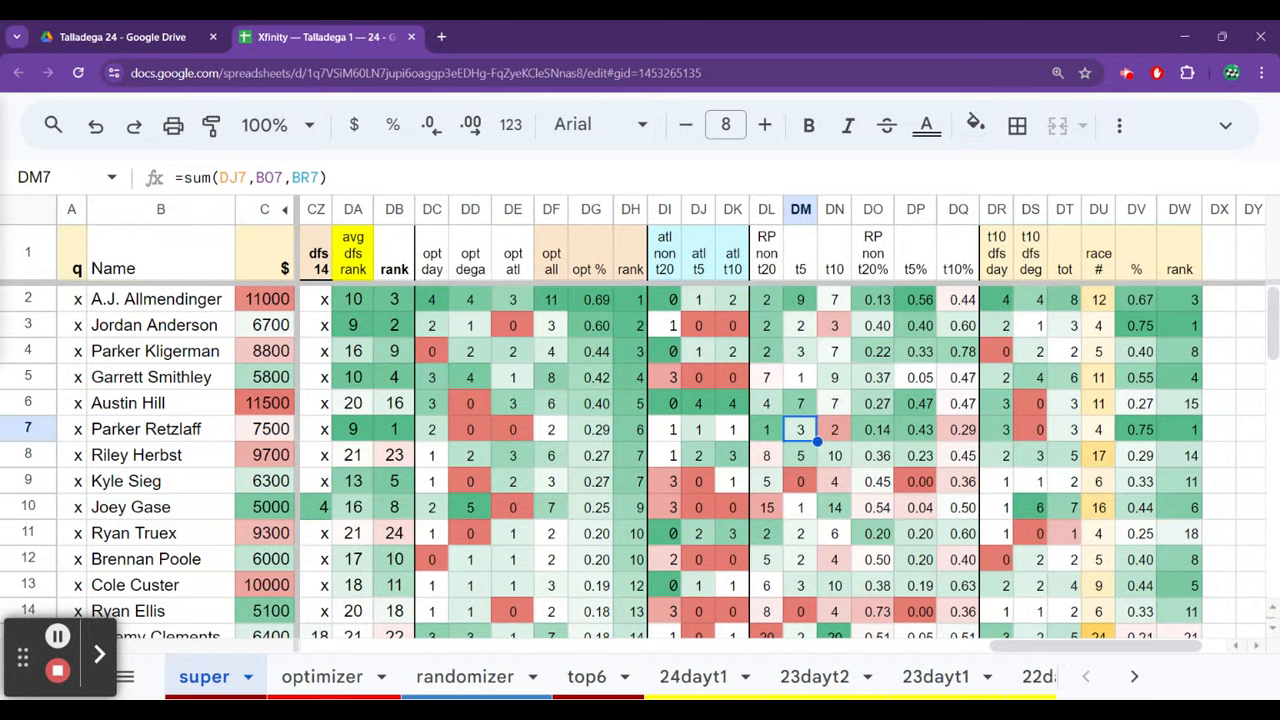
click(915, 429)
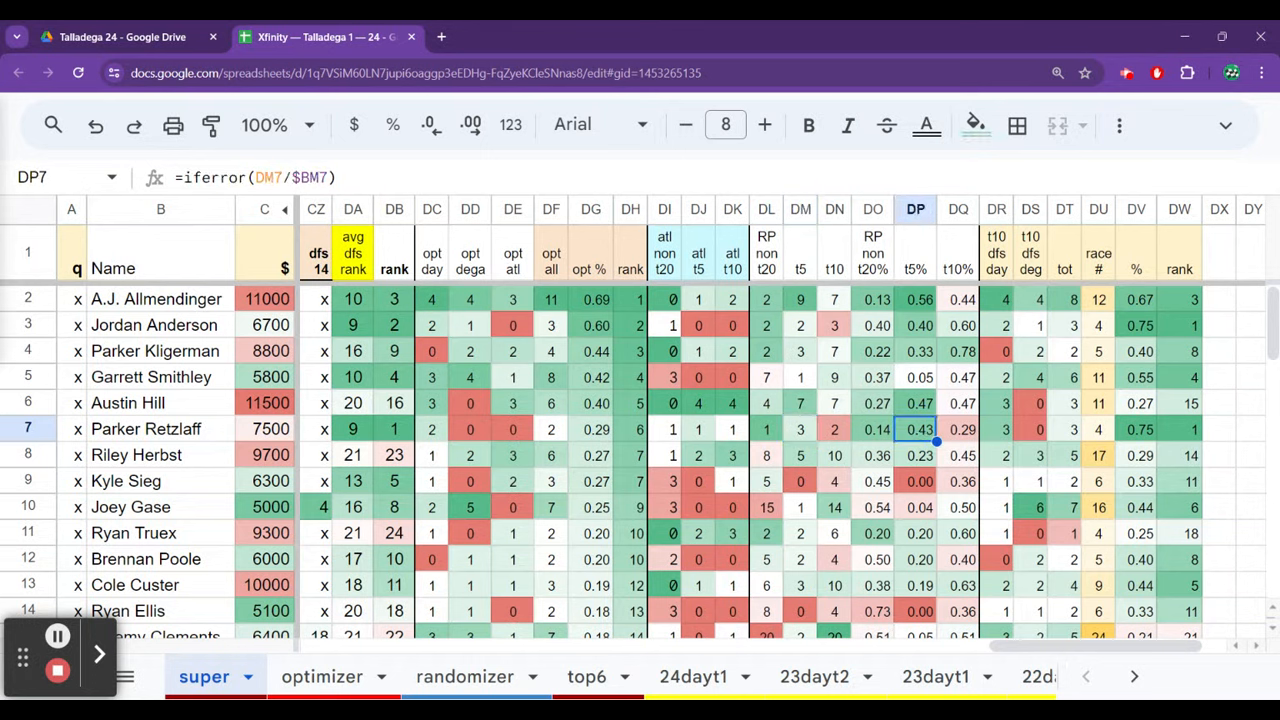
click(1136, 429)
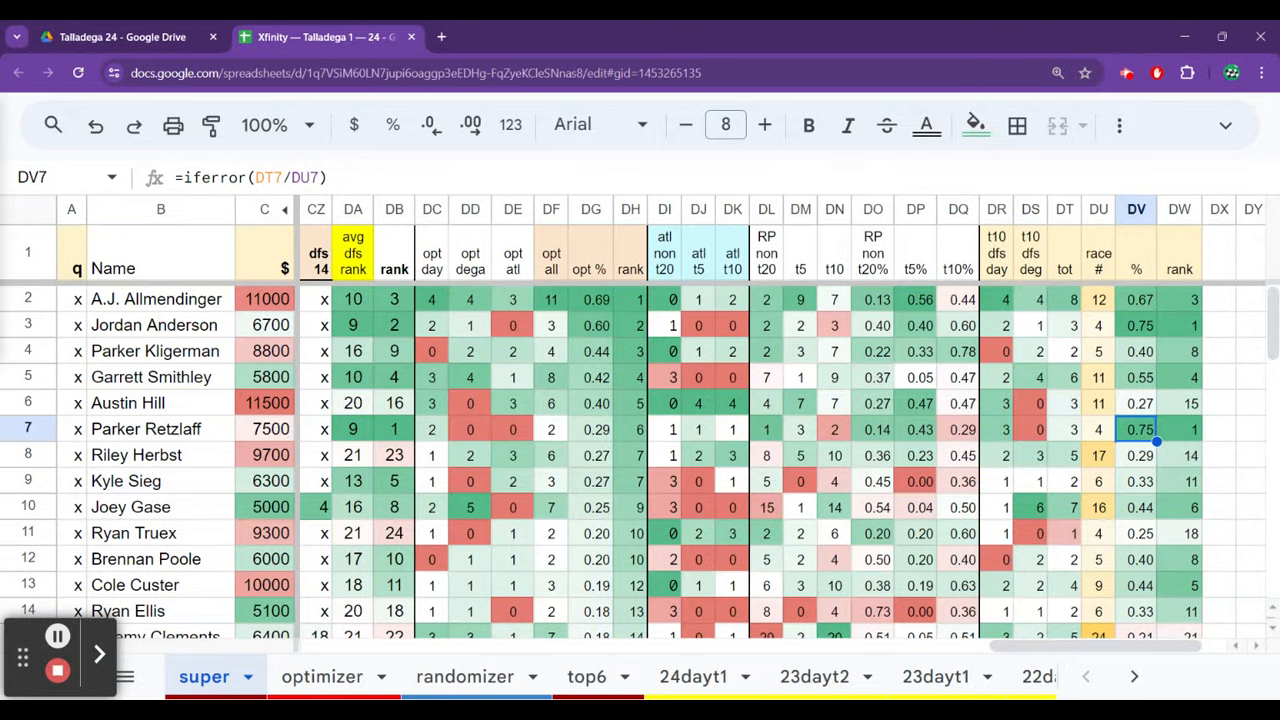
Step: Check Austin Hill's top-10 count, total and percentage, plus Parker Retzlaff's race count
click(1136, 403)
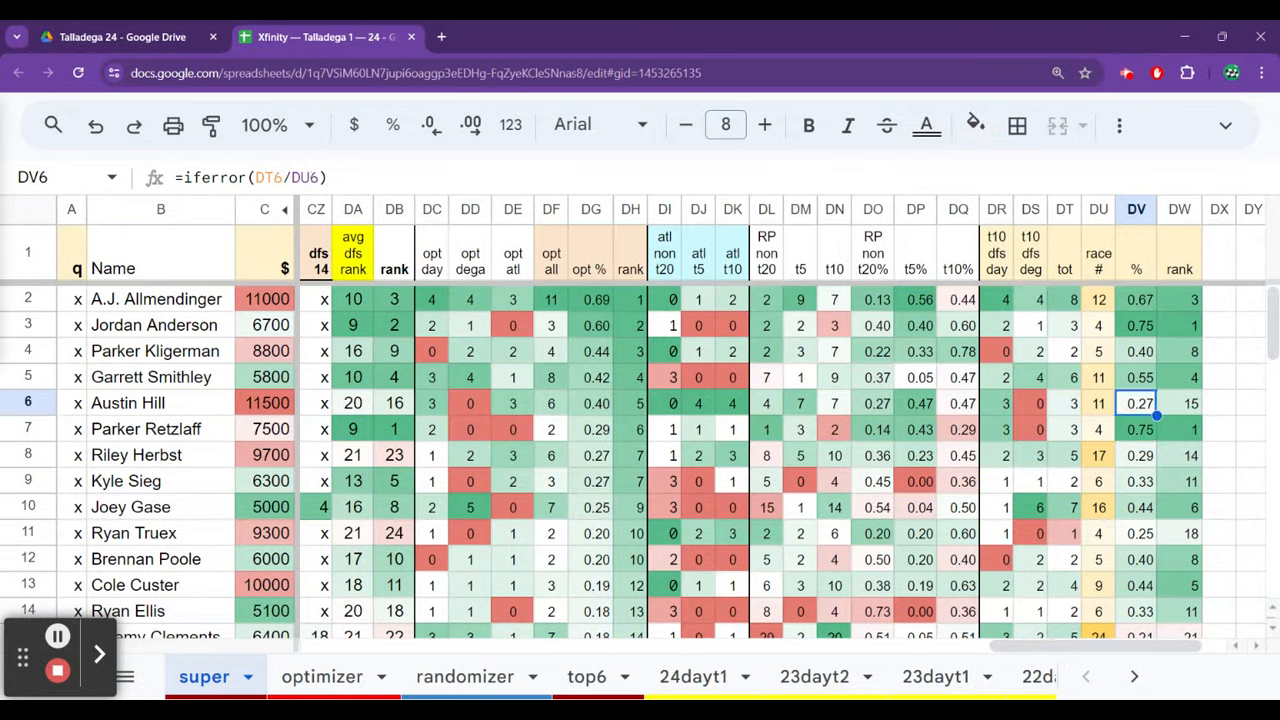
click(996, 403)
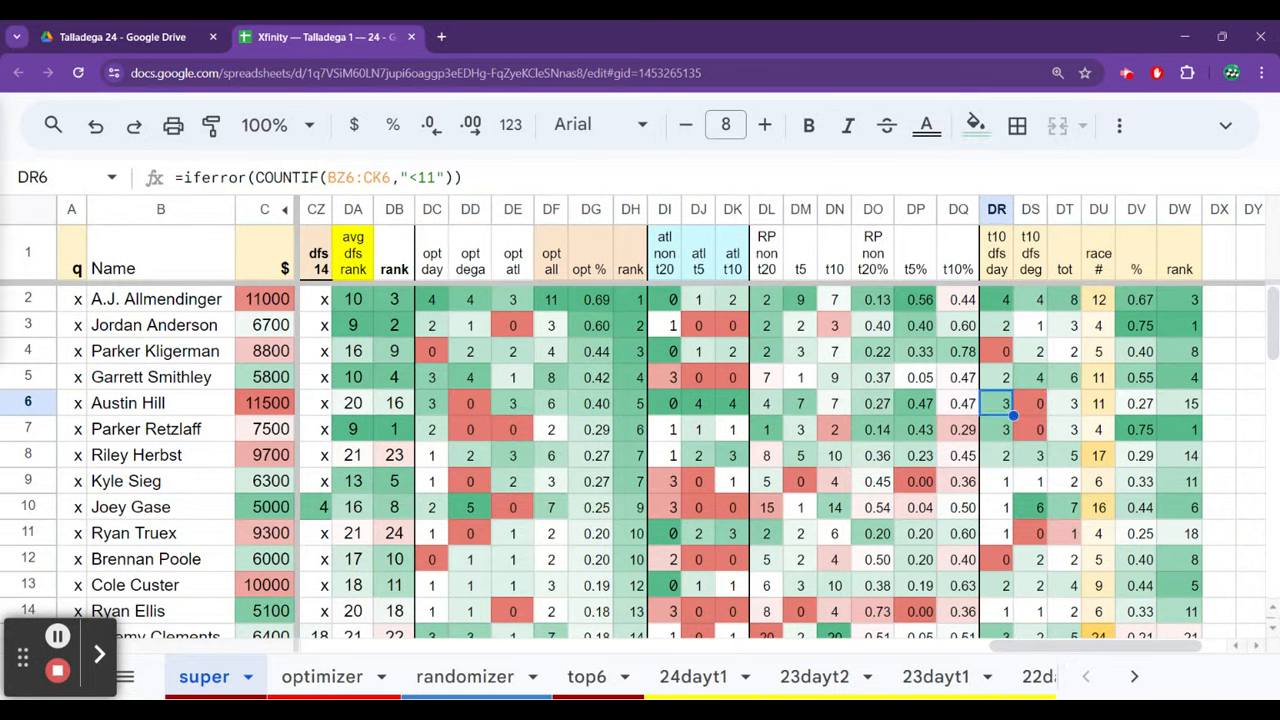
click(1098, 429)
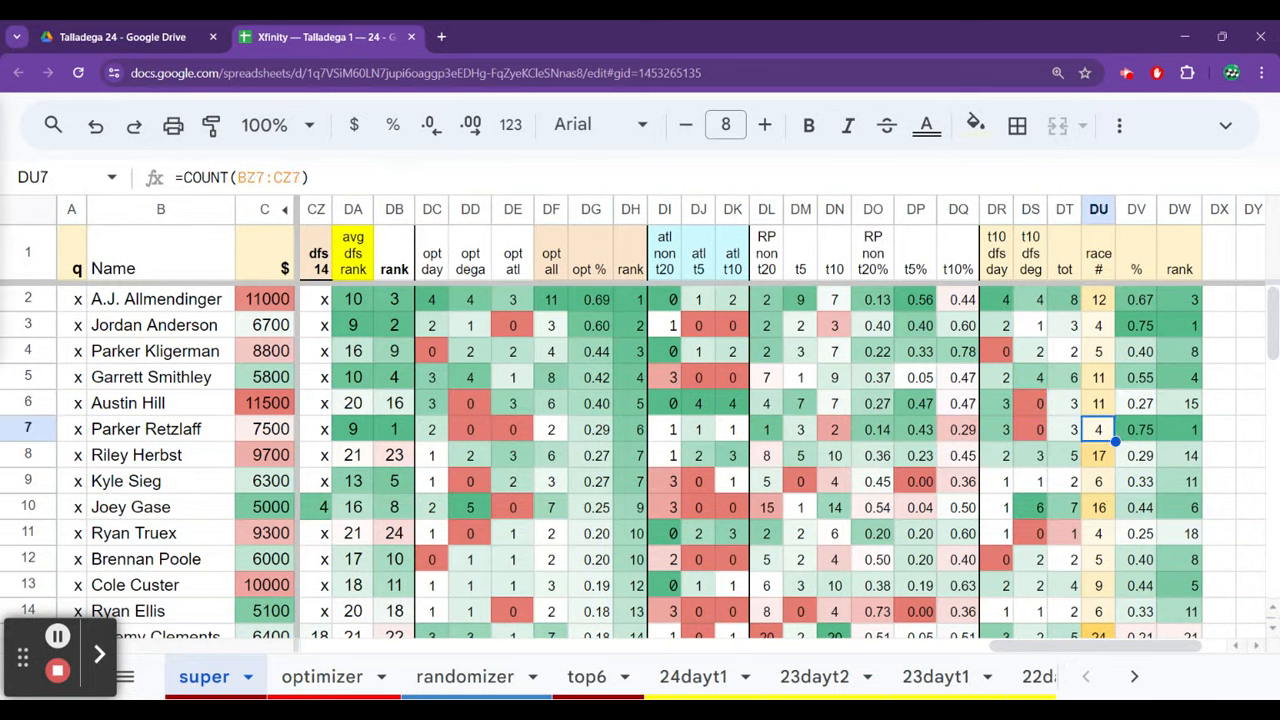
click(1064, 403)
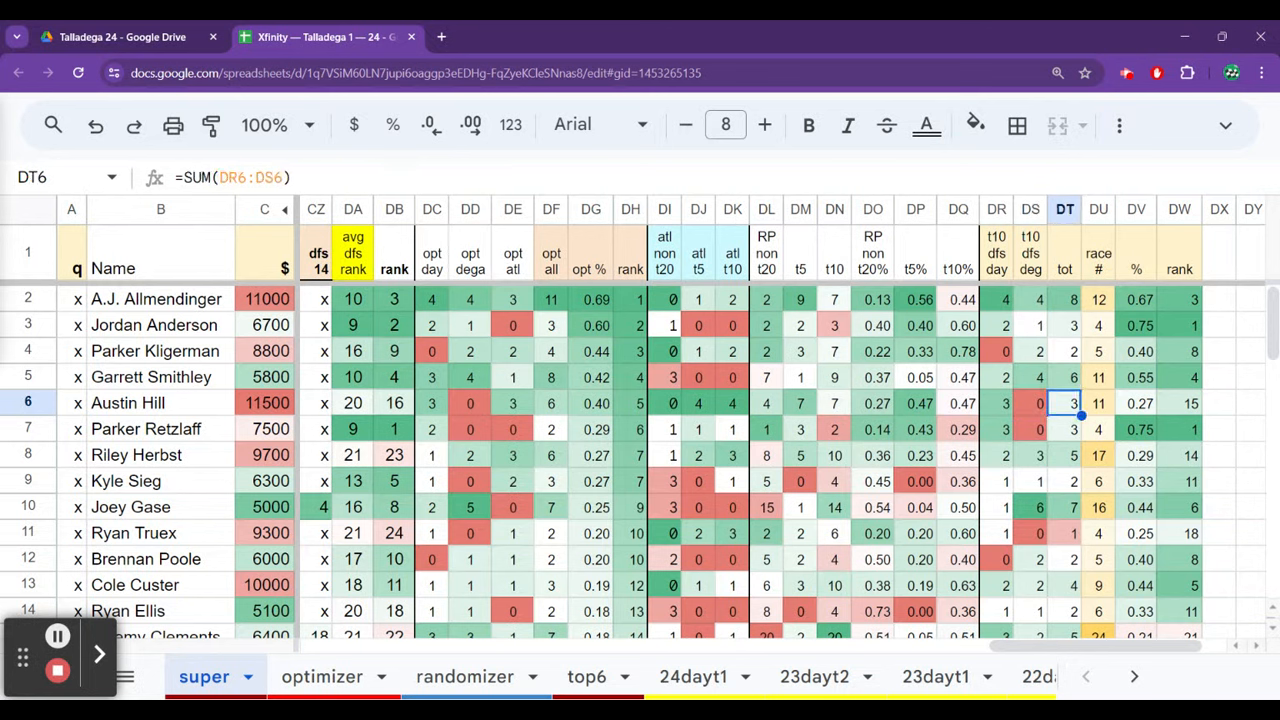
click(1136, 403)
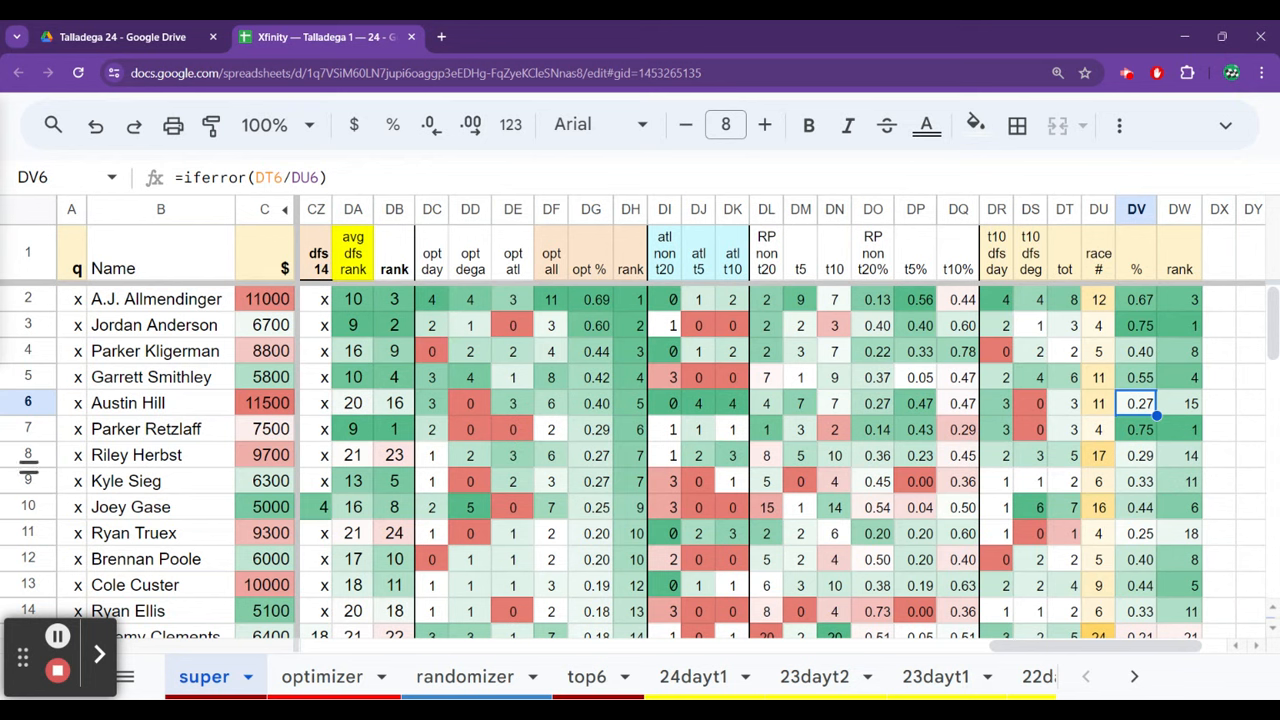
mouse_move(88, 632)
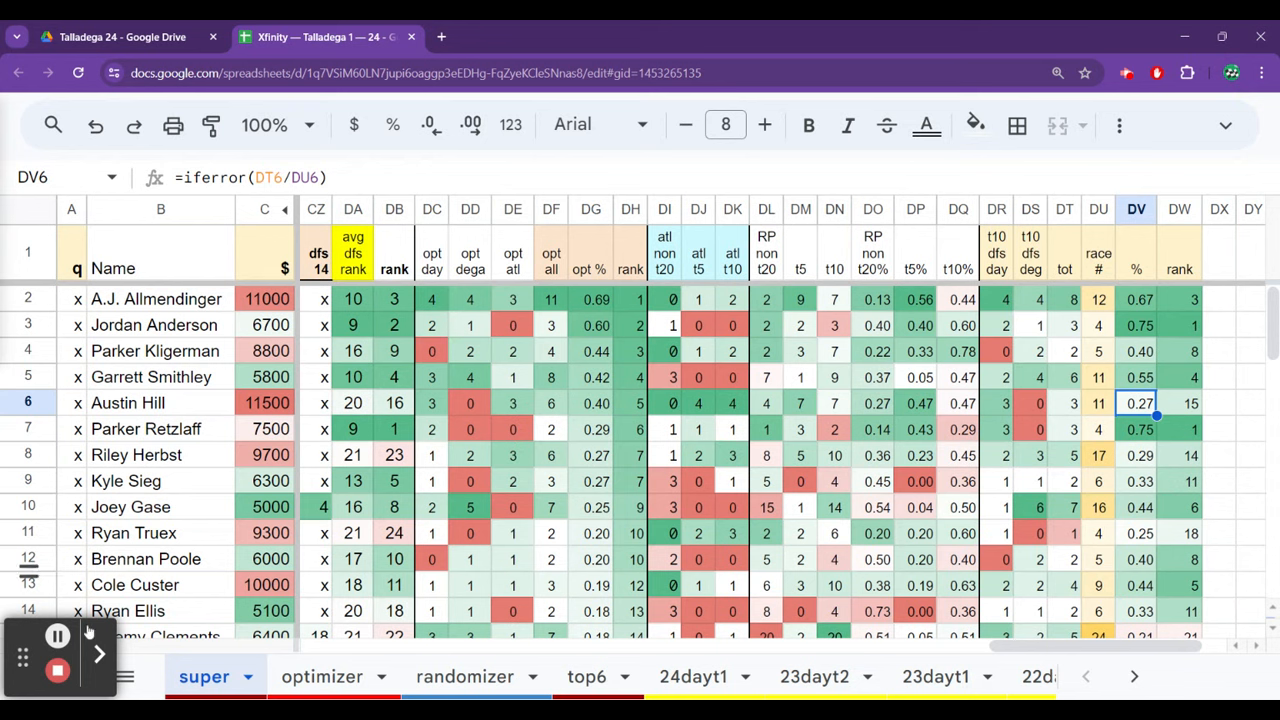
Step: Inspect Riley Herbst's opt all and atl non t20 formulas and Joey Gase's opt %
click(431, 481)
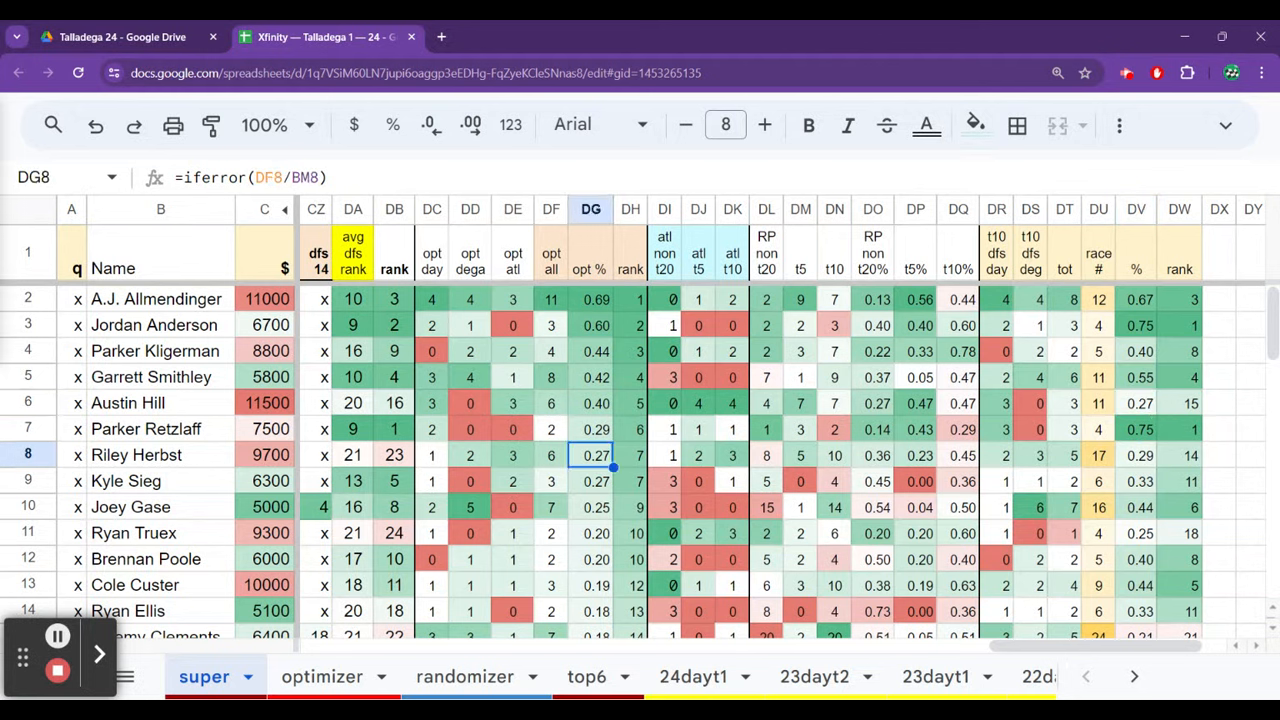
click(664, 455)
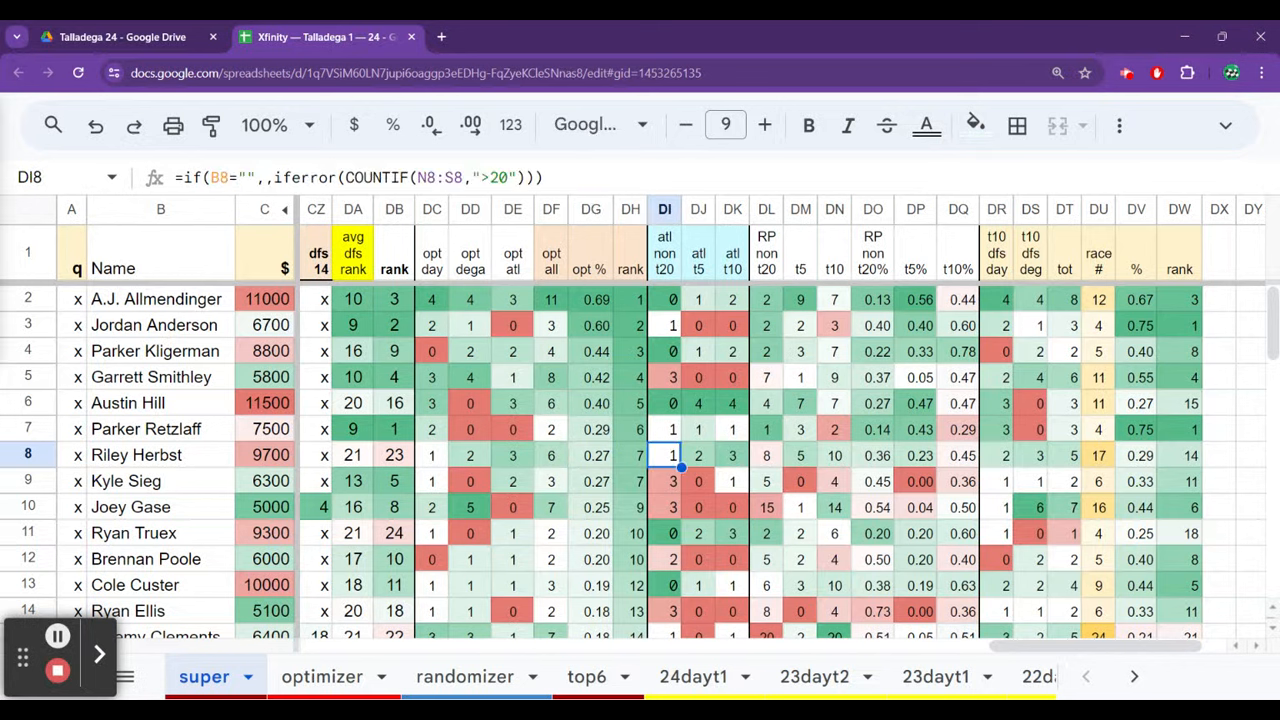
click(551, 455)
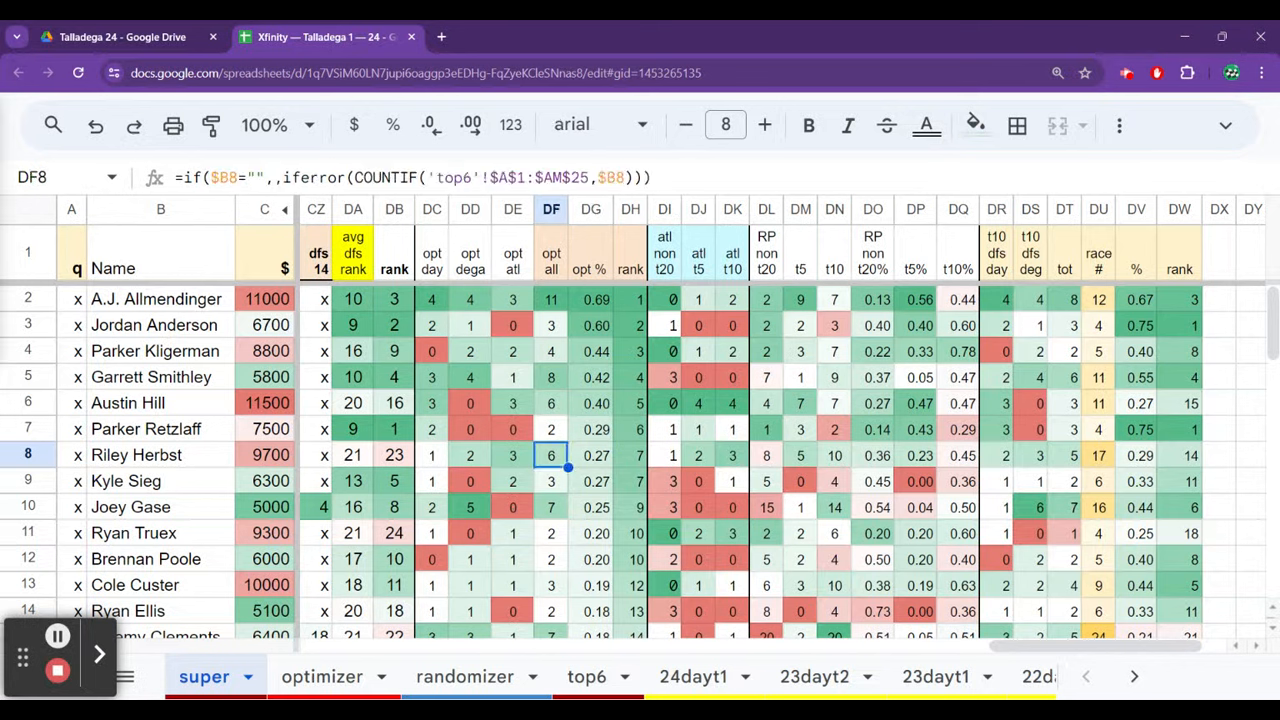
click(551, 481)
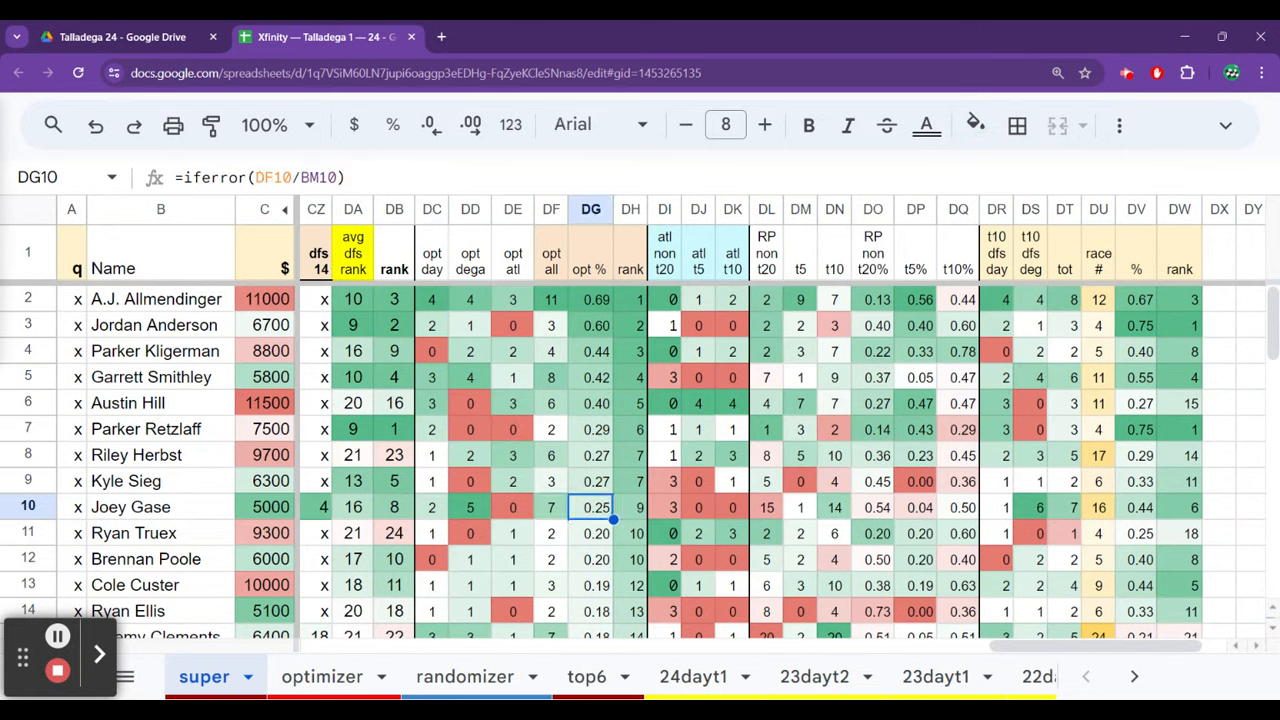
Step: Check top-10 percentages for Joey Gase, Ryan Truex, Brennan Poole and Ryan Ellis
click(1098, 507)
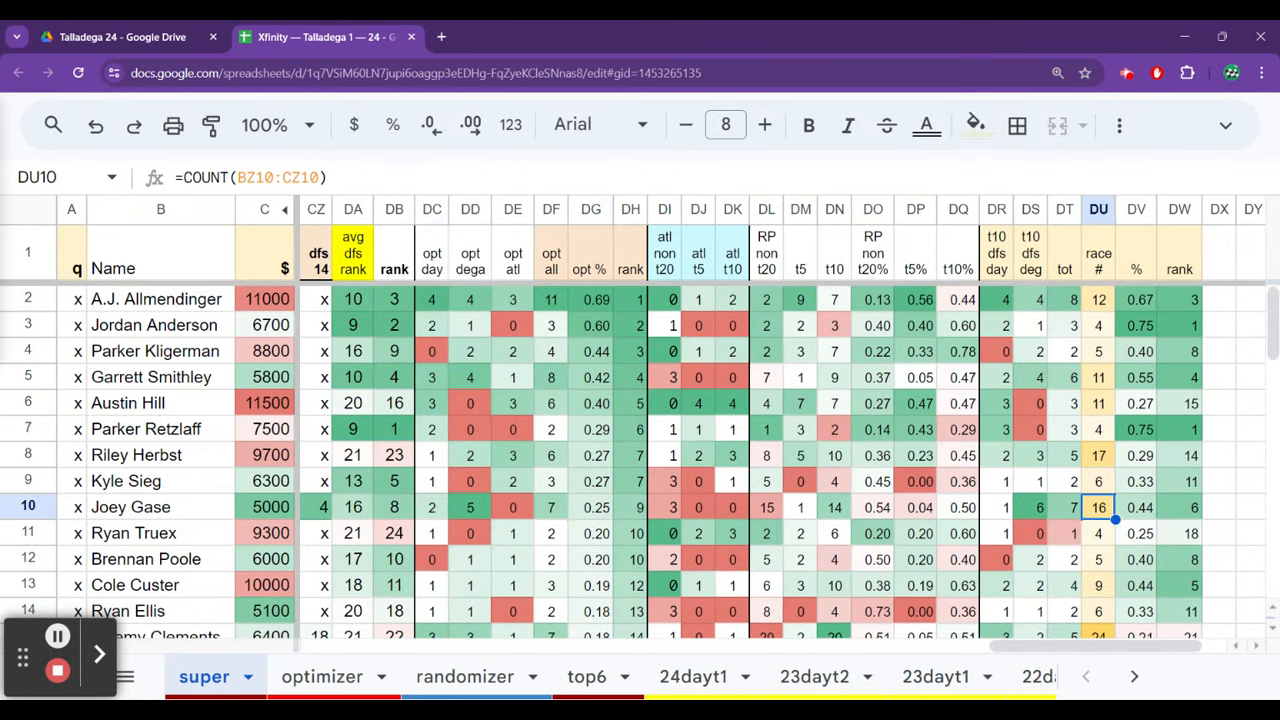
click(1136, 507)
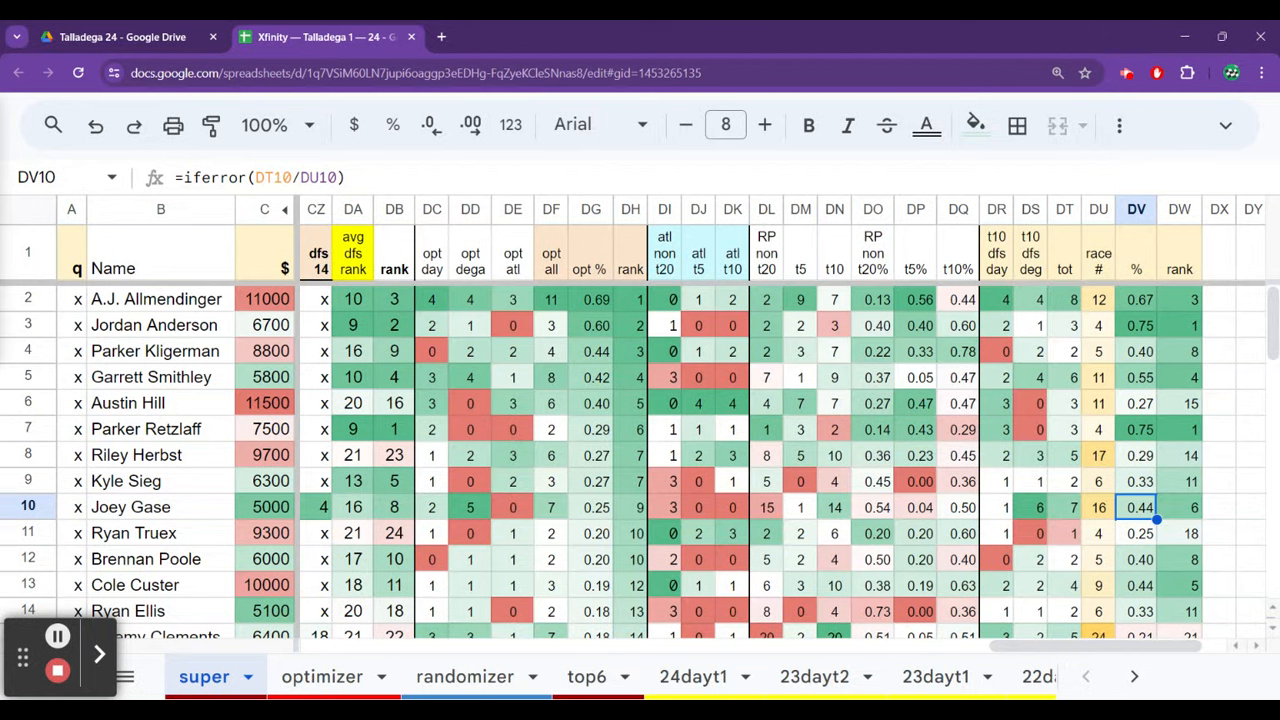
click(1136, 533)
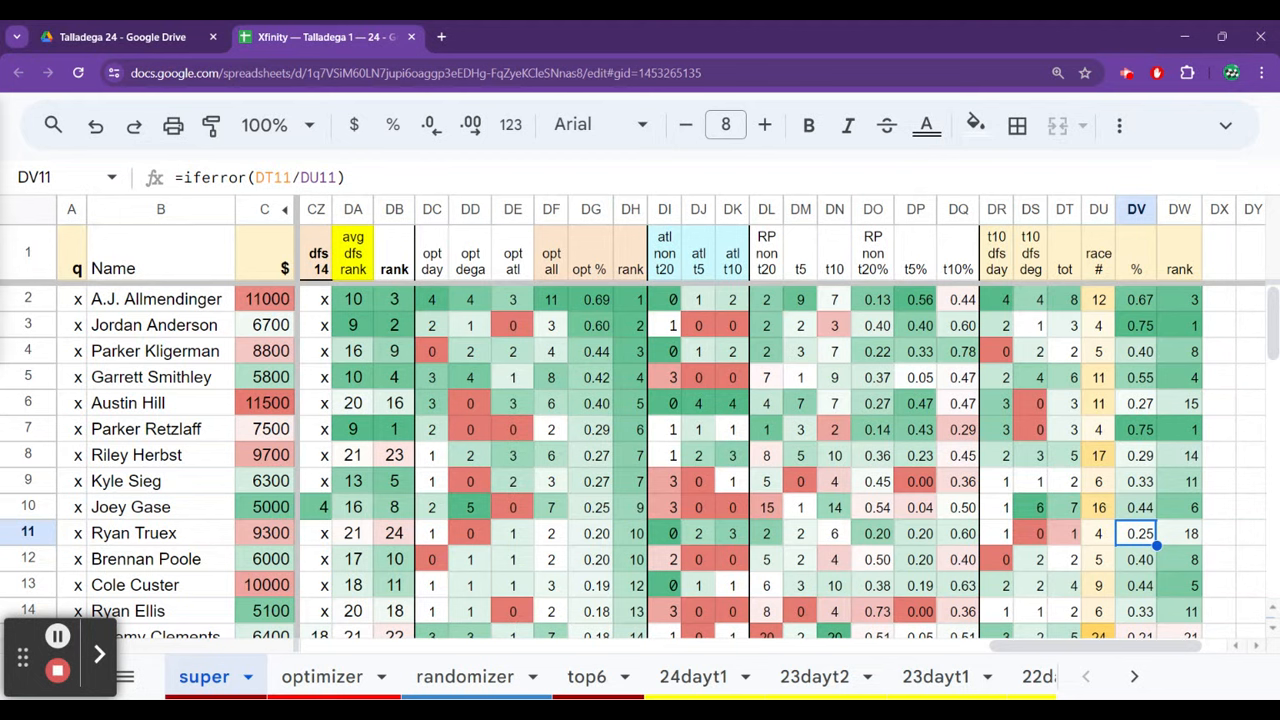
click(1136, 559)
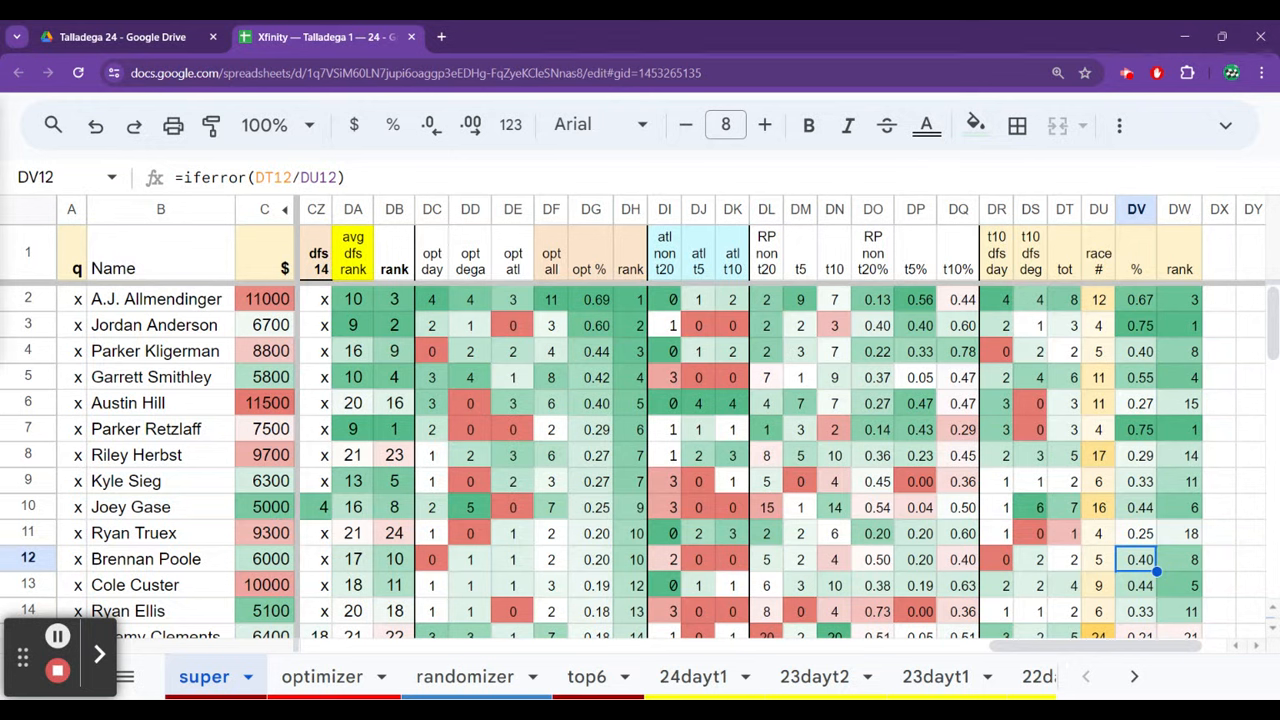
click(1136, 585)
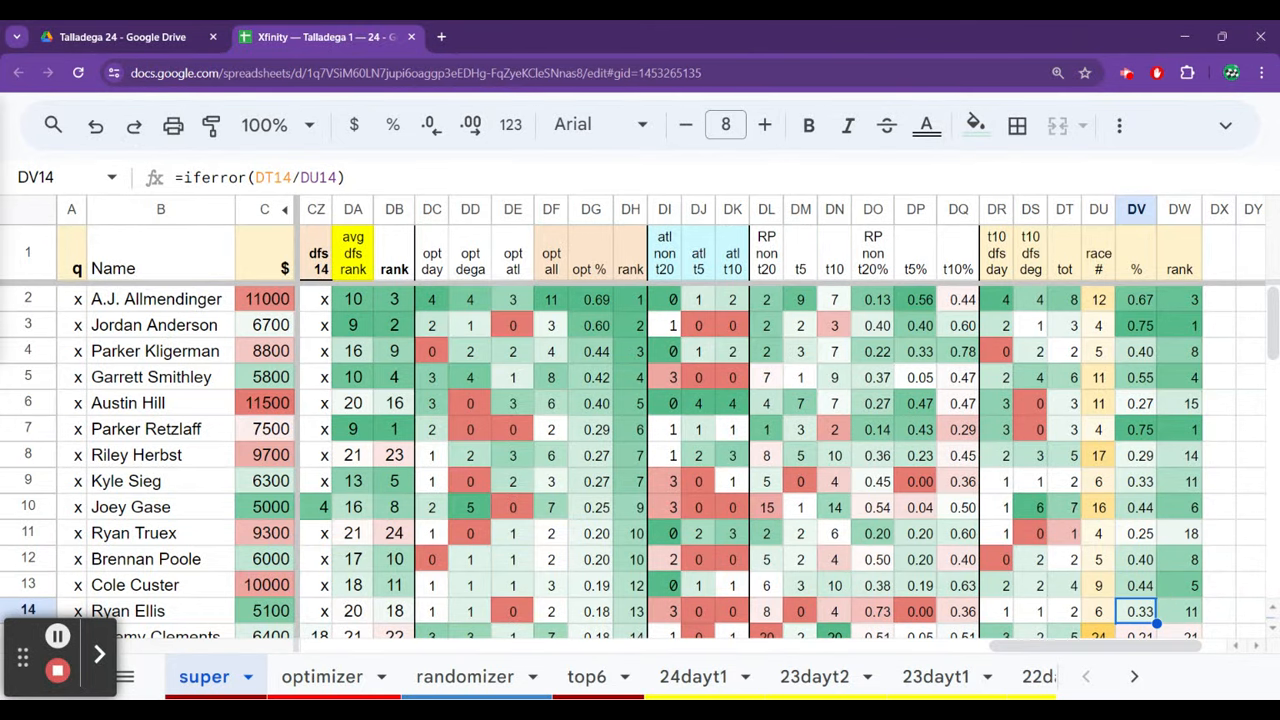
Step: Review Justin Allgaier's and Ryan Sieg's top-10 percentage, race count and opt % values
scroll(down, 3)
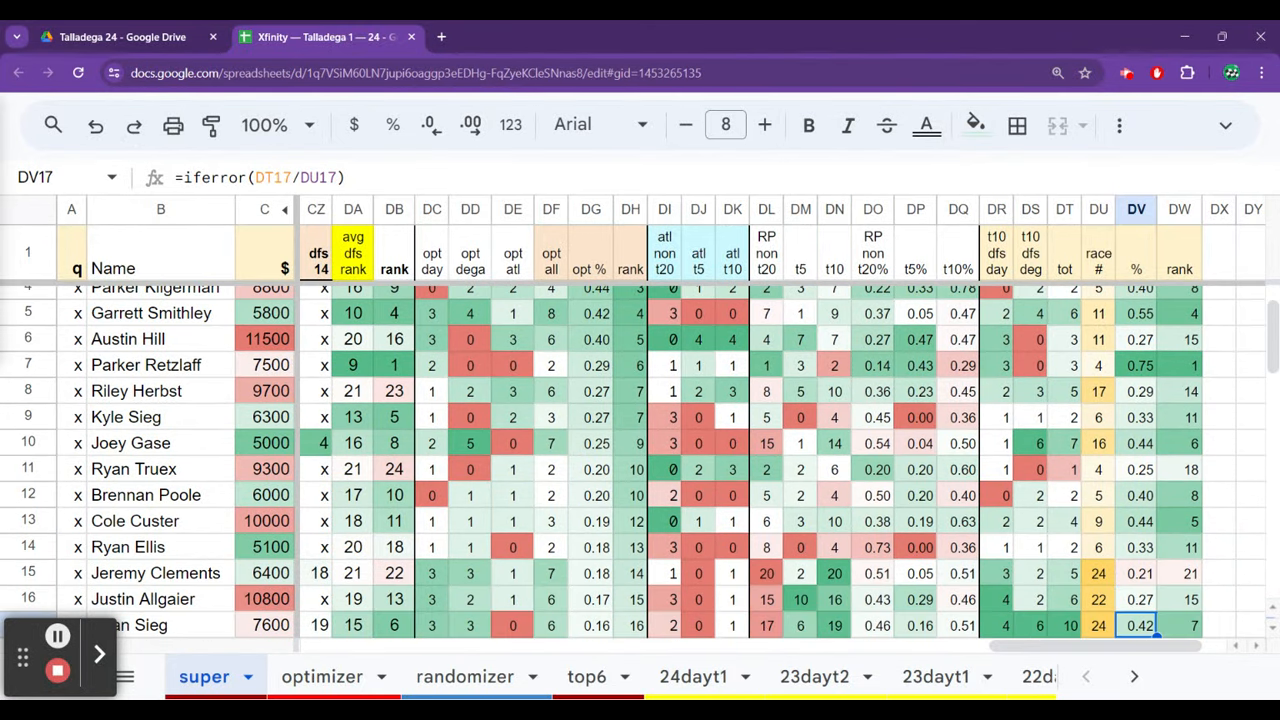
click(1137, 599)
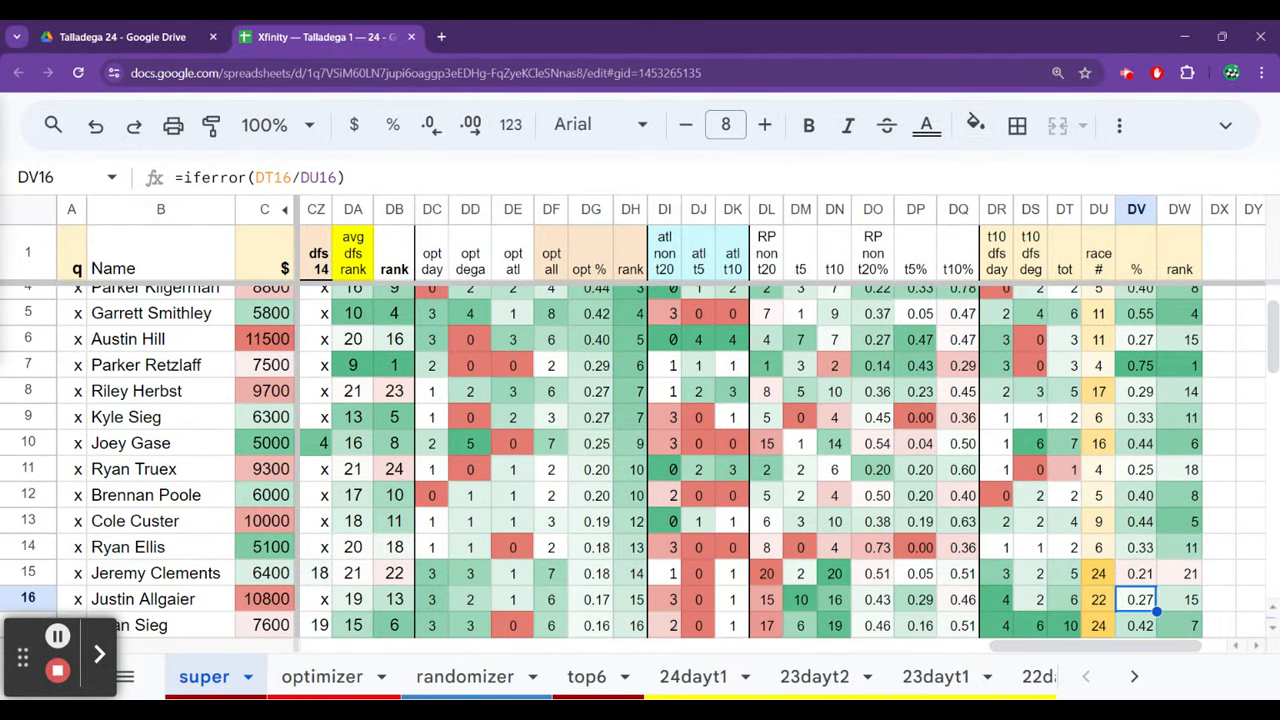
click(1098, 599)
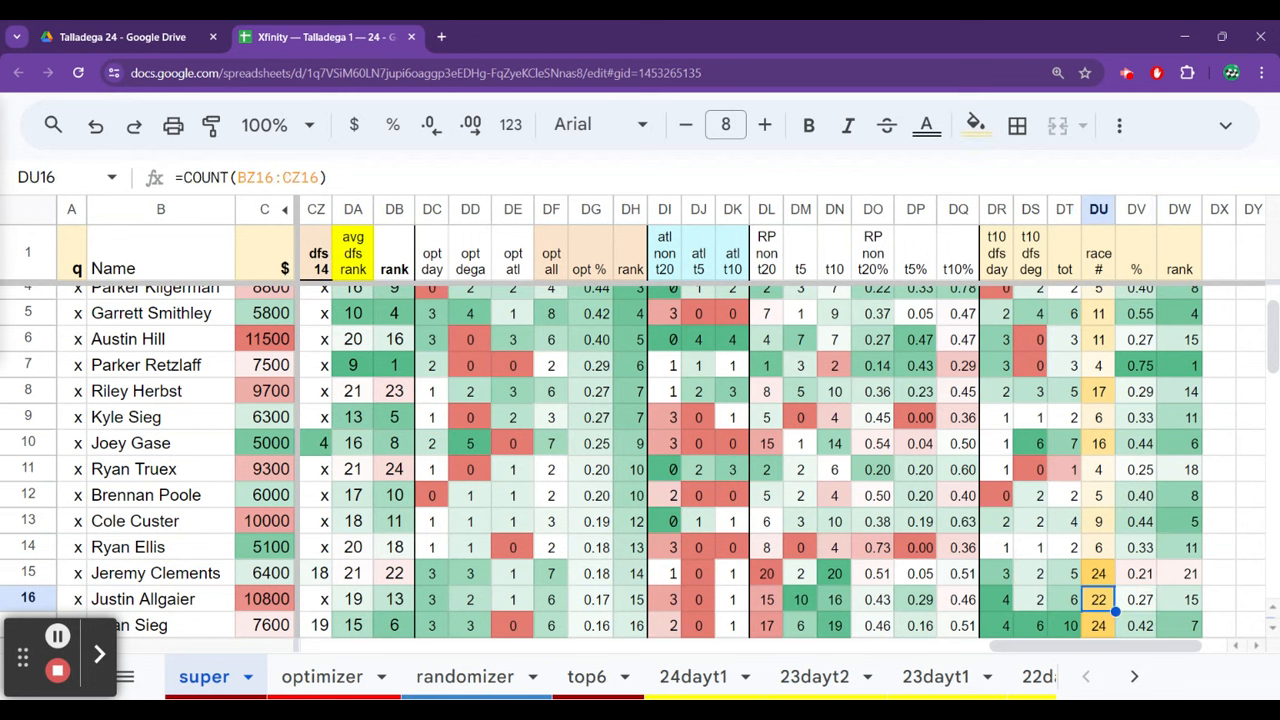
click(1136, 599)
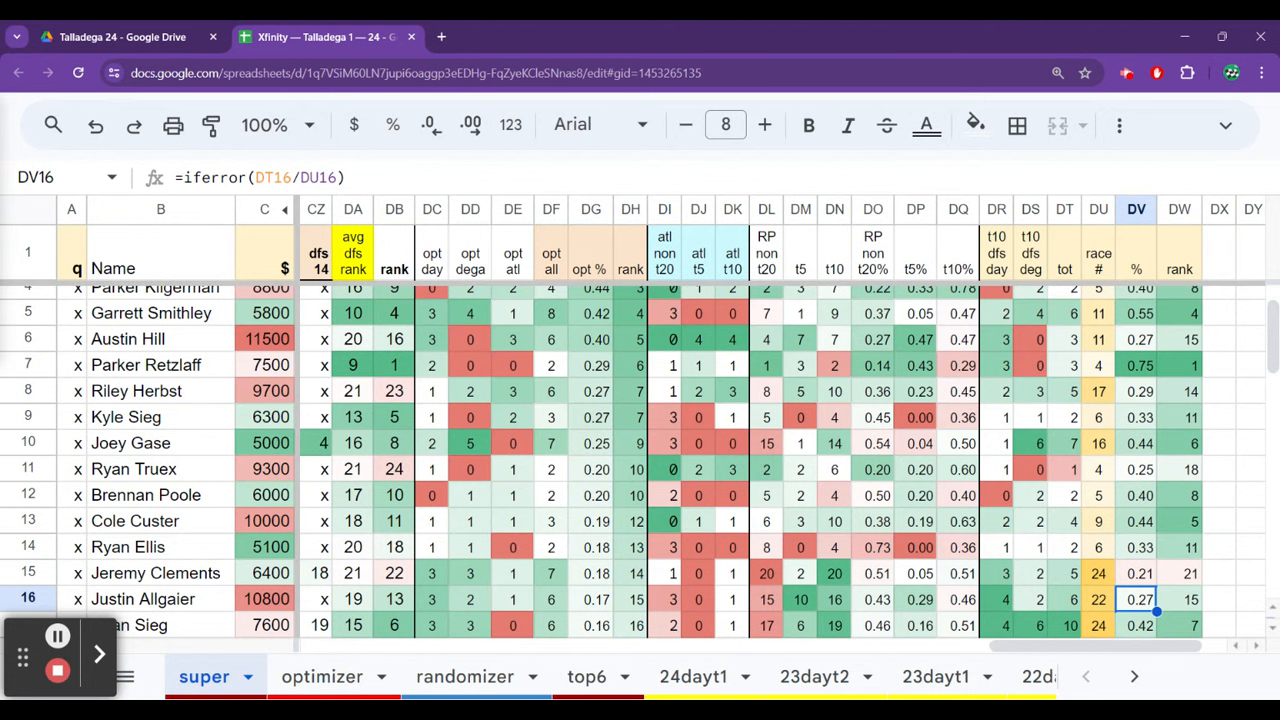
scroll(down, 3)
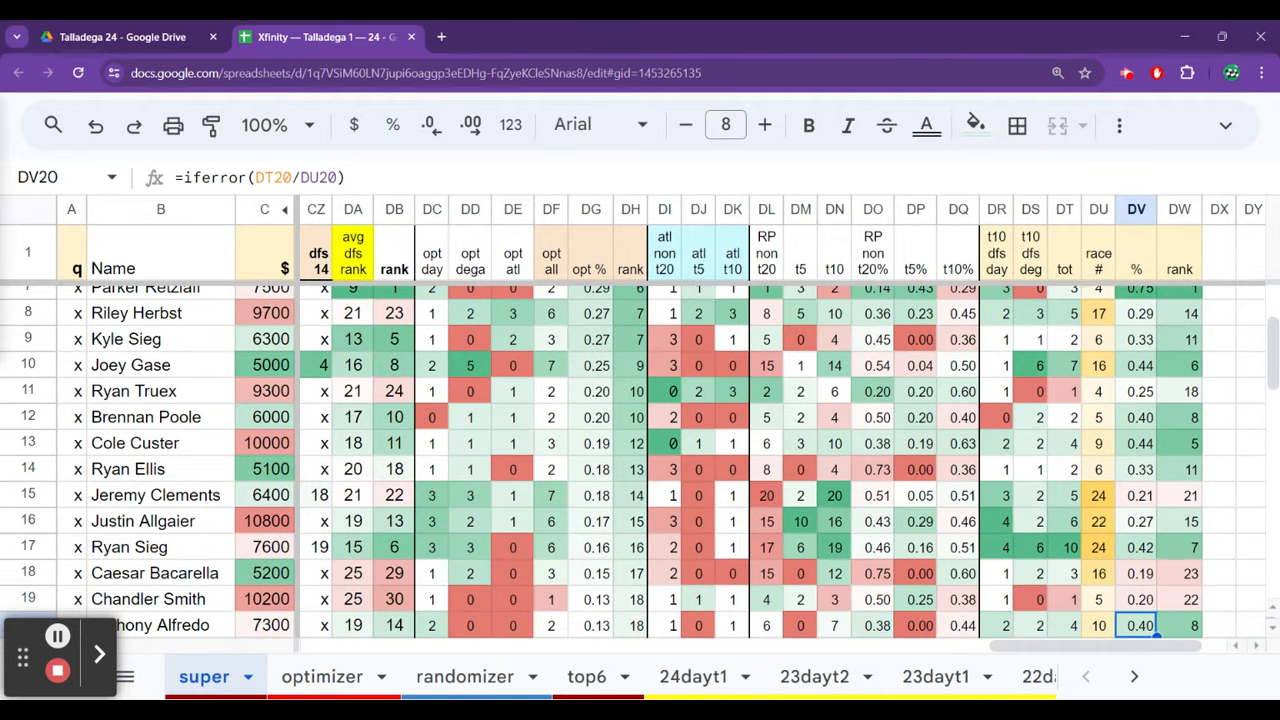
click(1136, 547)
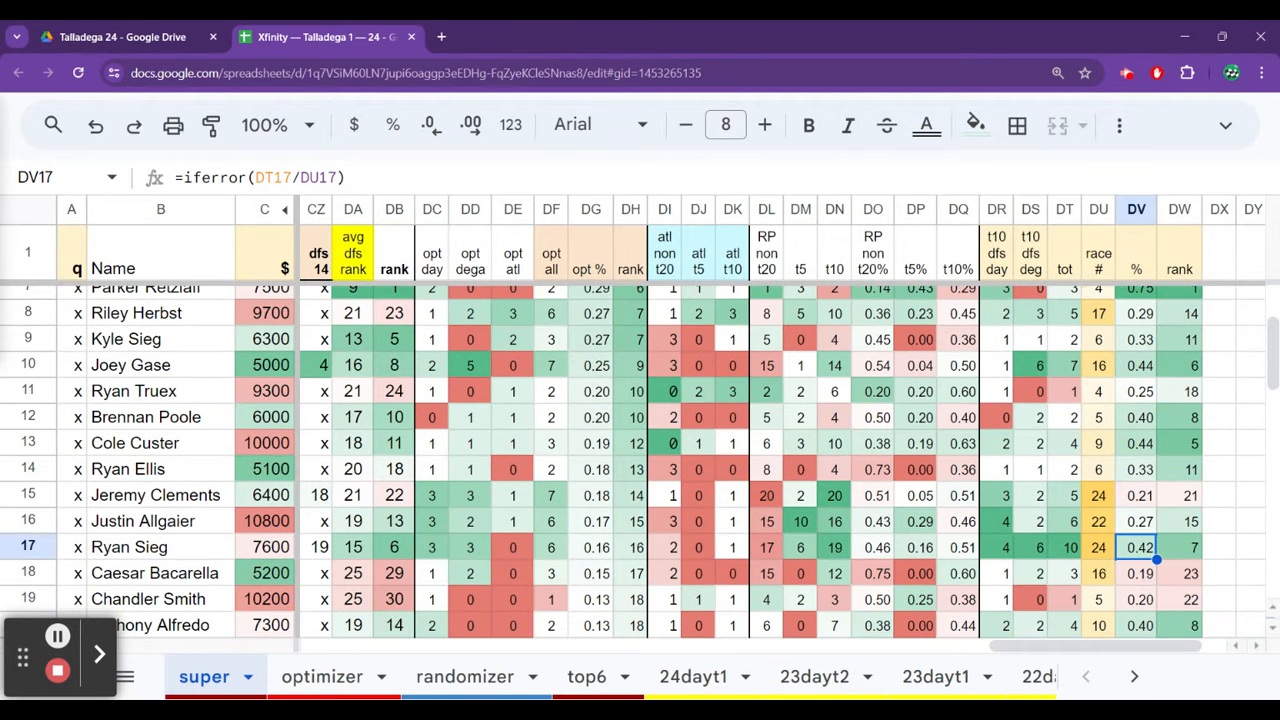
click(590, 547)
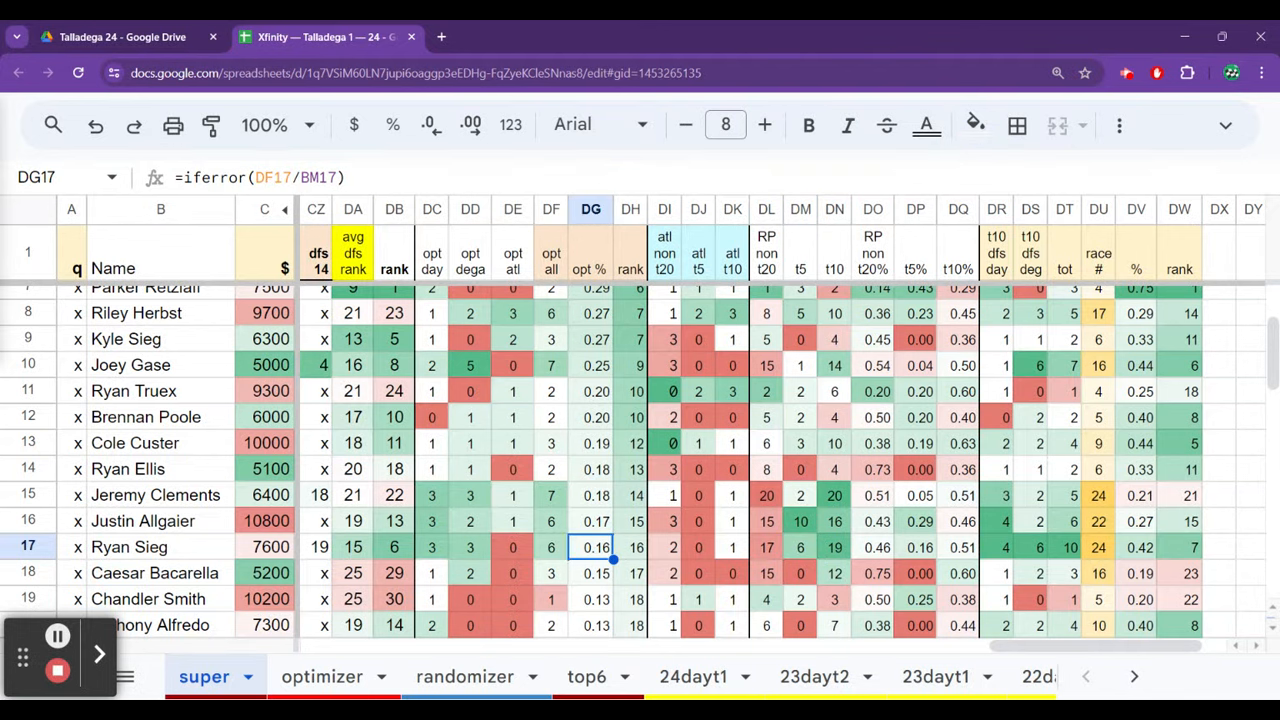
click(996, 547)
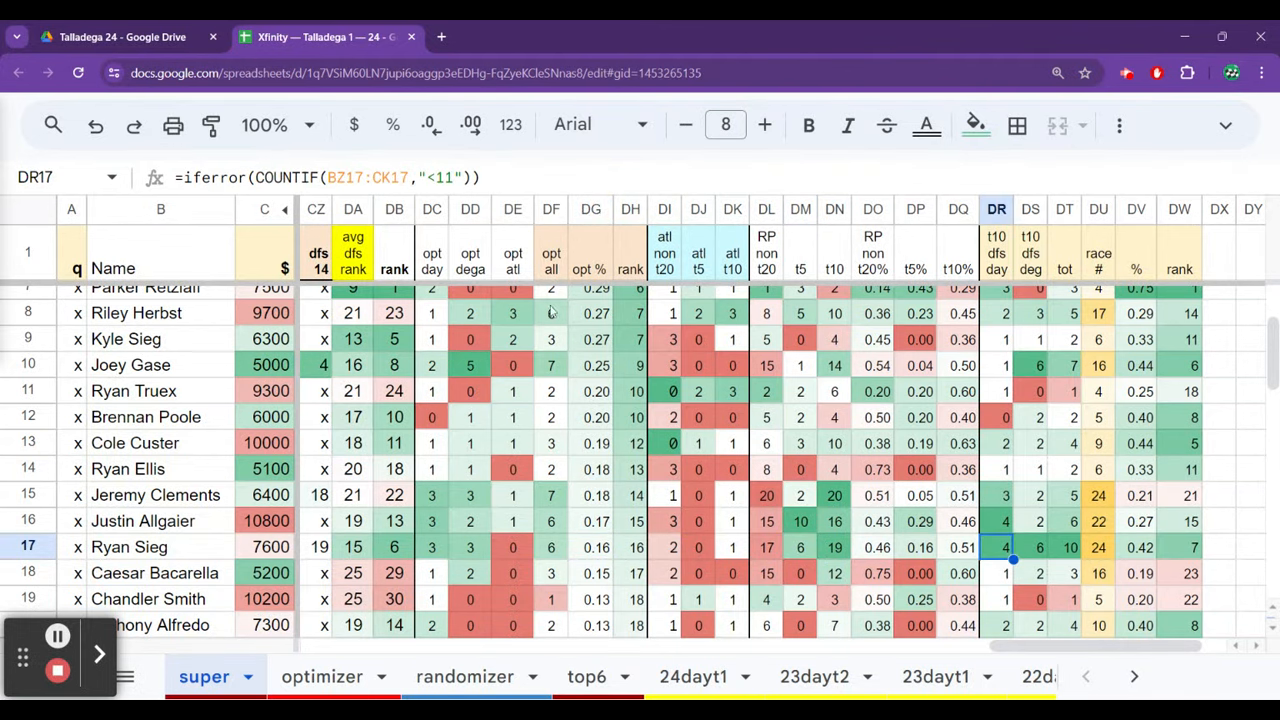
mouse_move(575, 430)
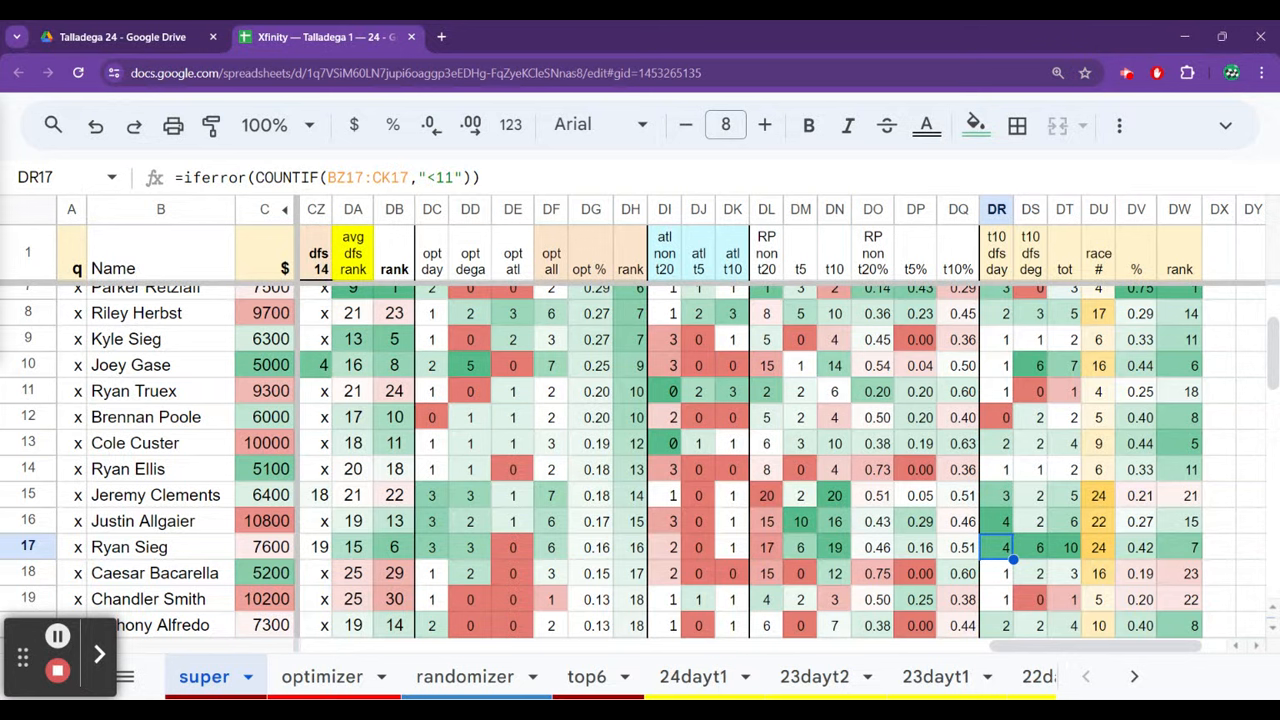
Step: Check top-10 percentages for Brandon Jones and Caesar Bacarella, and Anthony Alfredo's race count
click(1064, 573)
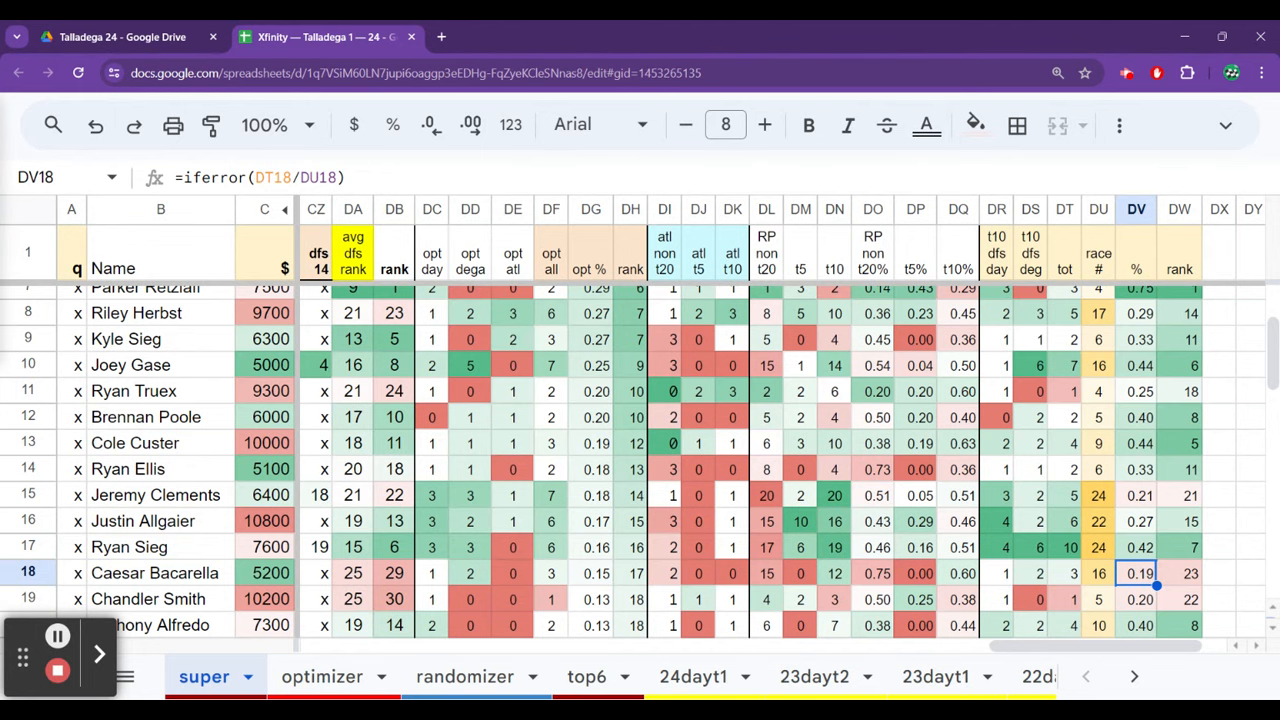
click(1136, 625)
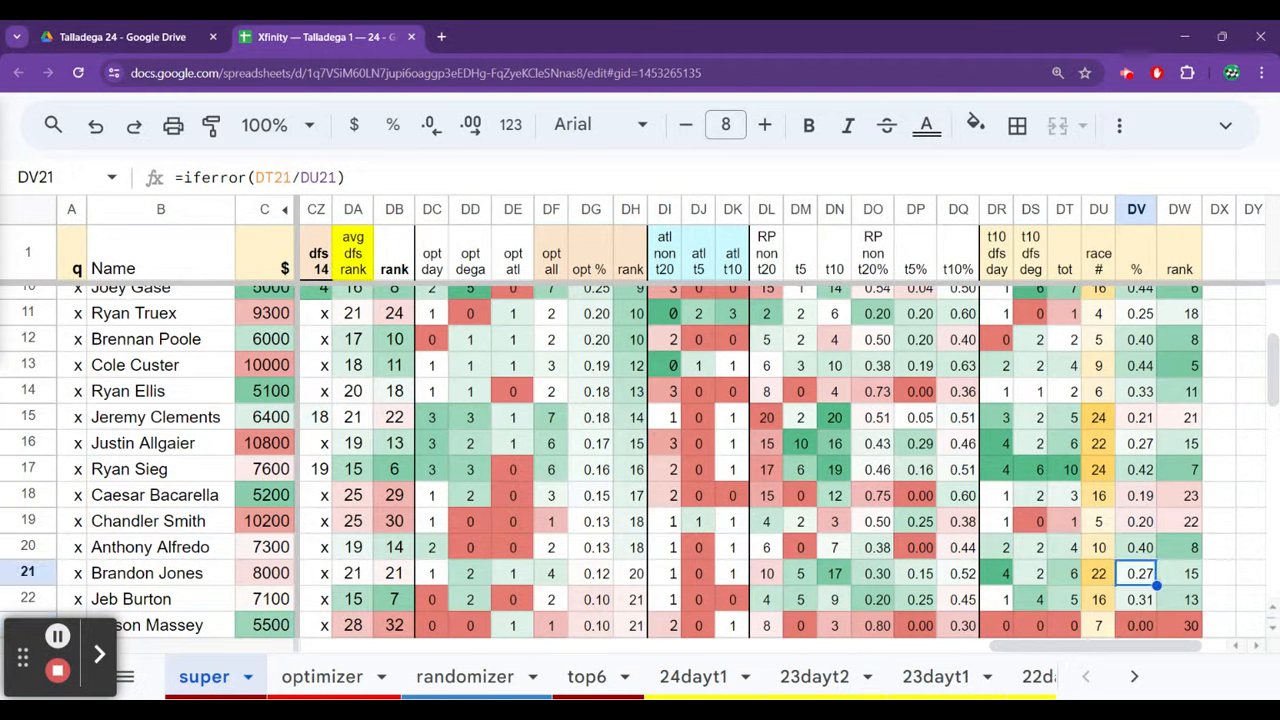
click(1136, 495)
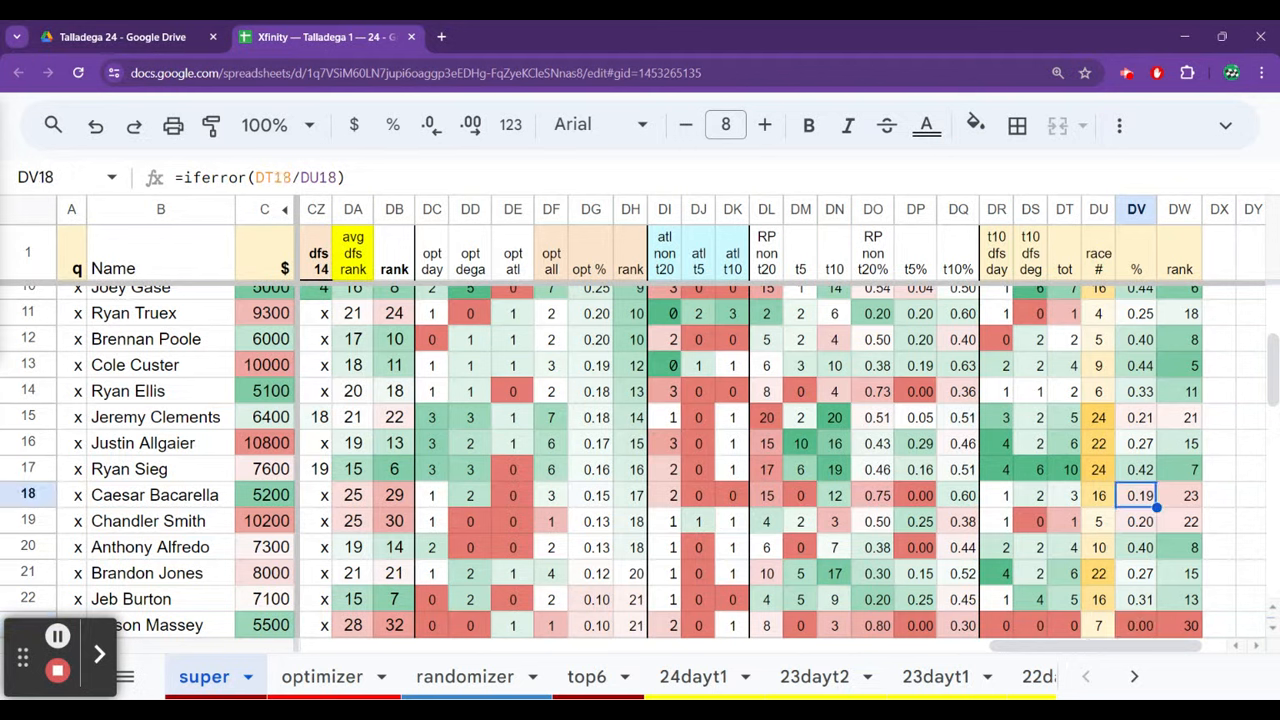
click(1136, 521)
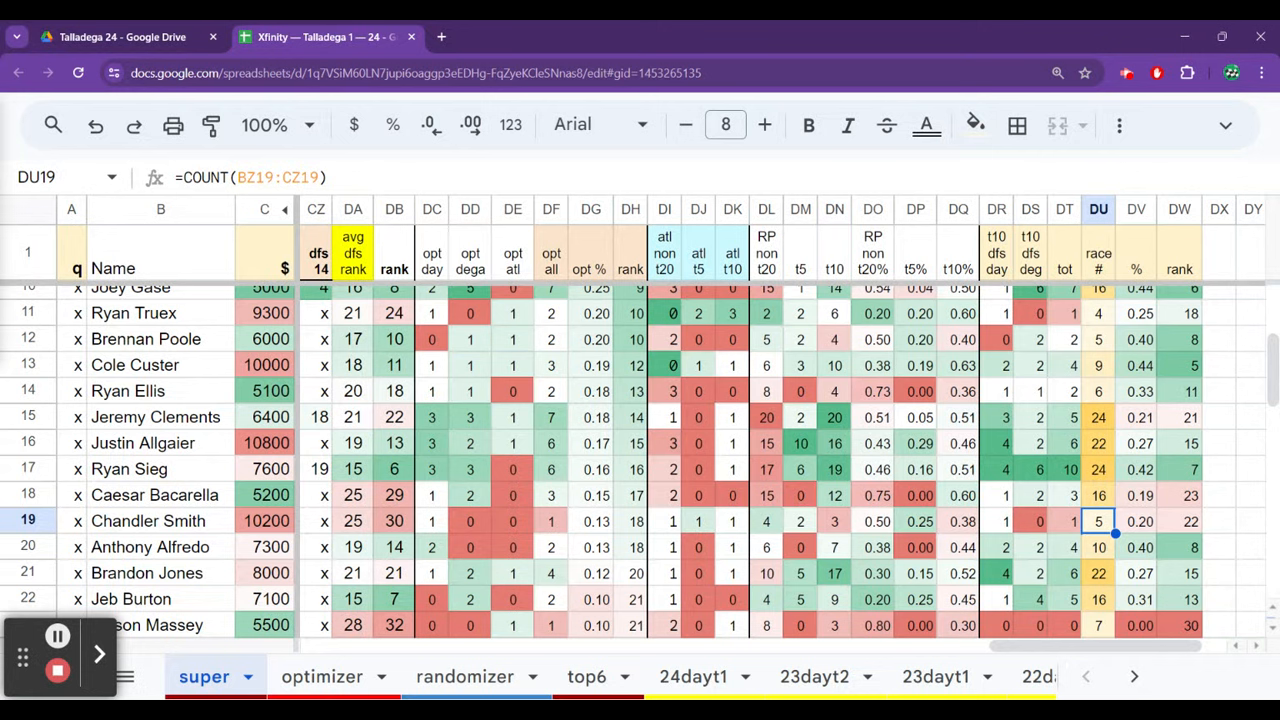
click(1098, 547)
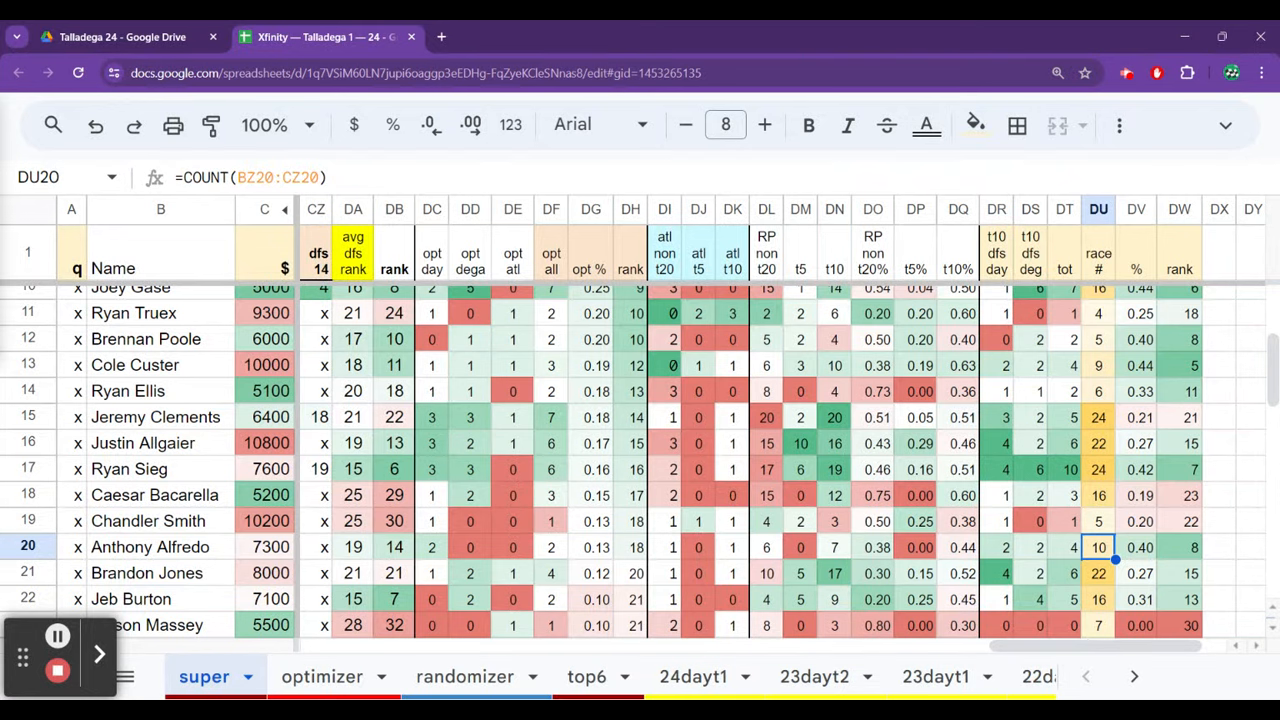
Step: Check race count formulas for Brandon Jones, Jeb Burton and Brennan Poole
click(1098, 573)
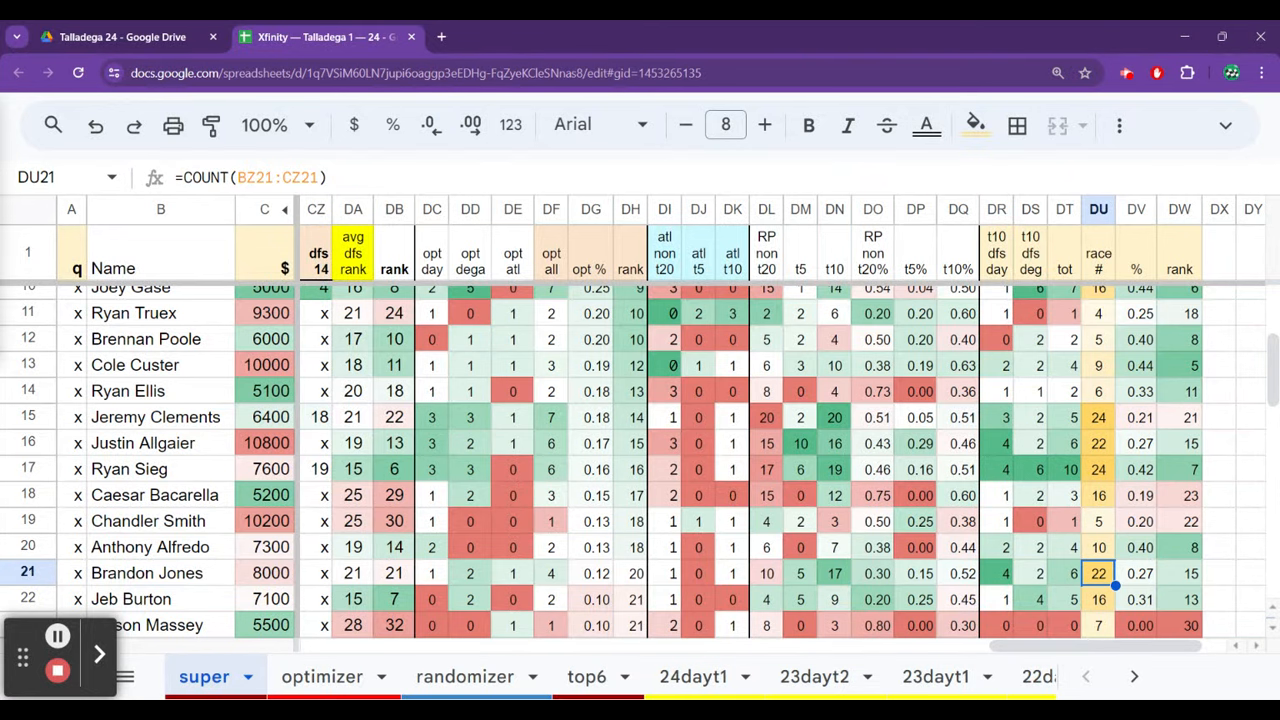
click(1098, 599)
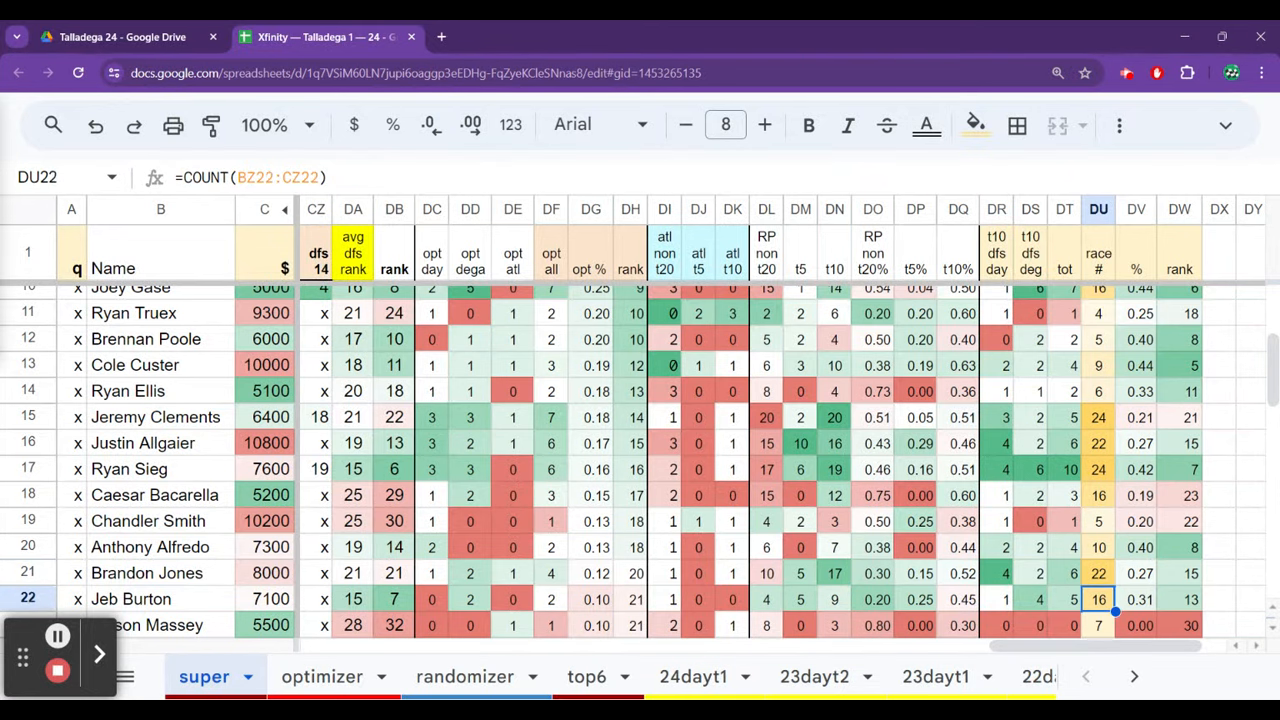
scroll(down, 3)
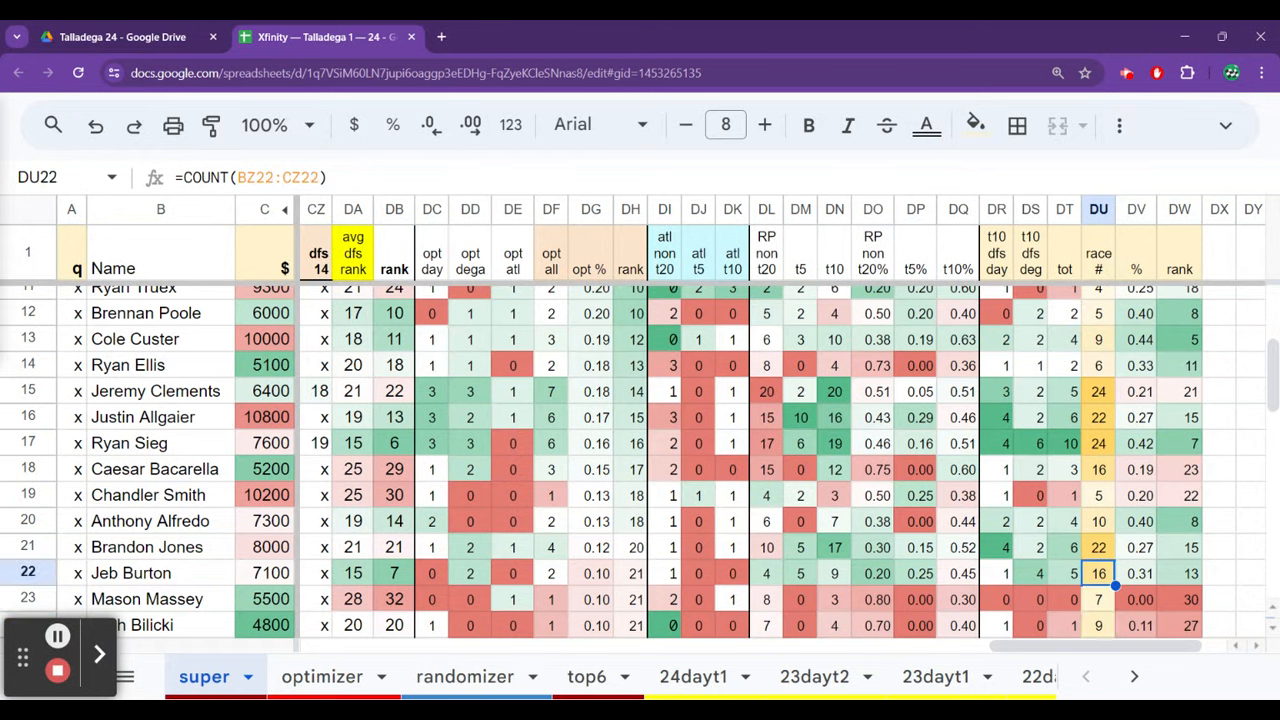
click(1098, 312)
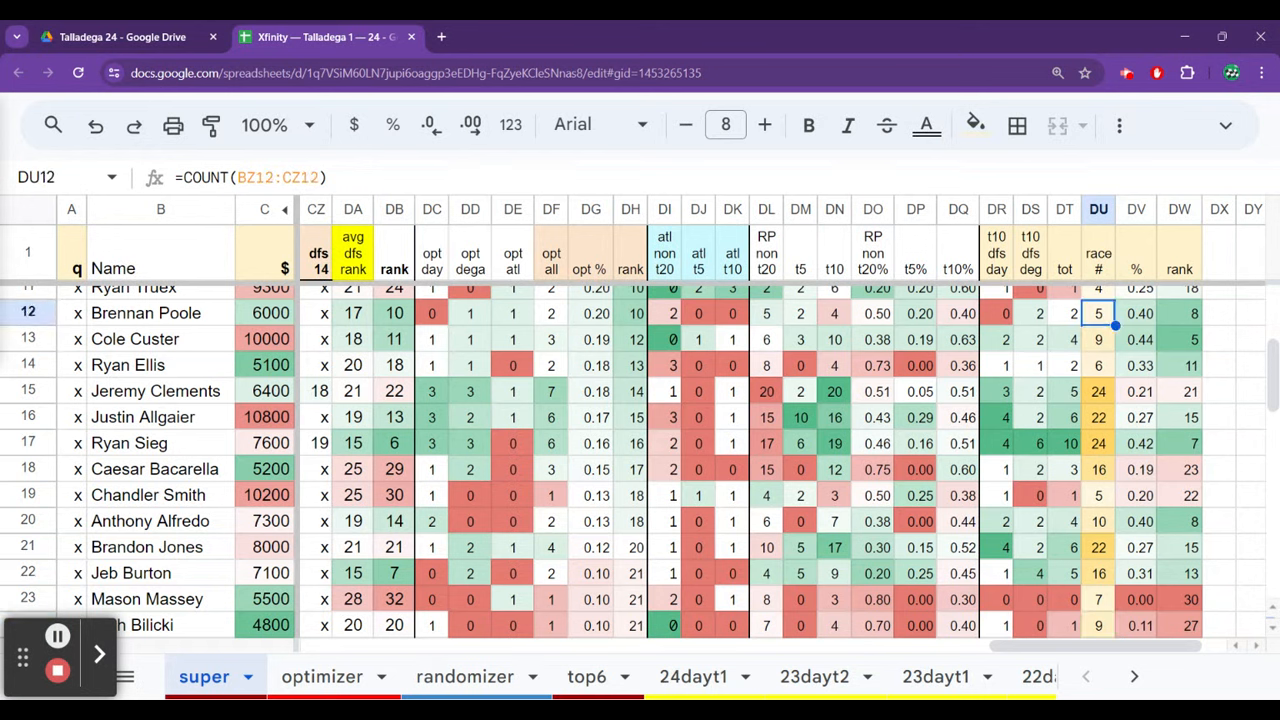
mouse_move(1113, 208)
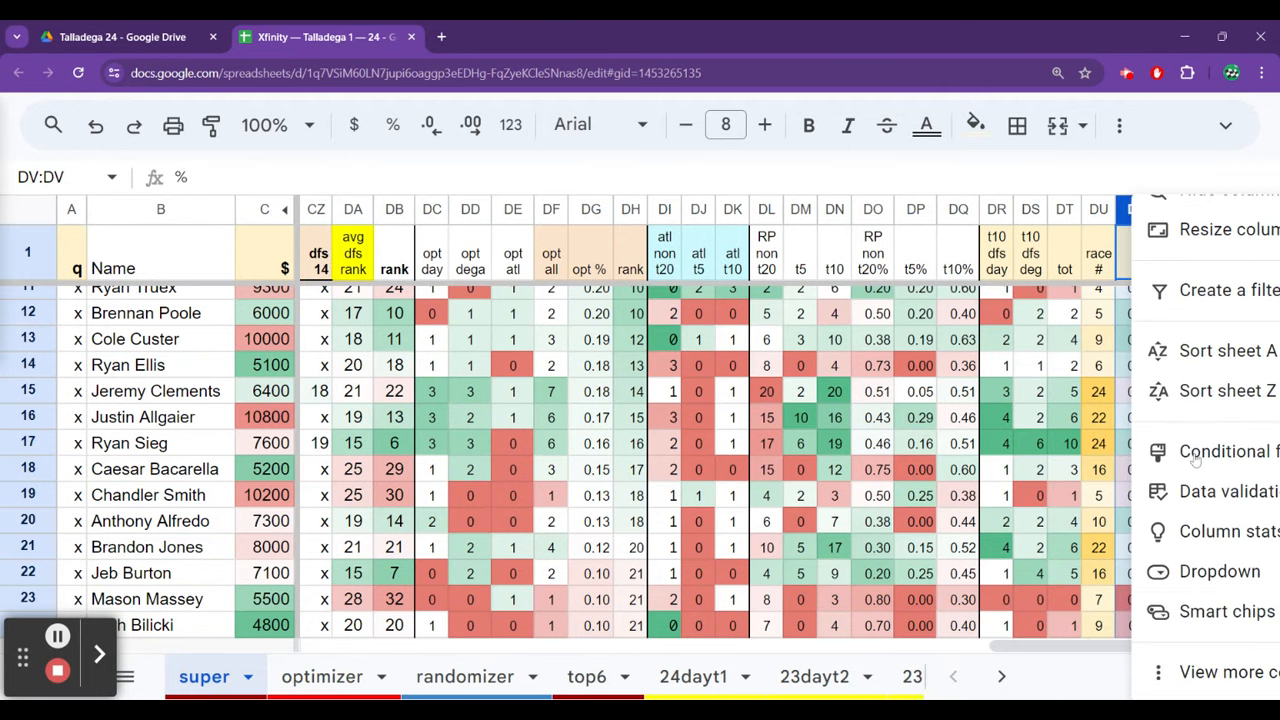
mouse_move(1195, 451)
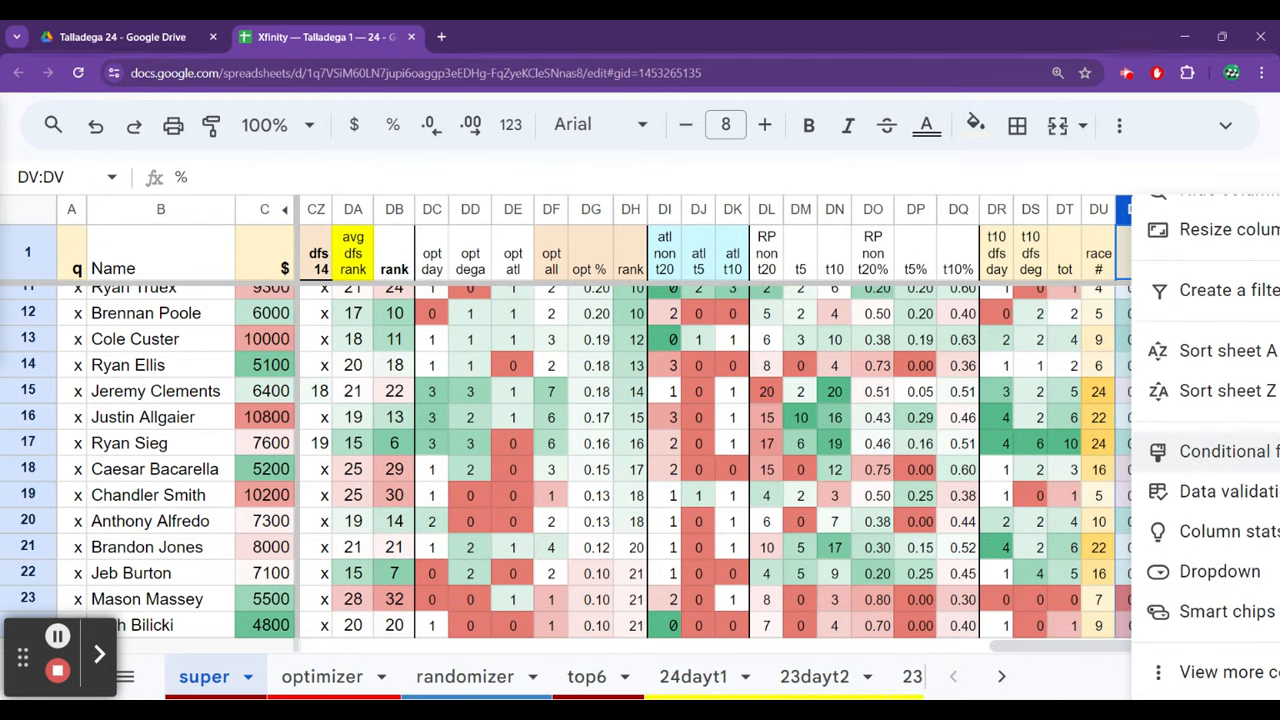
mouse_move(1227, 390)
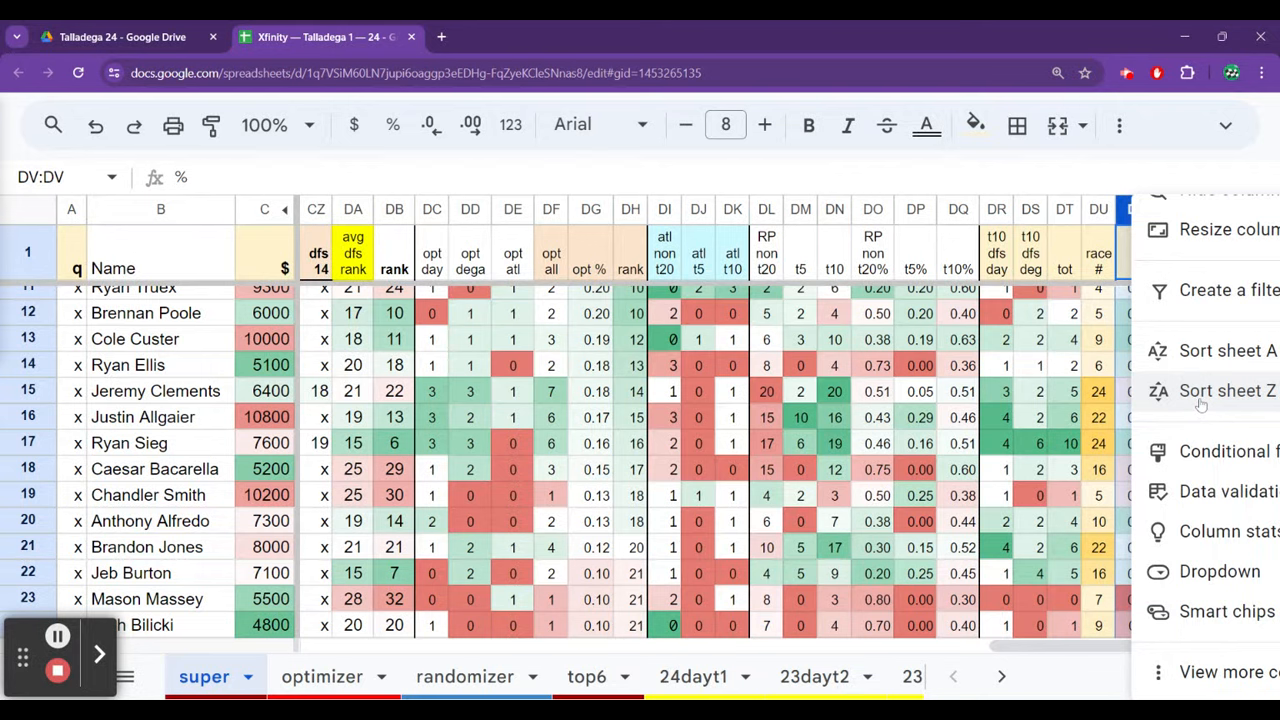
Step: Sort the sheet Z → A on column DV, putting Jordan Anderson and Parker Retzlaff on top
click(1226, 390)
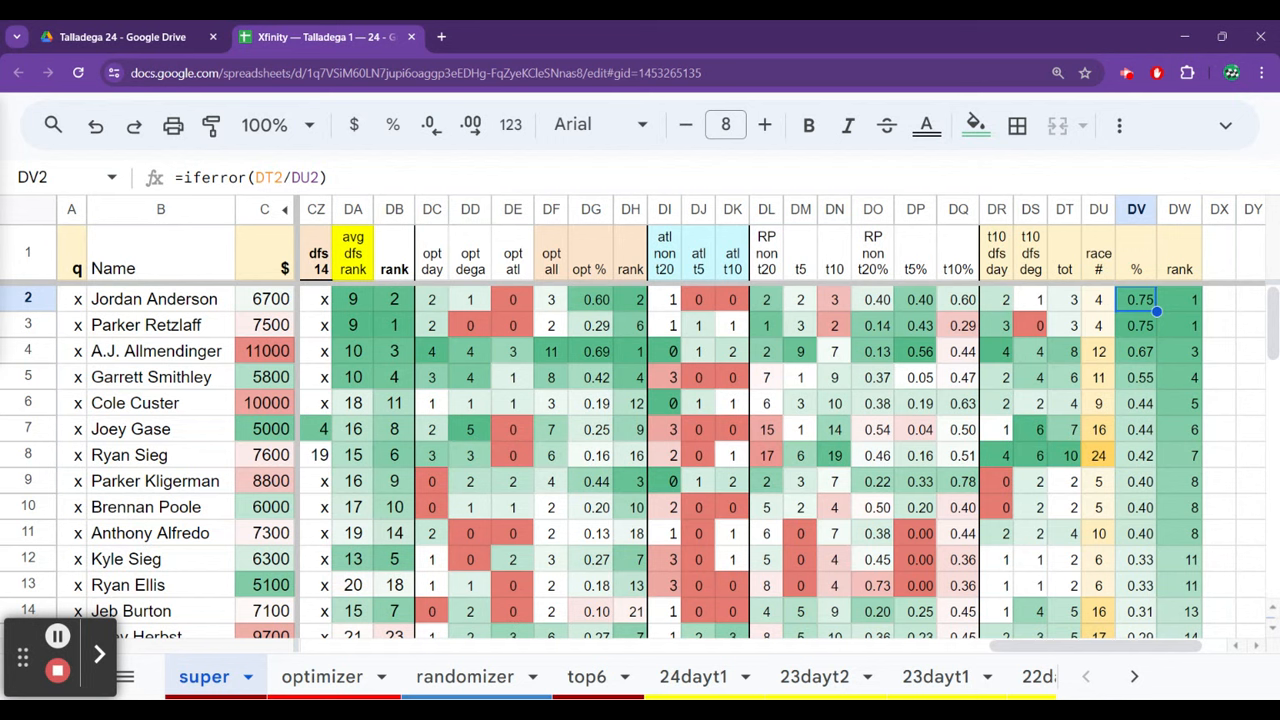
click(1136, 351)
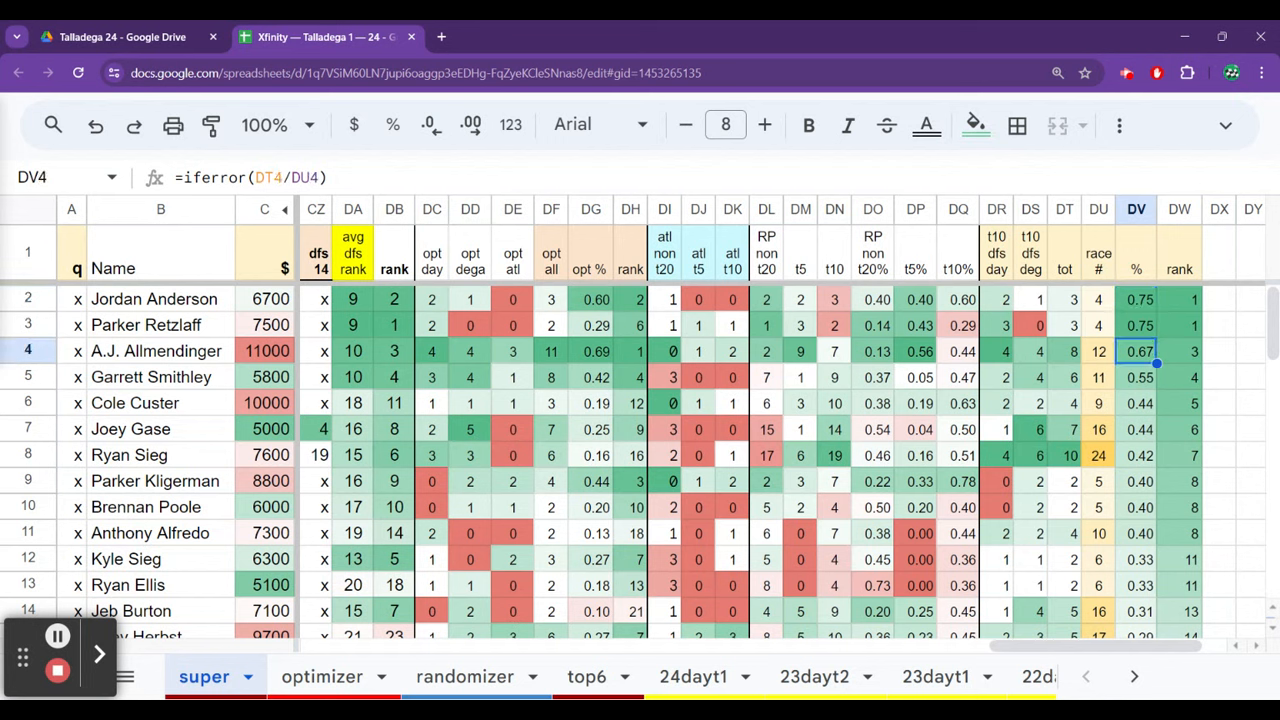
click(1135, 377)
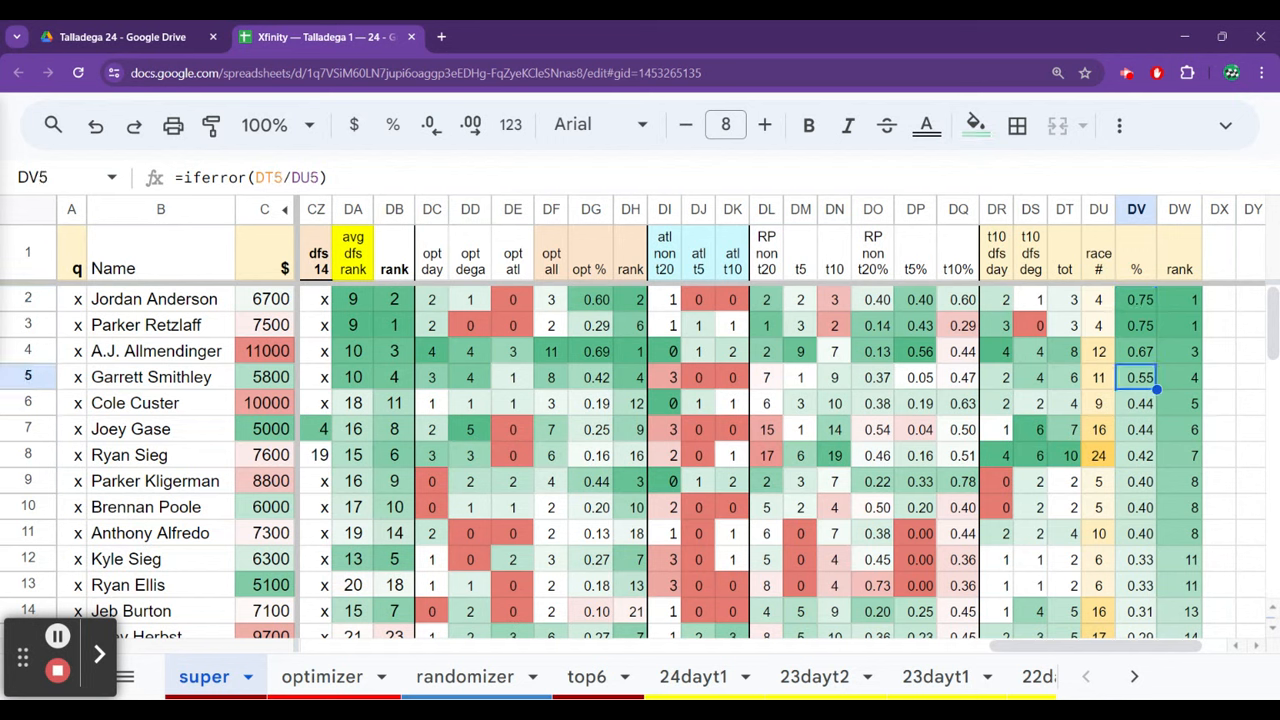
click(1136, 428)
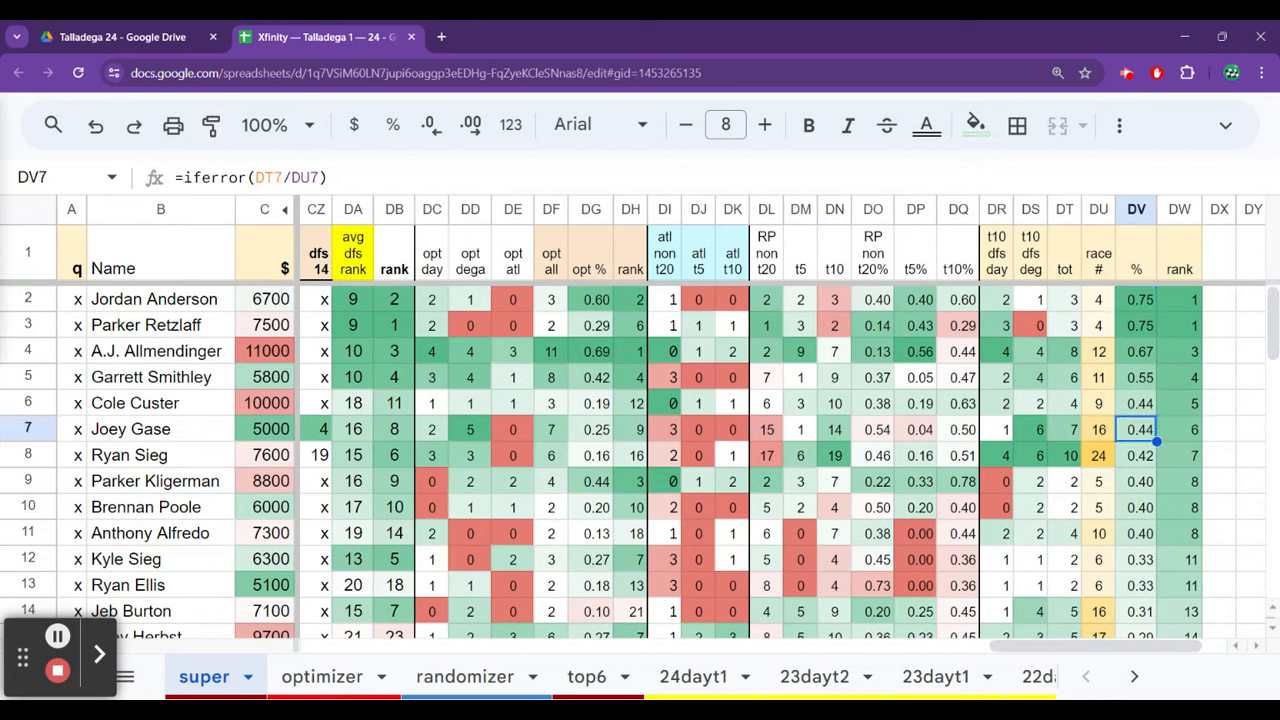
click(1136, 481)
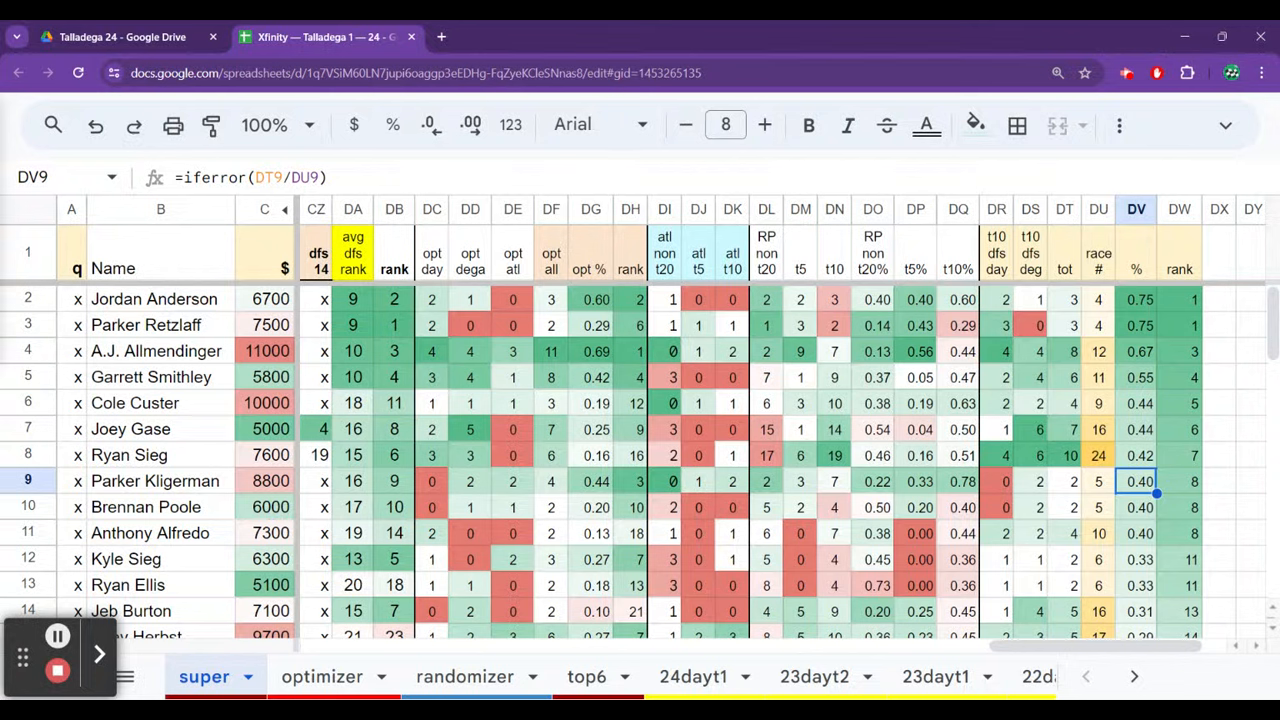
click(1136, 506)
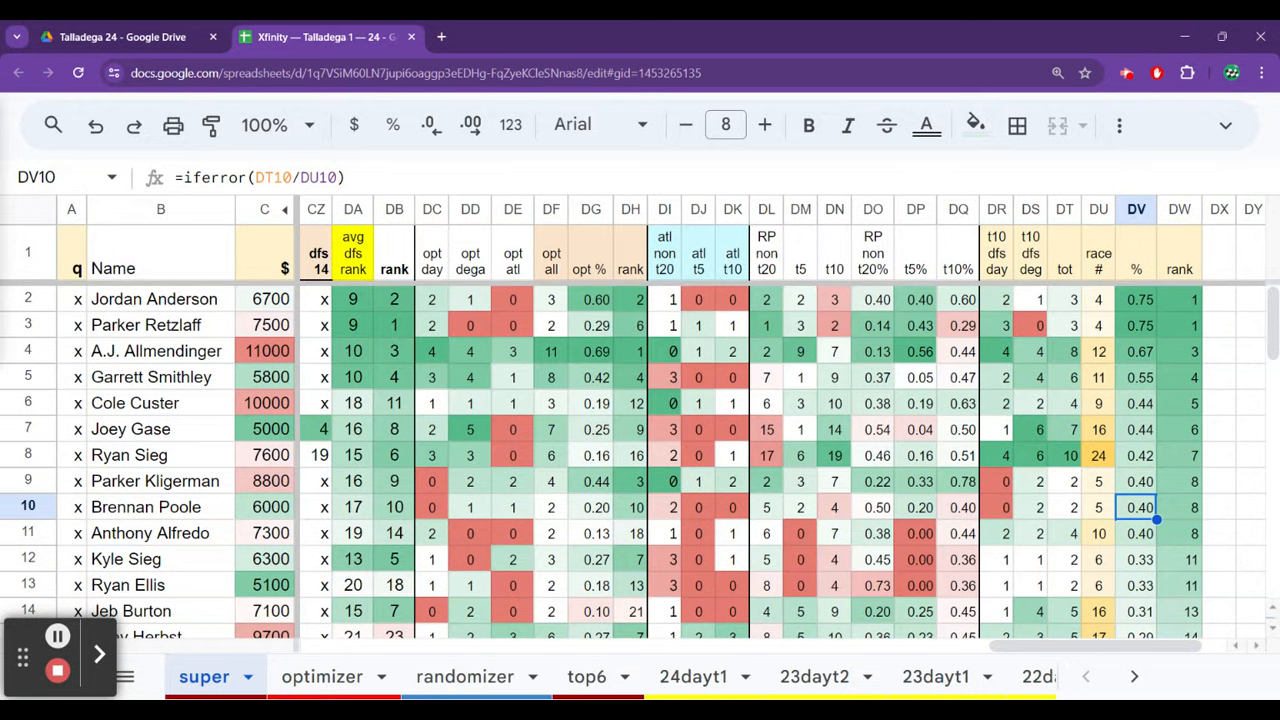
click(1136, 533)
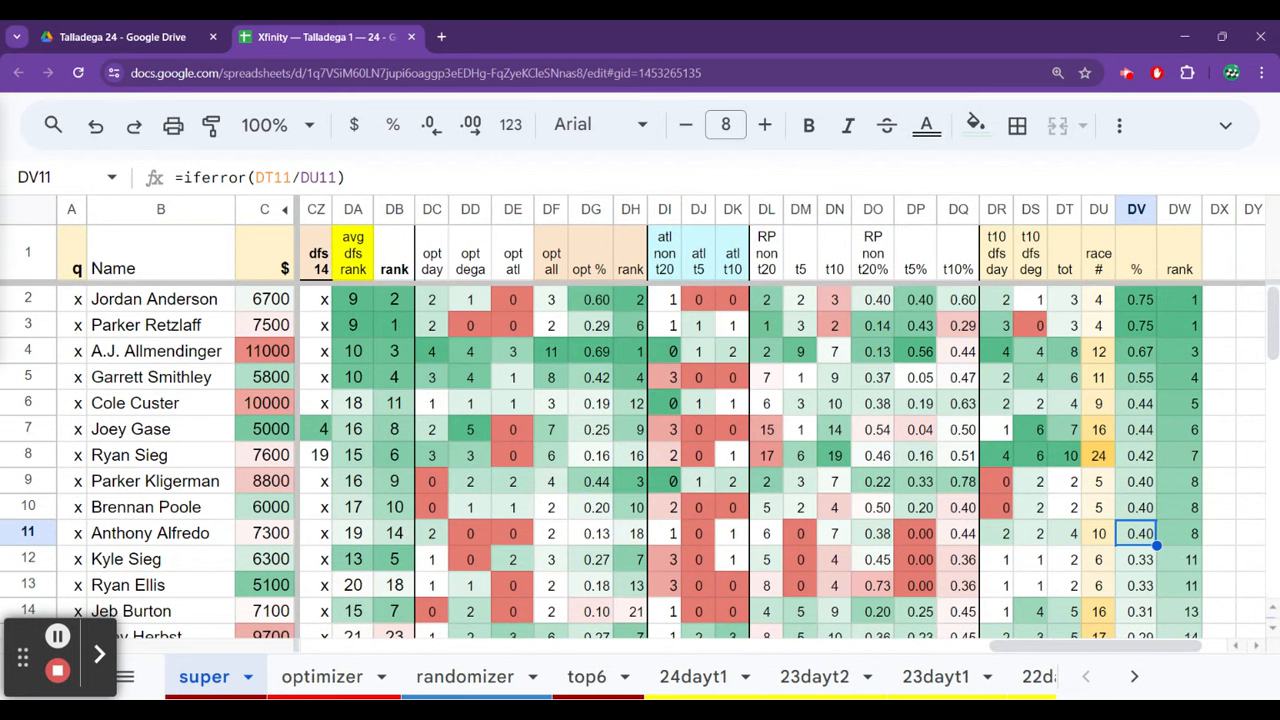
click(1137, 558)
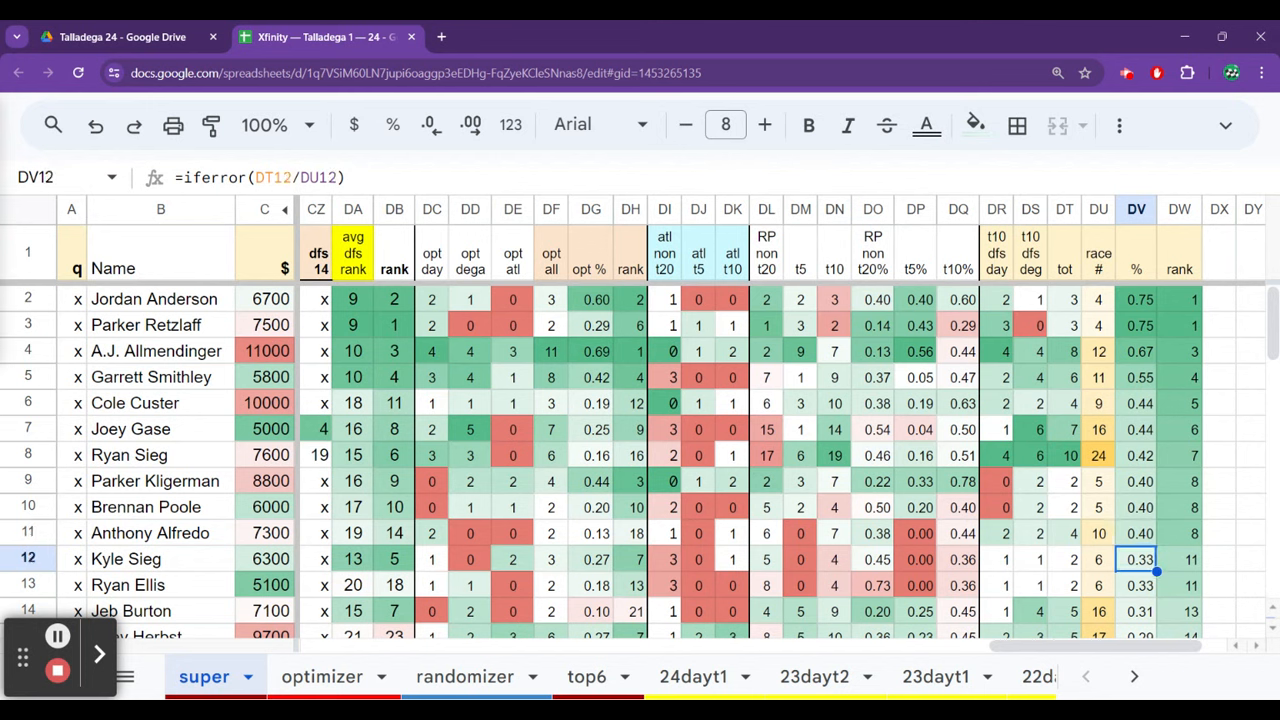
scroll(down, 3)
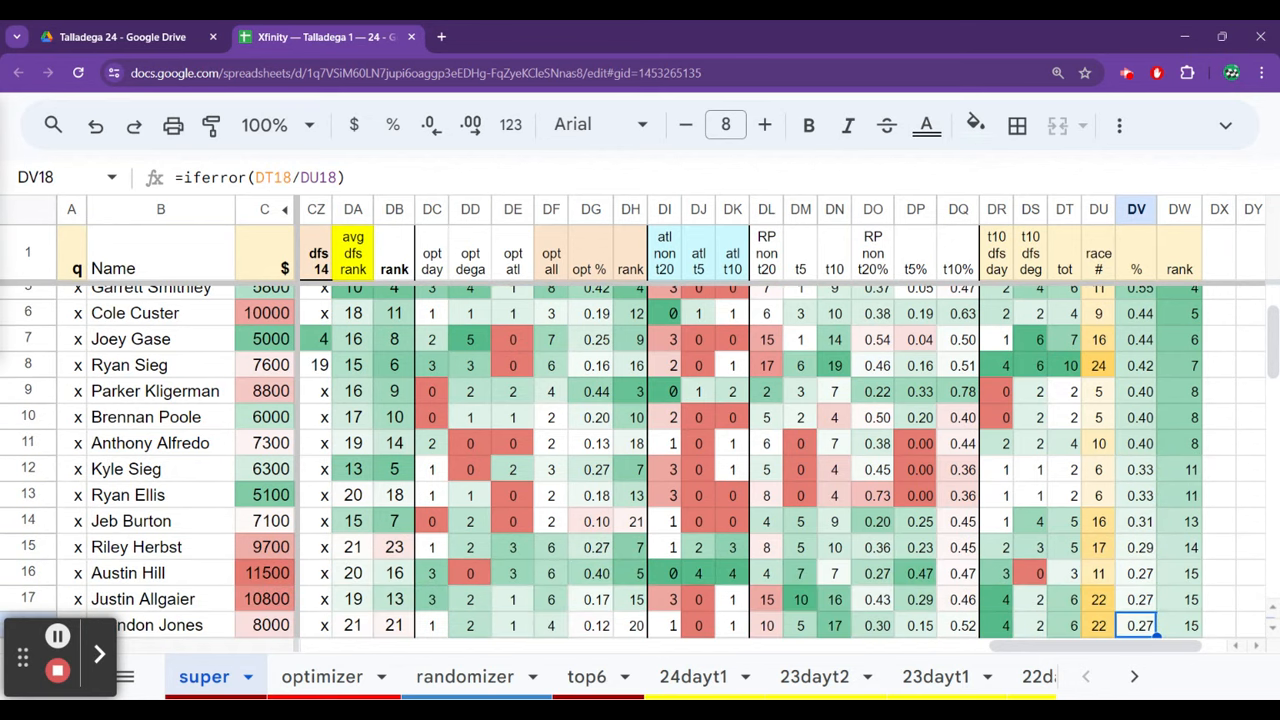
click(1136, 573)
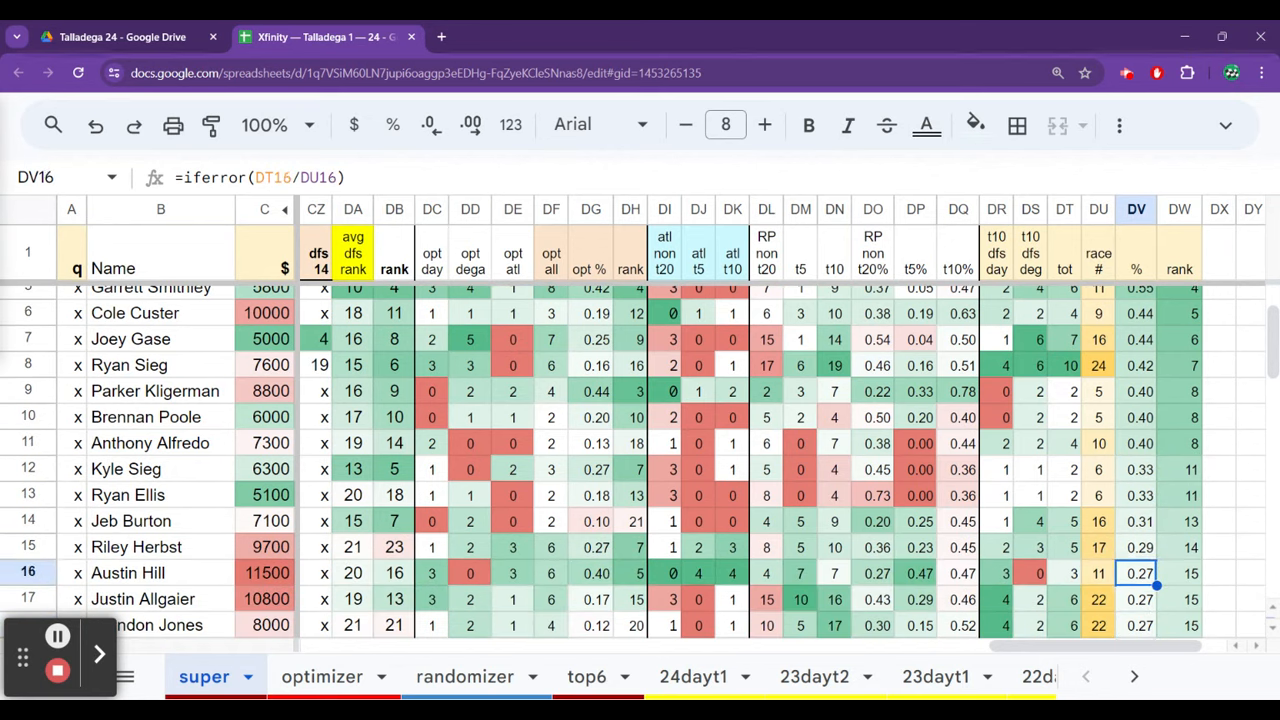
click(1136, 521)
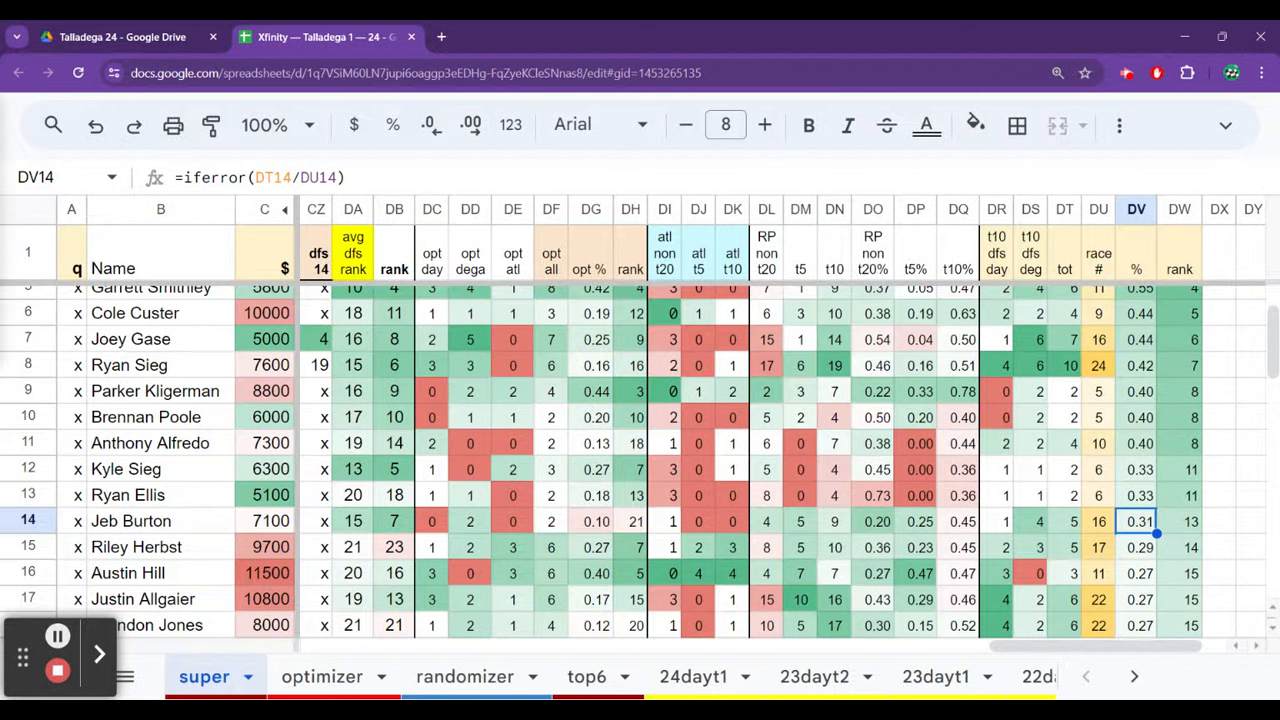
scroll(down, 3)
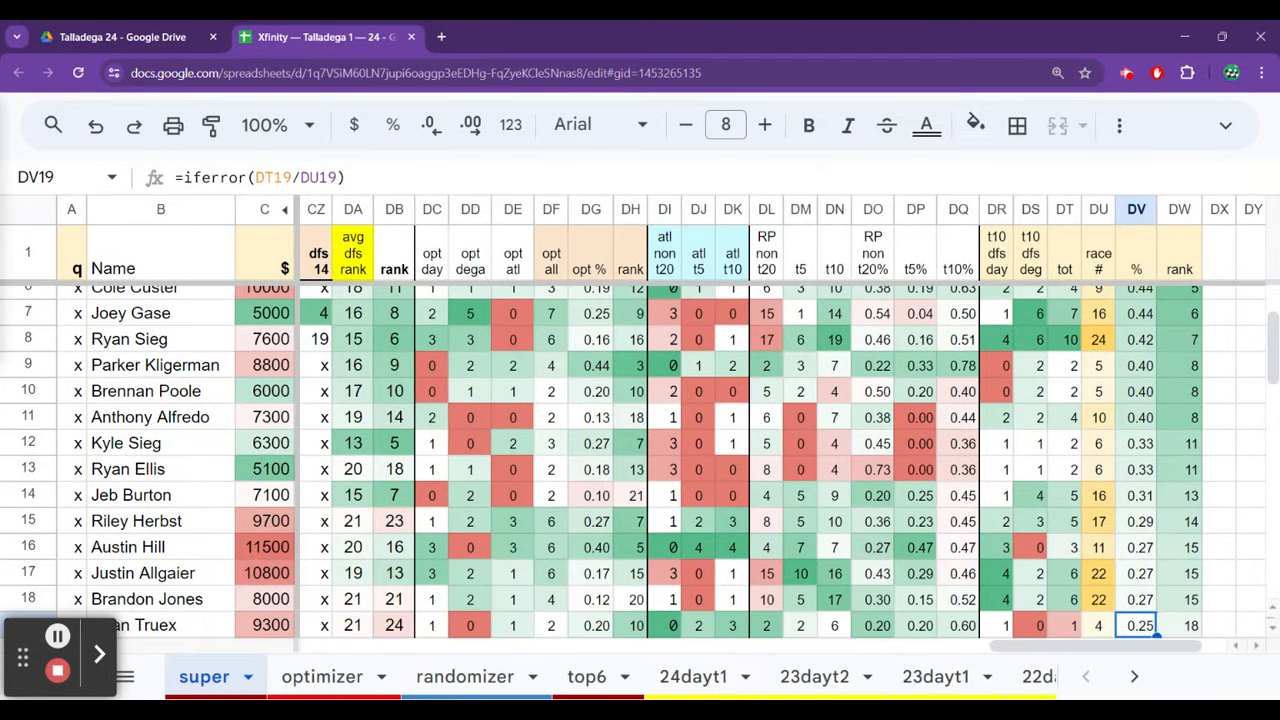
click(1136, 520)
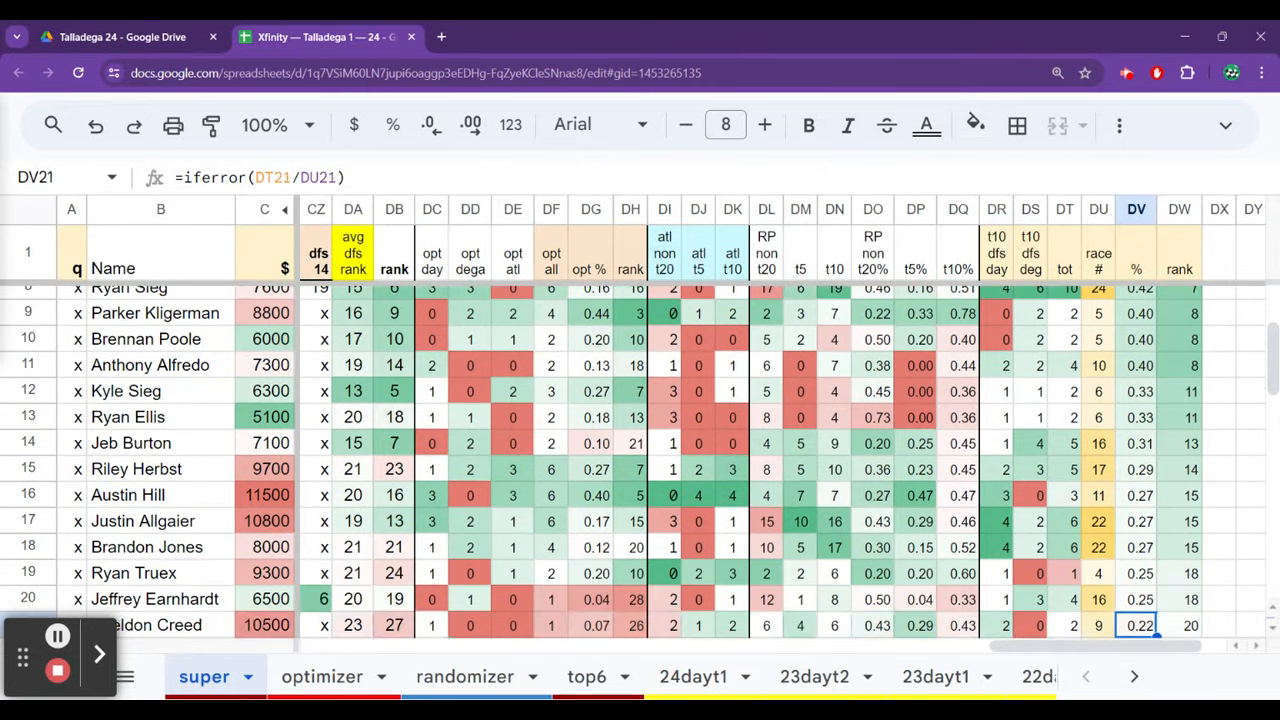
scroll(down, 3)
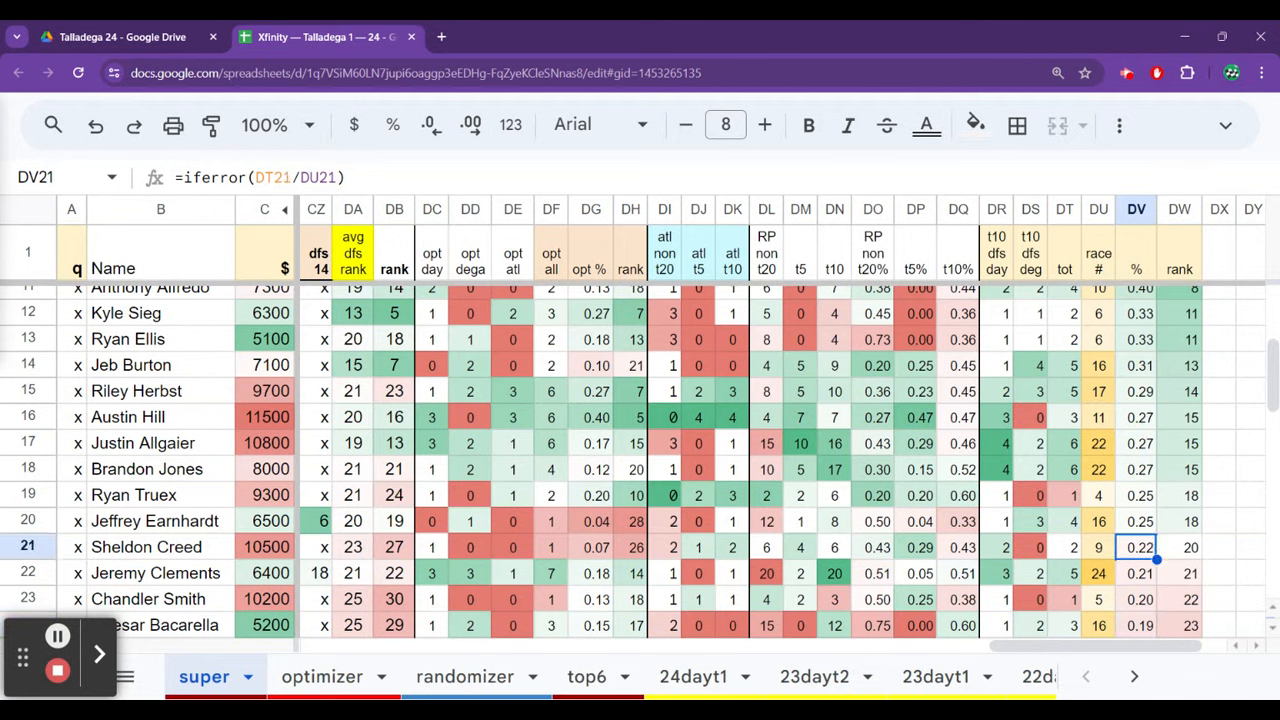
click(1136, 573)
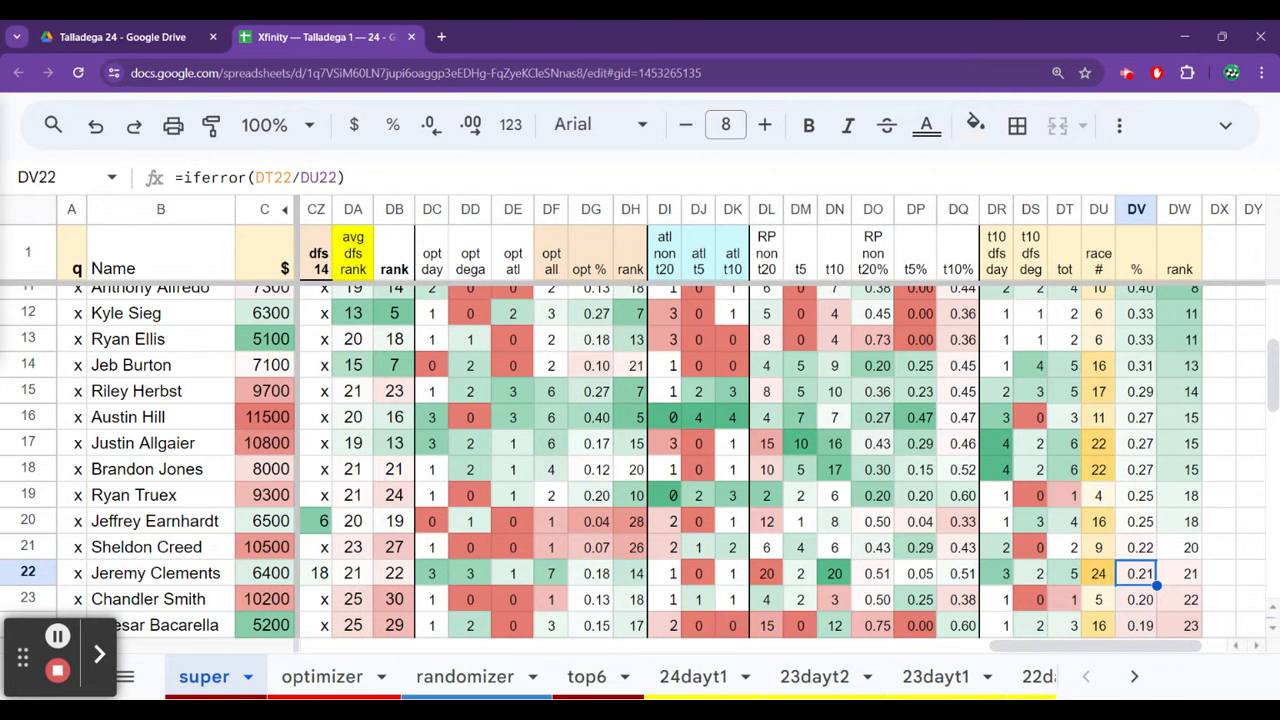
click(1136, 547)
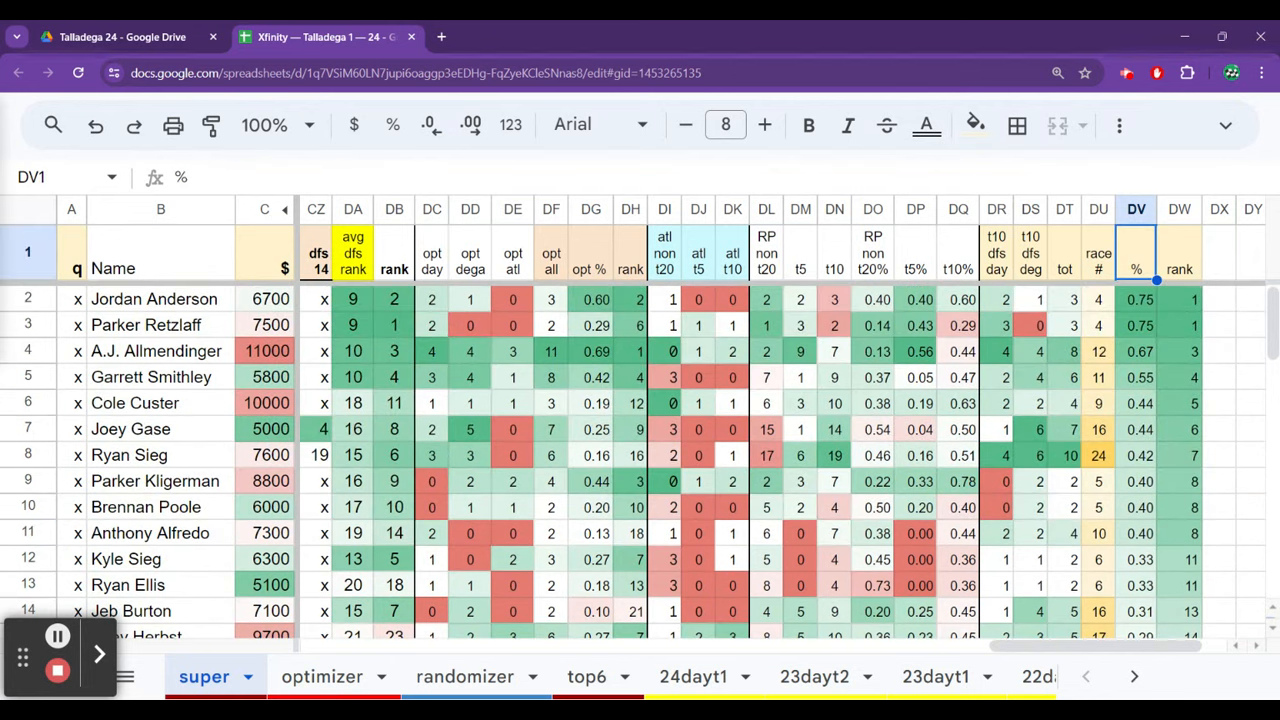
click(1136, 299)
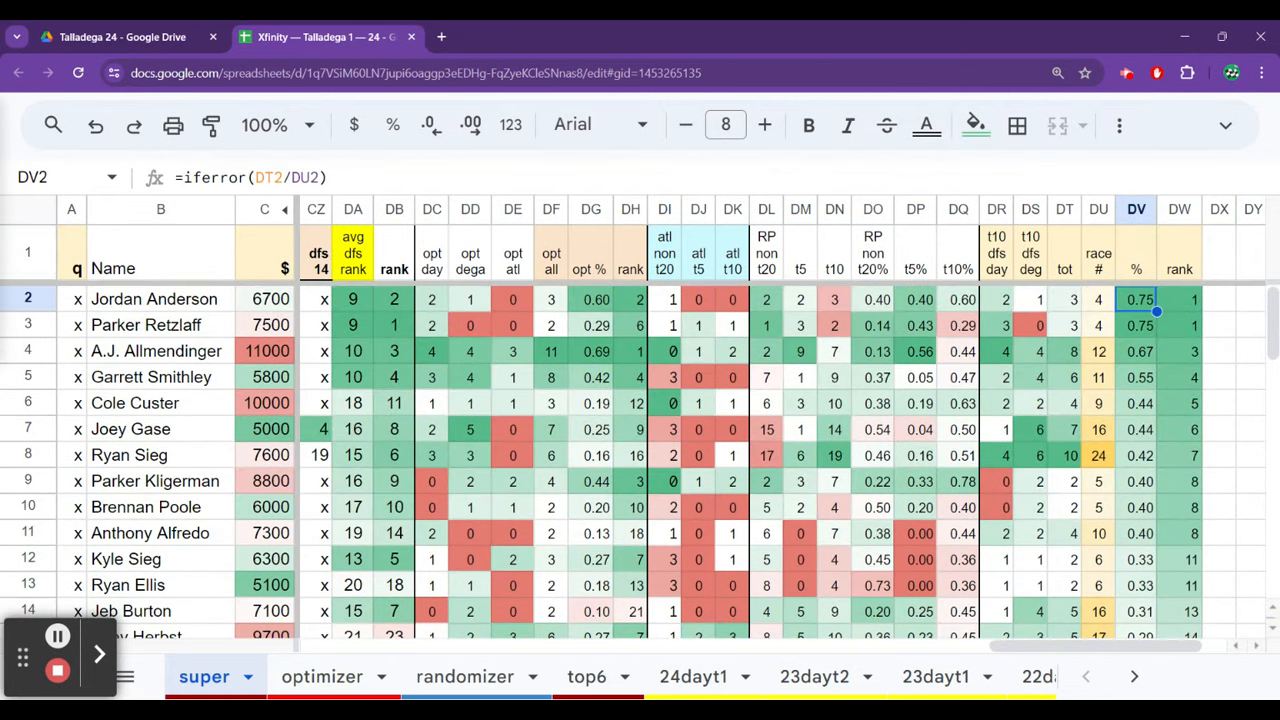